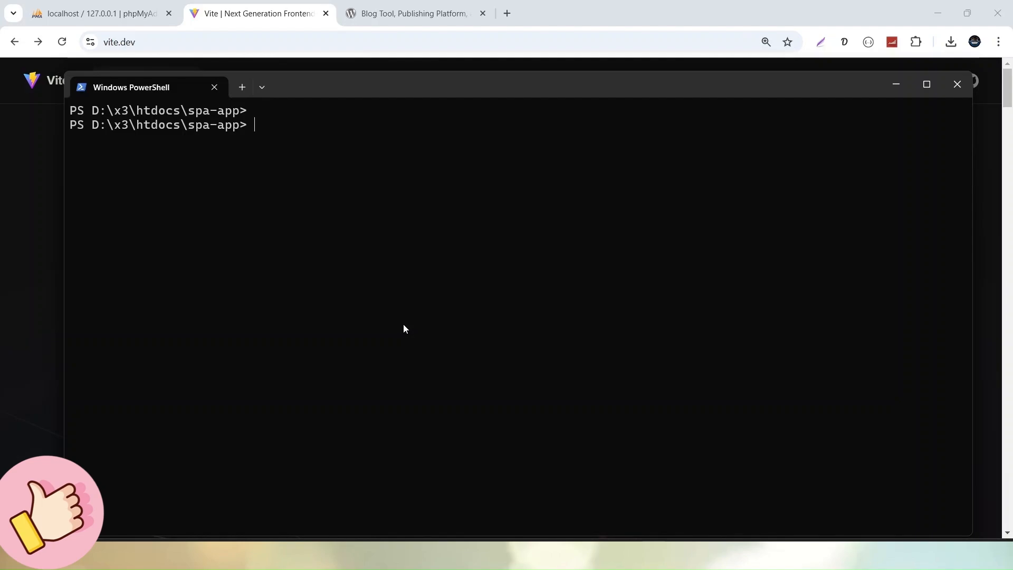
- Confirm Node.js v20.16.0 with node -v and start checking the npm version
{"action": "type", "text": "node -v"}
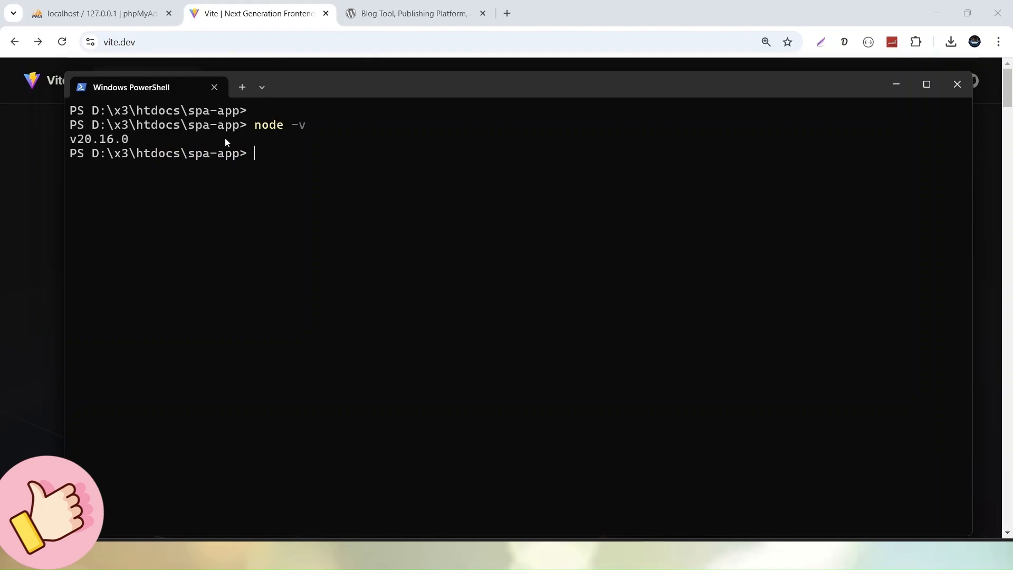
{"action": "double_click", "coordinate": [100, 138]}
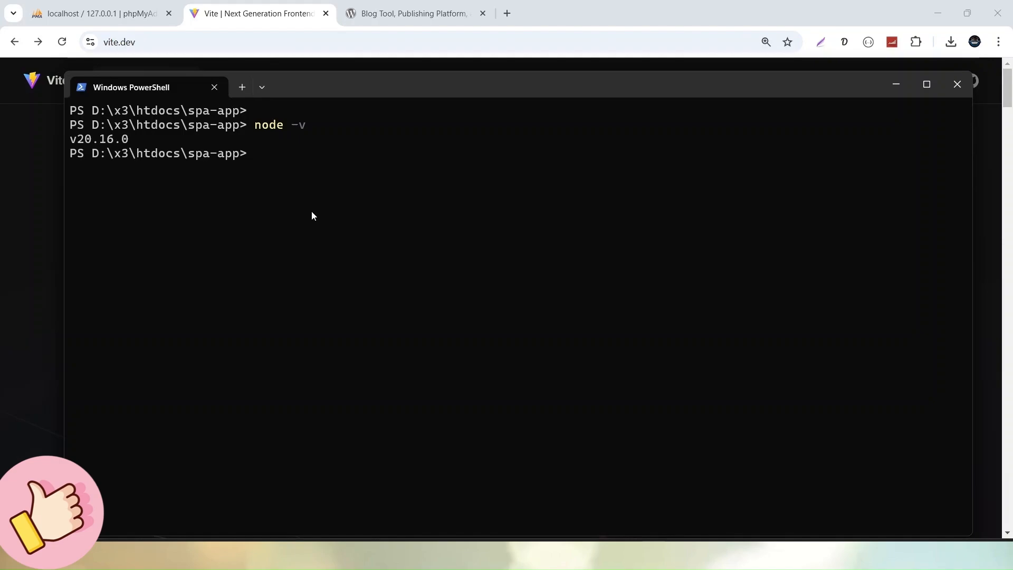
{"action": "type", "text": "npm -"}
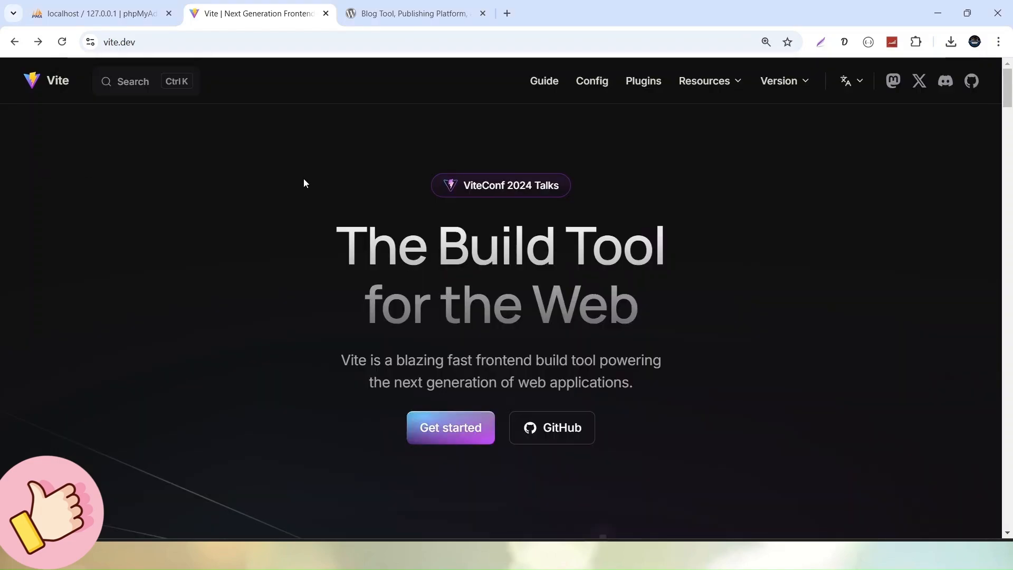
{"action": "mouse_move", "coordinate": [199, 124]}
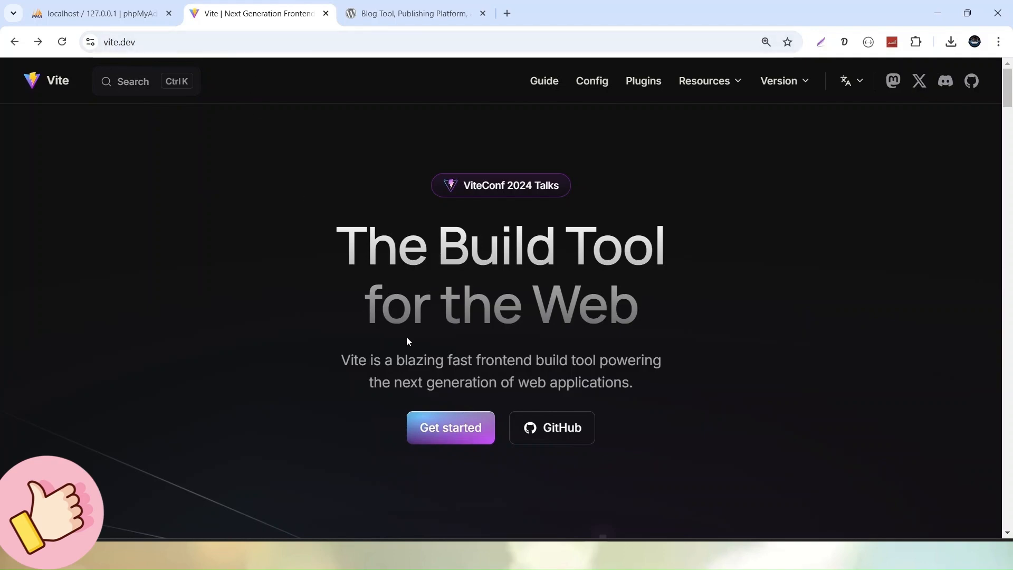
- Copy the npm create vite@latest command from Vite's Getting Started scaffolding section
{"action": "left_click", "coordinate": [450, 427]}
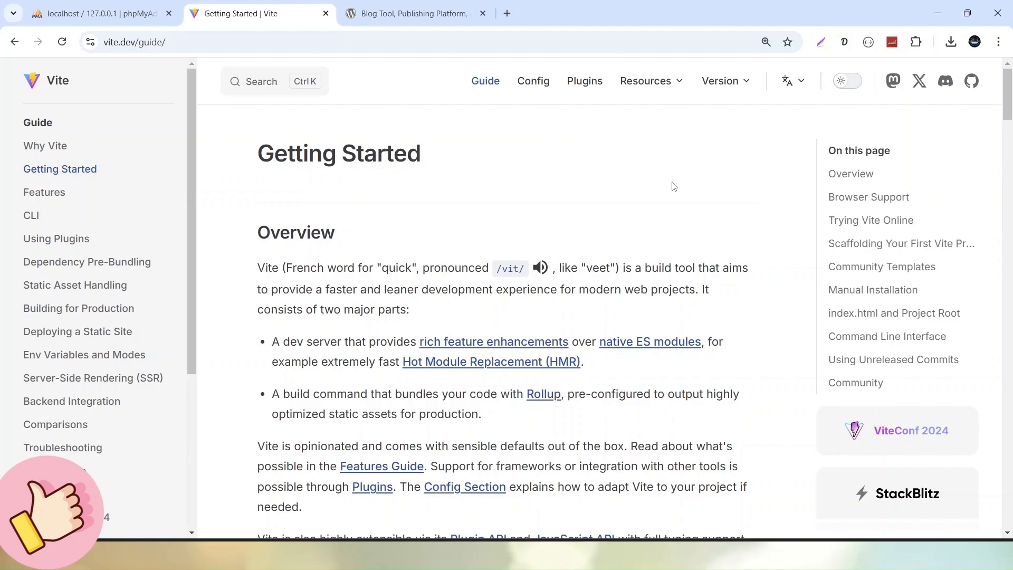
{"action": "scroll", "scroll_direction": "down", "scroll_amount": 3}
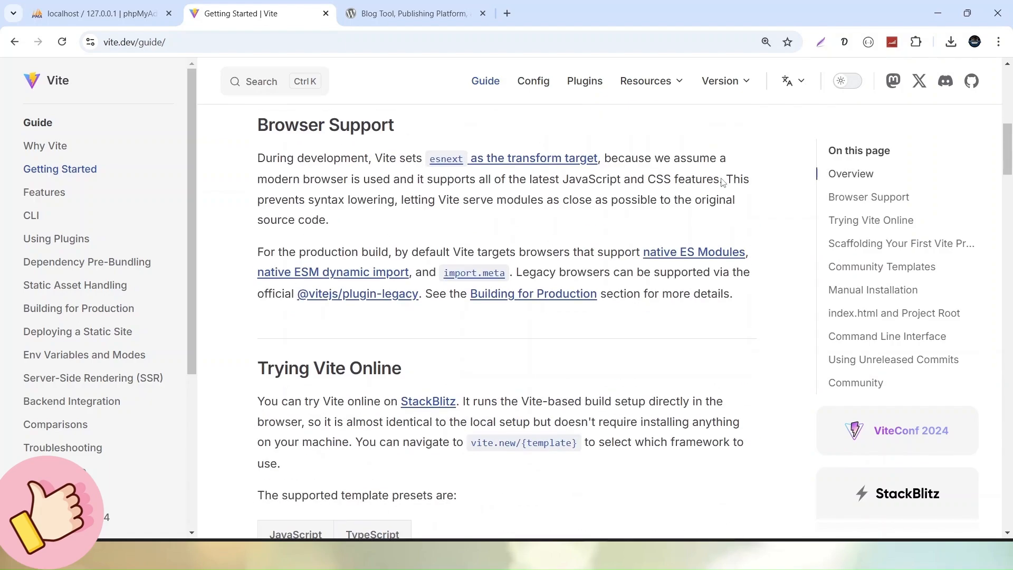
{"action": "scroll", "scroll_direction": "down", "scroll_amount": 3}
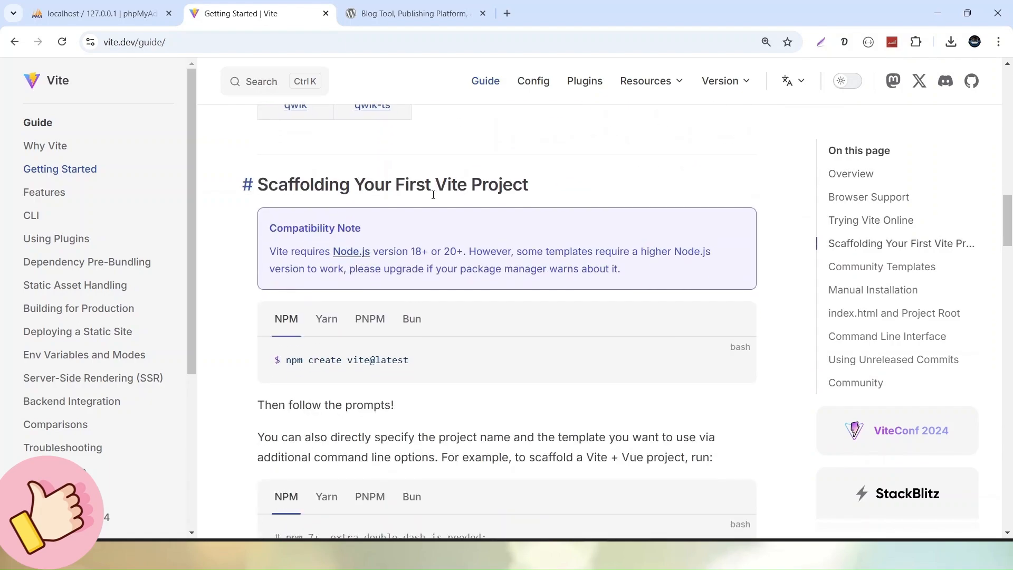
{"action": "mouse_move", "coordinate": [512, 199]}
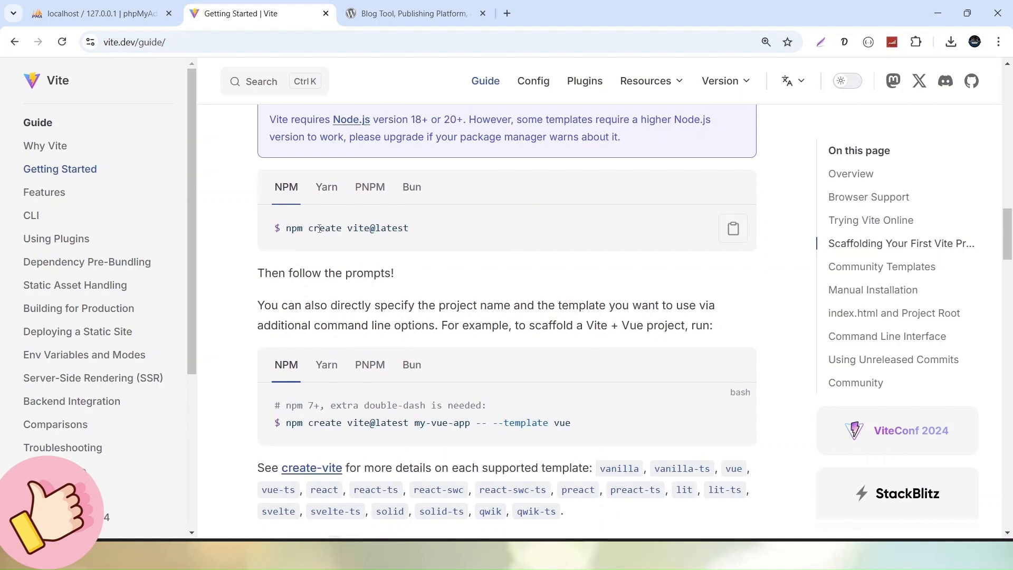
{"action": "mouse_move", "coordinate": [414, 237]}
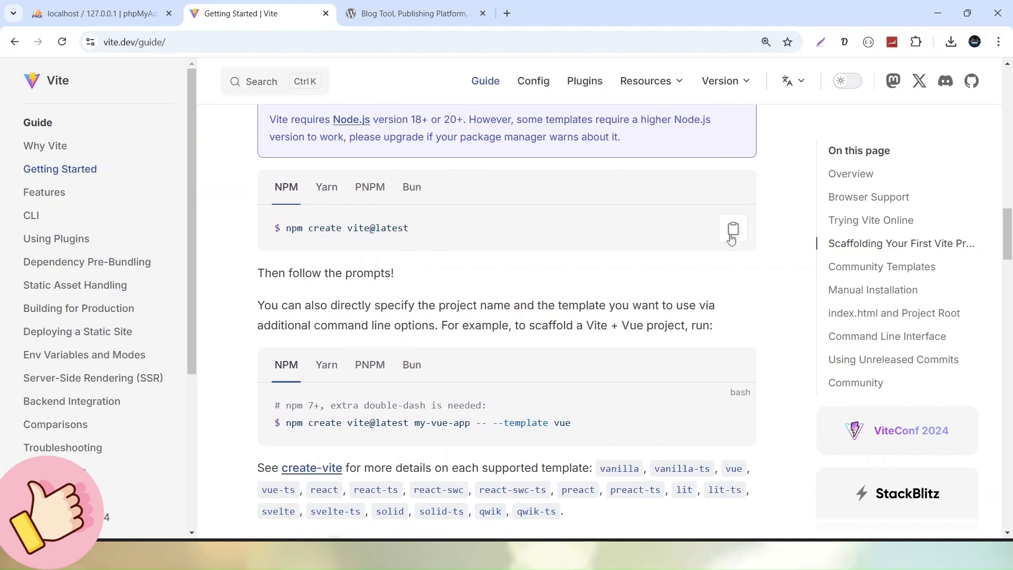
{"action": "left_click", "coordinate": [733, 228]}
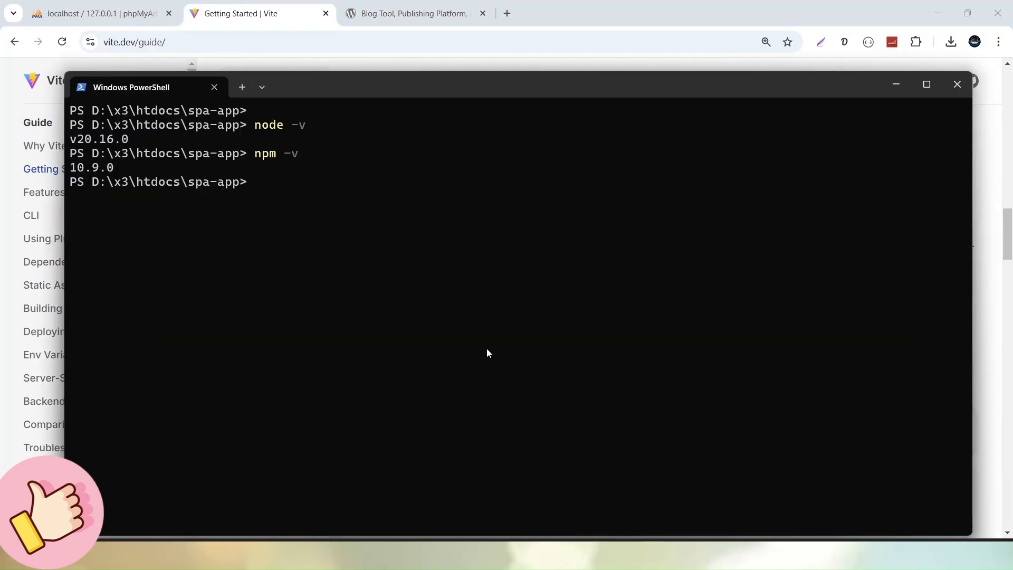
- Scaffold the reactjs-app-1 project with npm create vite@latest, choosing React and JavaScript
{"action": "type", "text": "npm create vite@latest"}
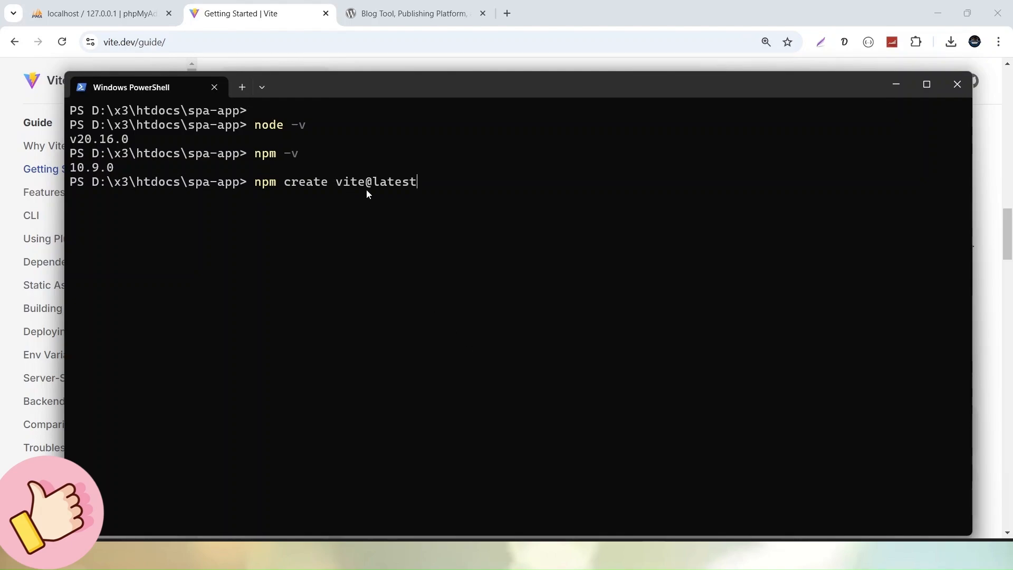
{"action": "mouse_move", "coordinate": [347, 190]}
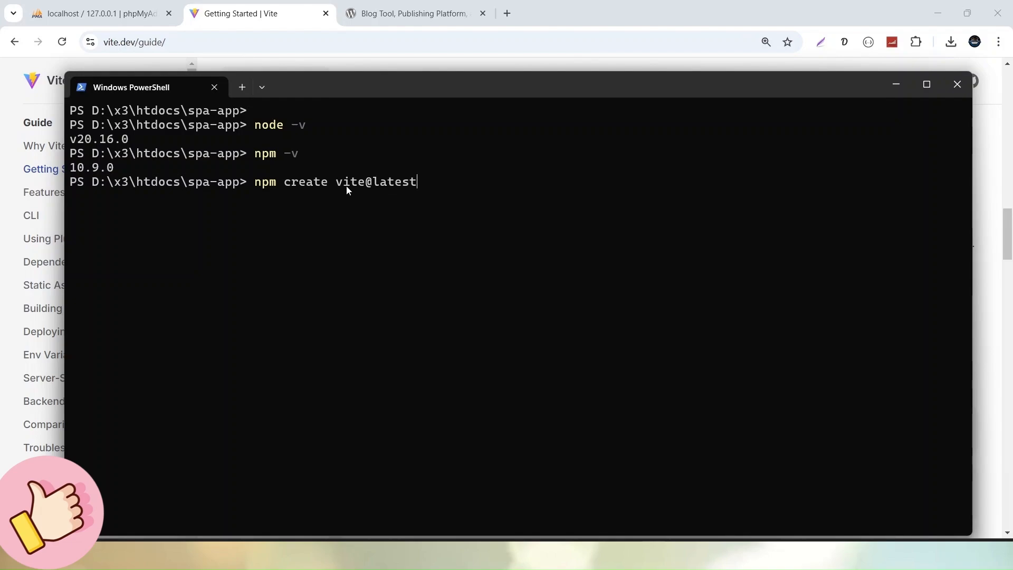
{"action": "mouse_move", "coordinate": [298, 202]}
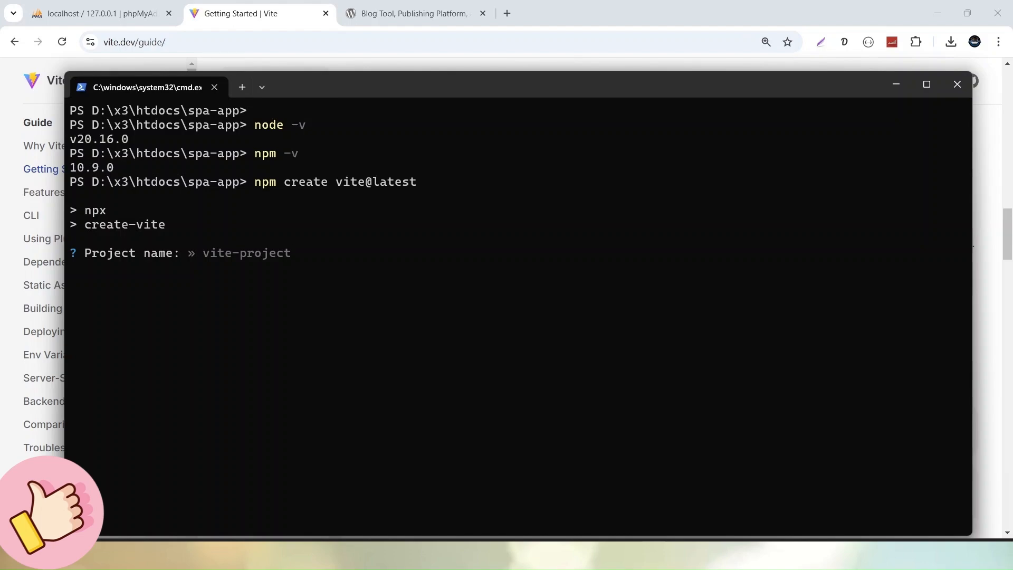
{"action": "type", "text": "reactj"}
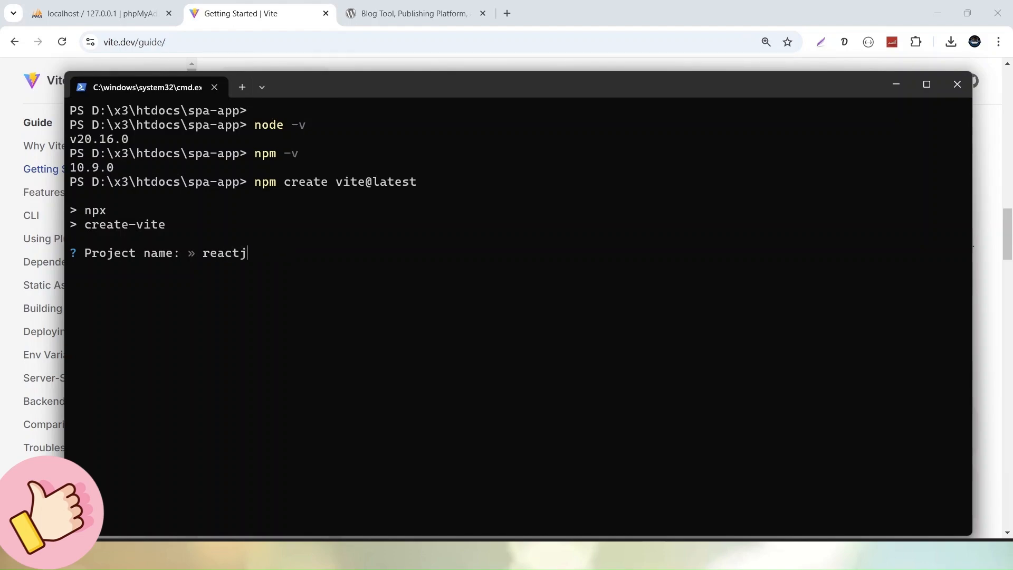
{"action": "type", "text": "s-app-1"}
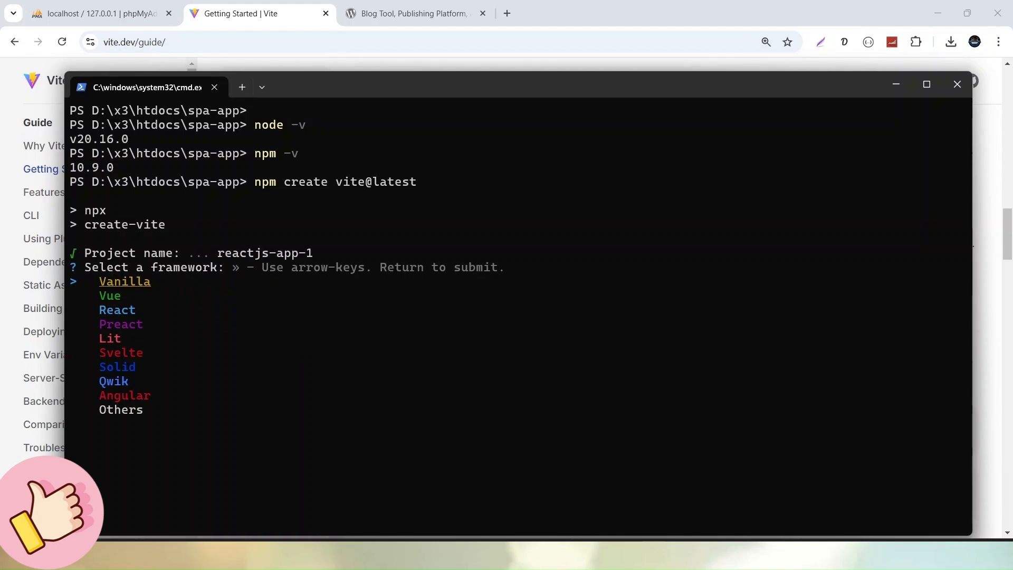
{"action": "key", "text": "down"}
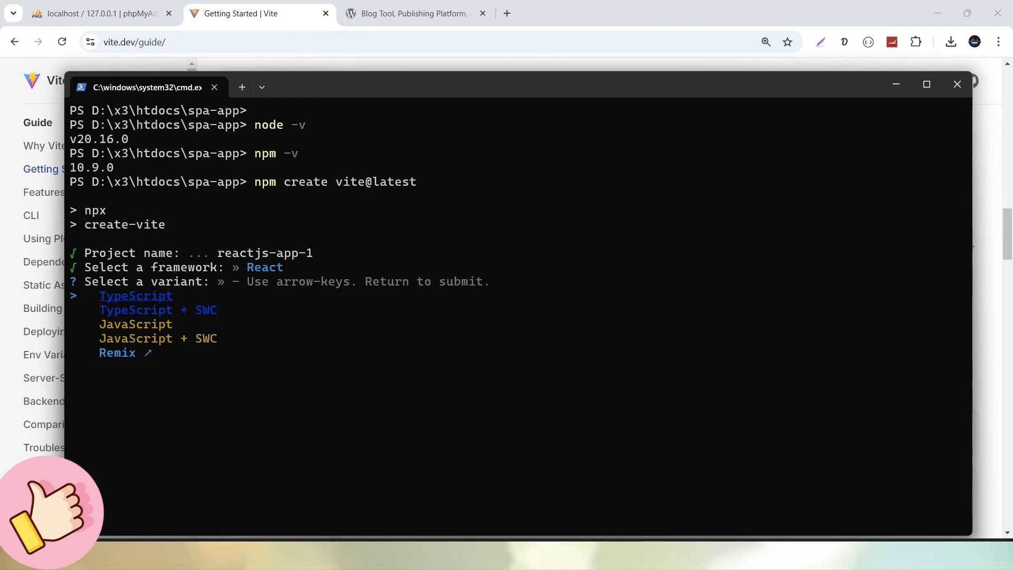
{"action": "key", "text": "down"}
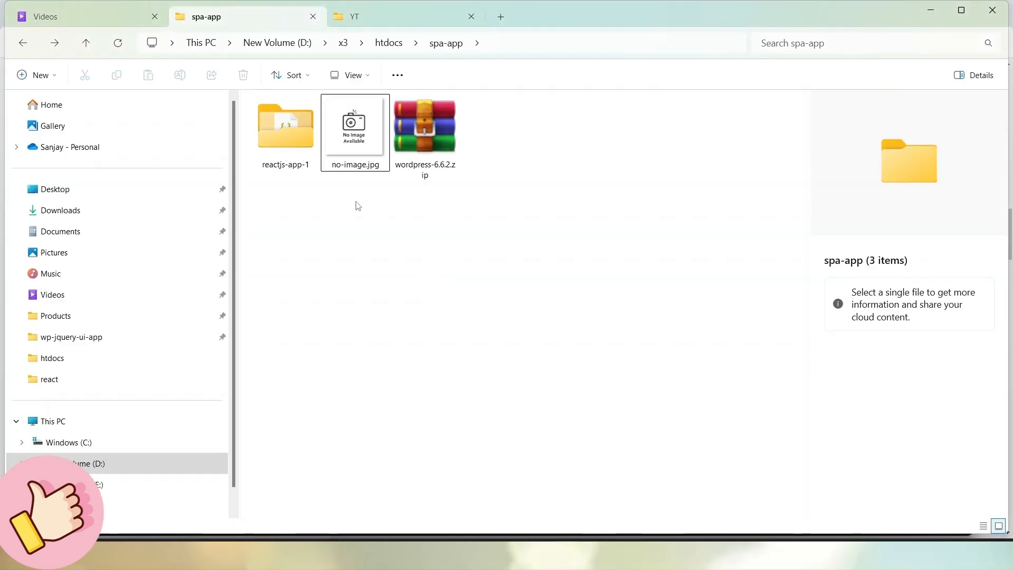
- Open the reactjs-app-1 folder and view its files as extra large icons
{"action": "left_click", "coordinate": [285, 129]}
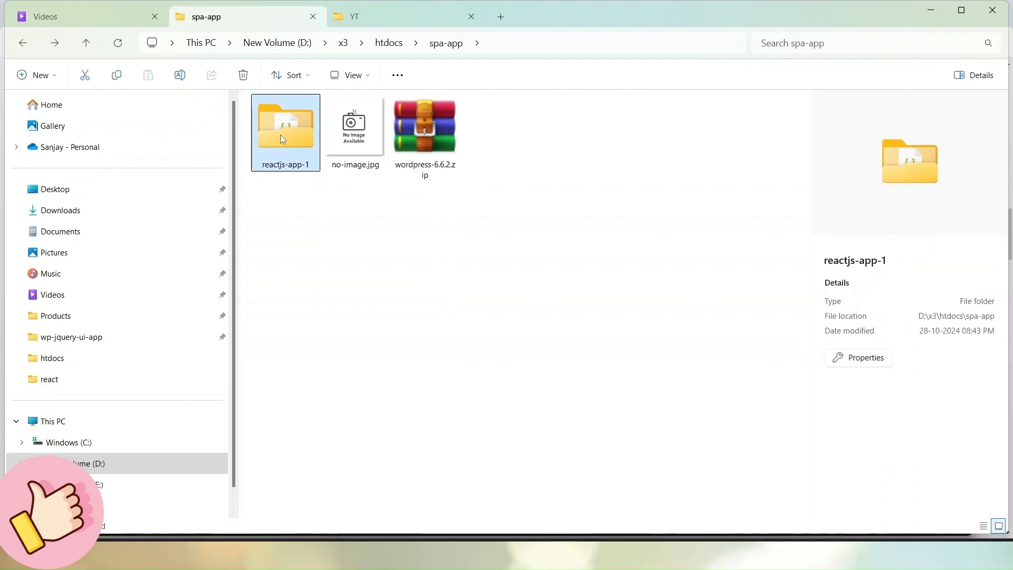
{"action": "mouse_move", "coordinate": [317, 225]}
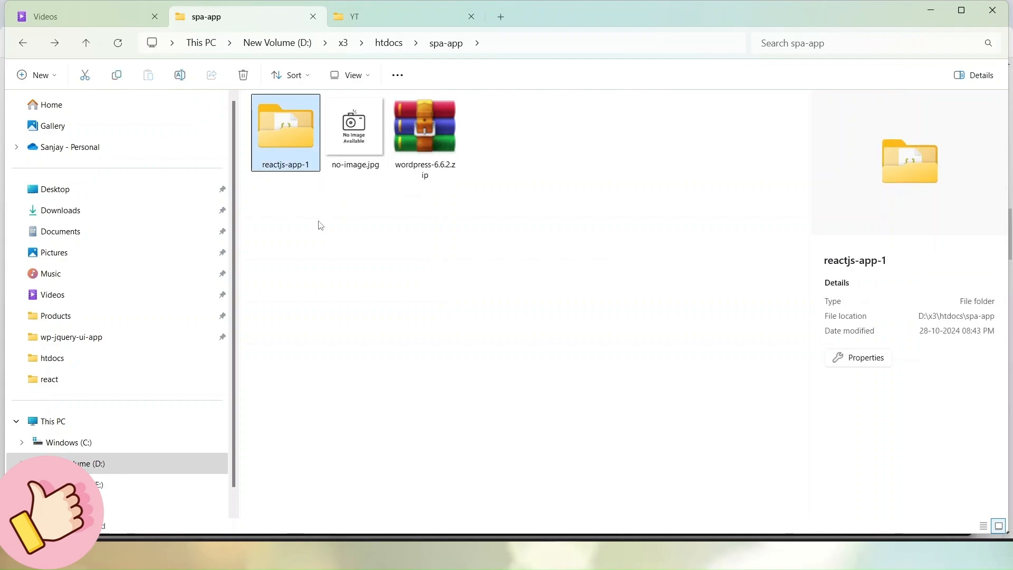
{"action": "double_click", "coordinate": [285, 124]}
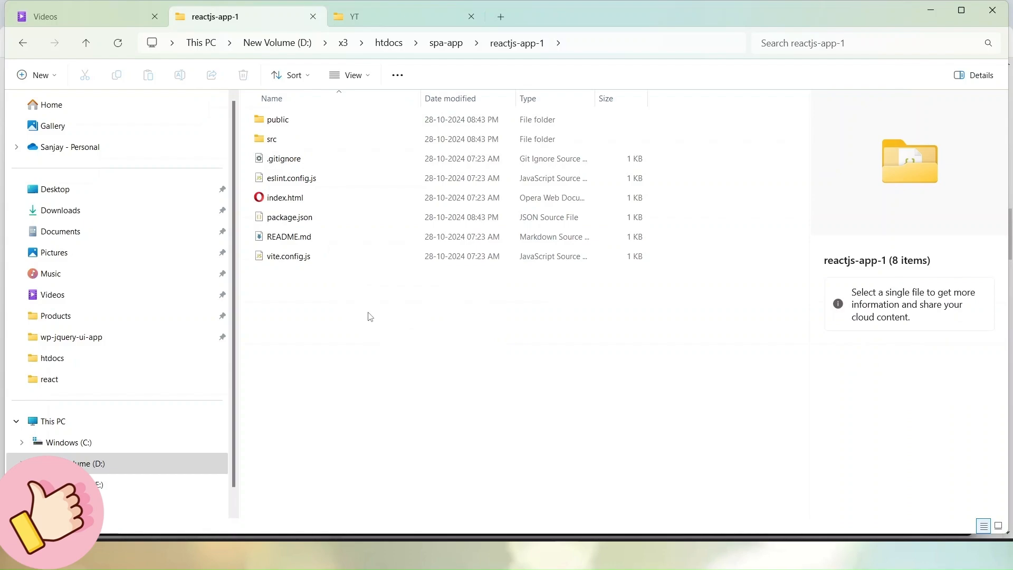
{"action": "left_click", "coordinate": [349, 75]}
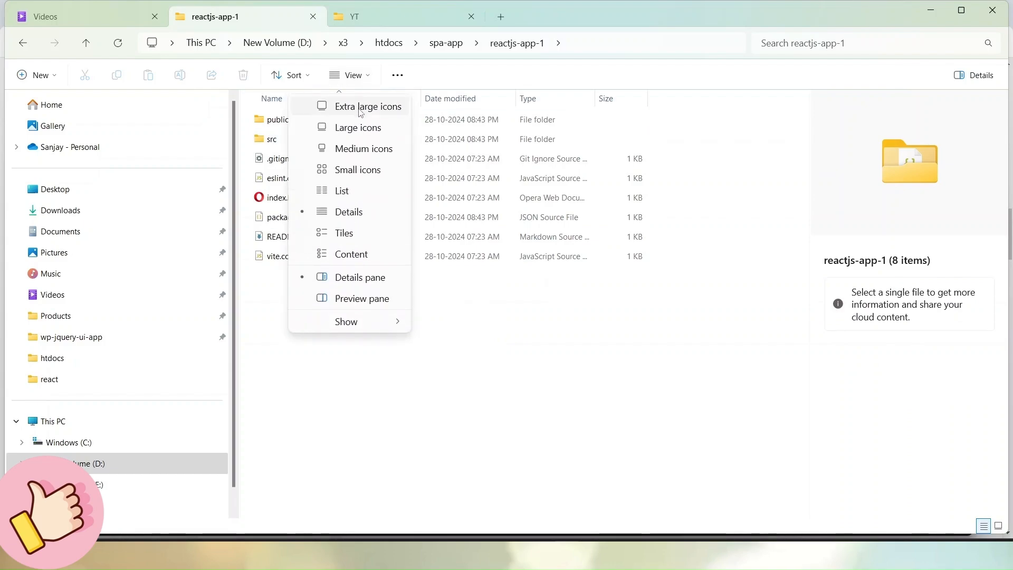
{"action": "left_click", "coordinate": [357, 127]}
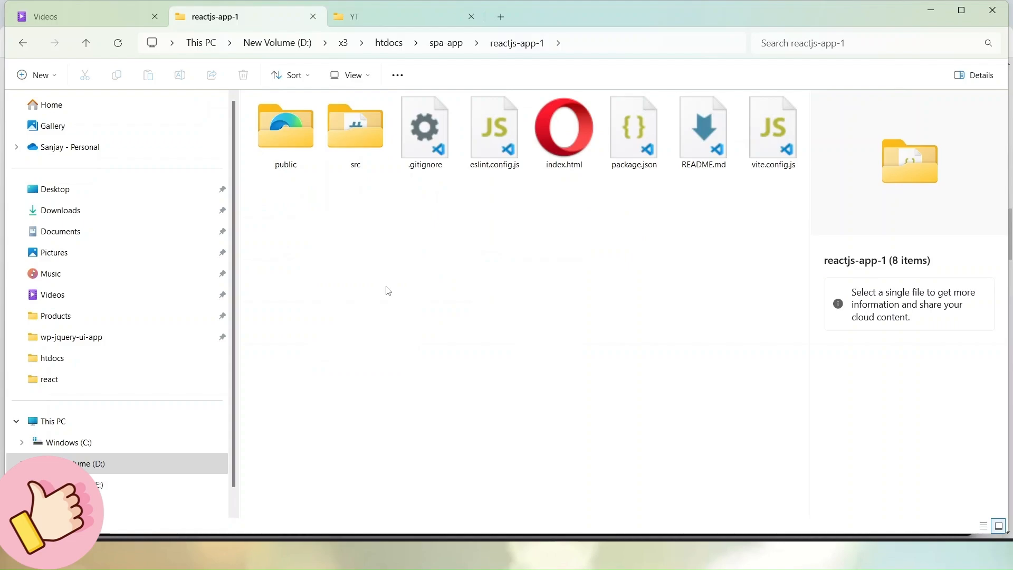
{"action": "mouse_move", "coordinate": [285, 126]}
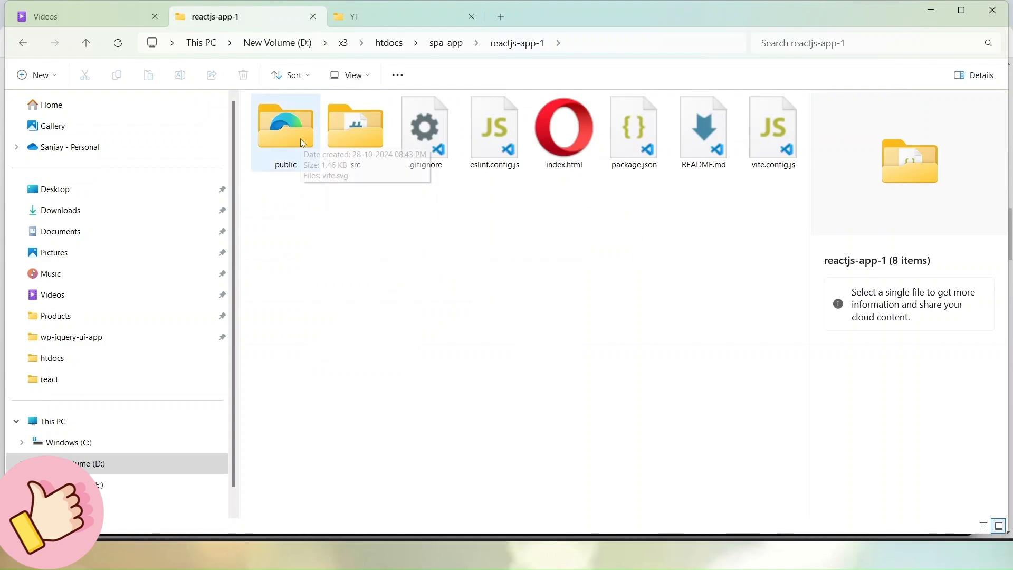
{"action": "mouse_move", "coordinate": [553, 213]}
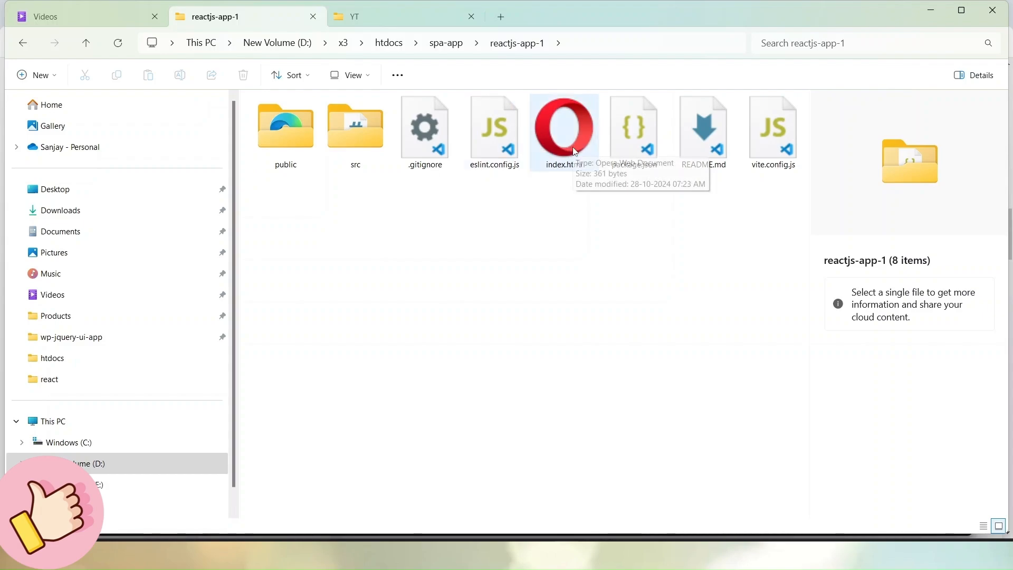
{"action": "mouse_move", "coordinate": [501, 250]}
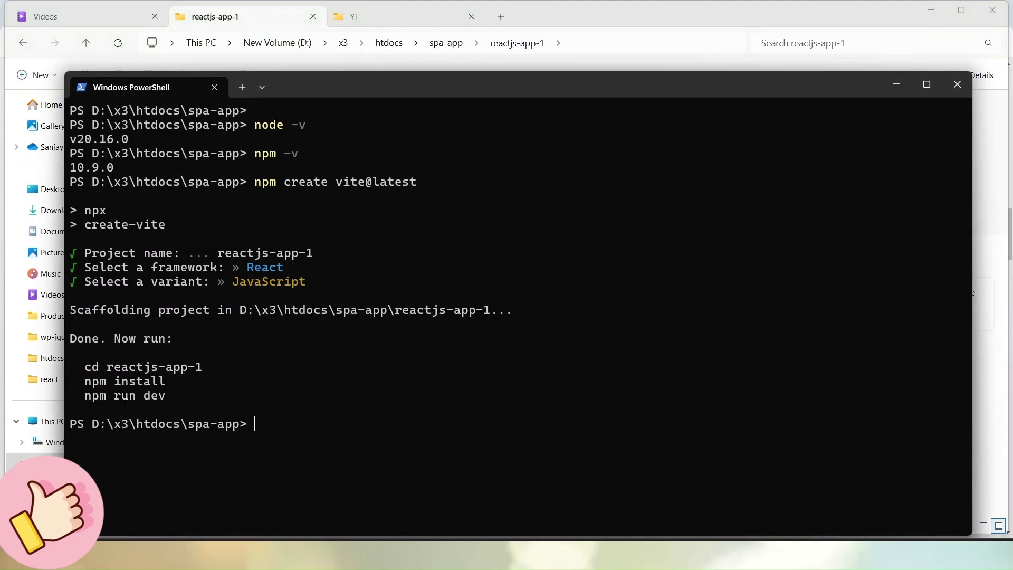
{"action": "mouse_move", "coordinate": [299, 388]}
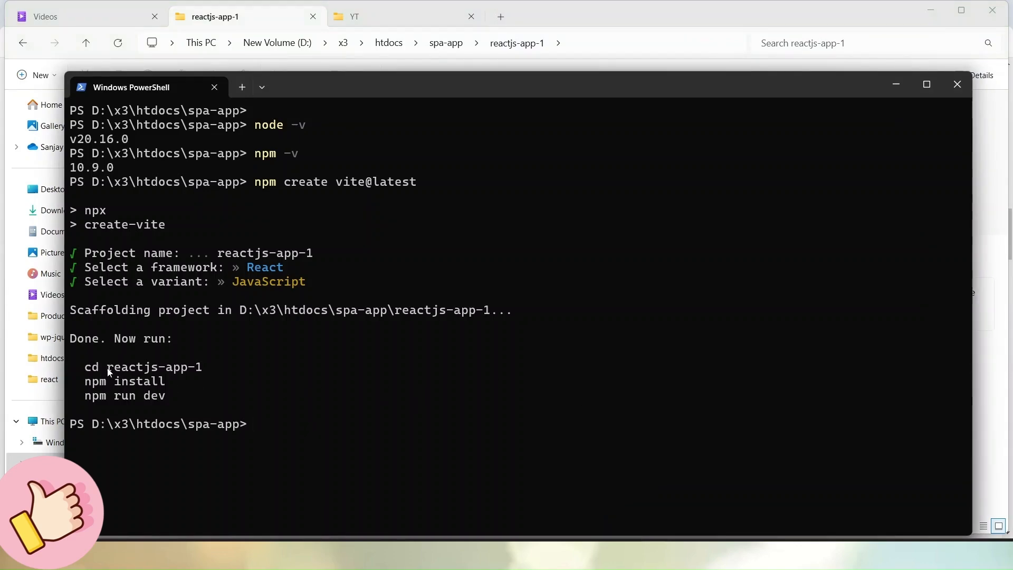
- Run cd .\reactjs-app-1\ and npm install, adding 248 packages with 0 vulnerabilities
{"action": "double_click", "coordinate": [153, 366]}
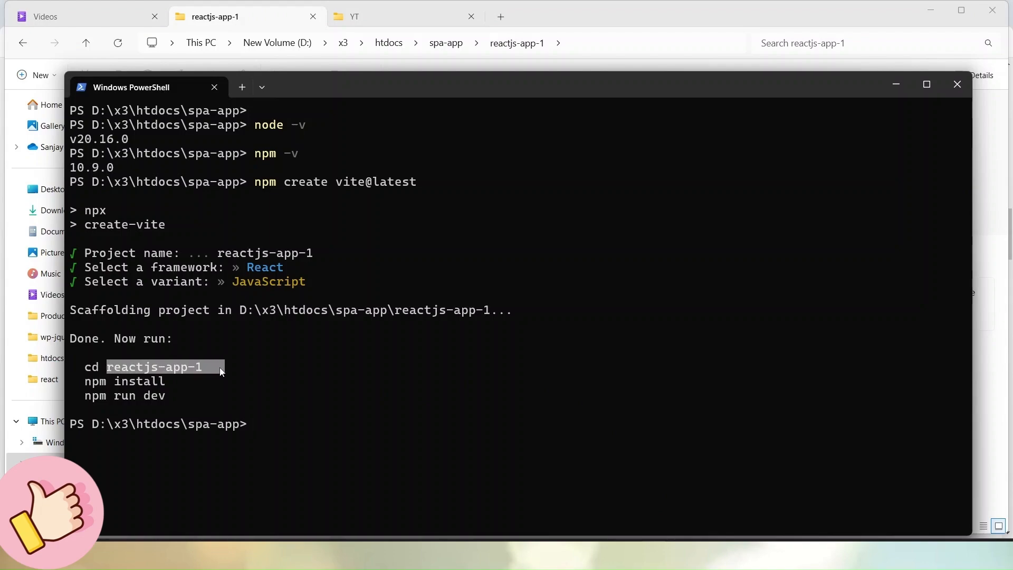
{"action": "double_click", "coordinate": [95, 381]}
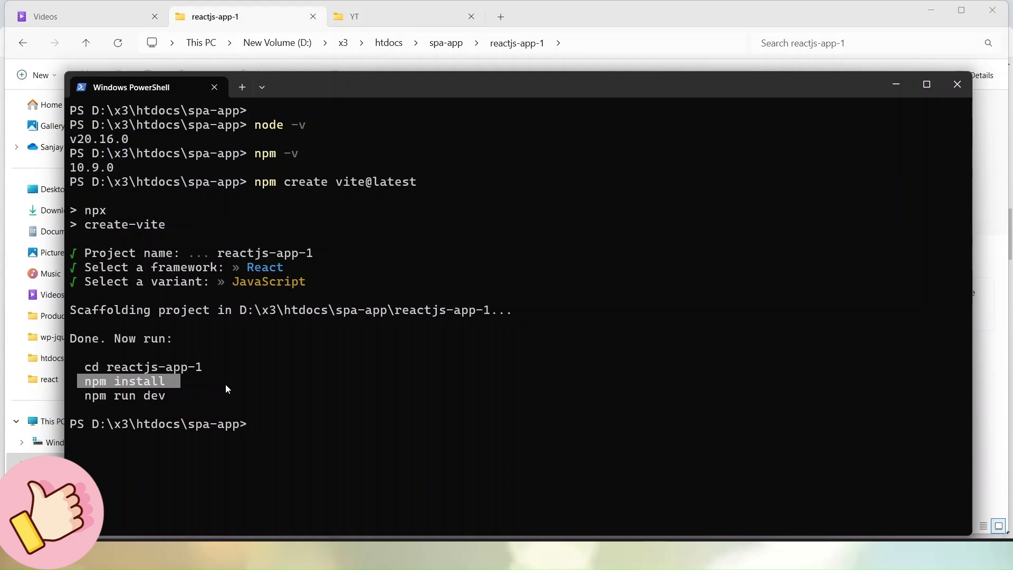
{"action": "mouse_move", "coordinate": [181, 405]}
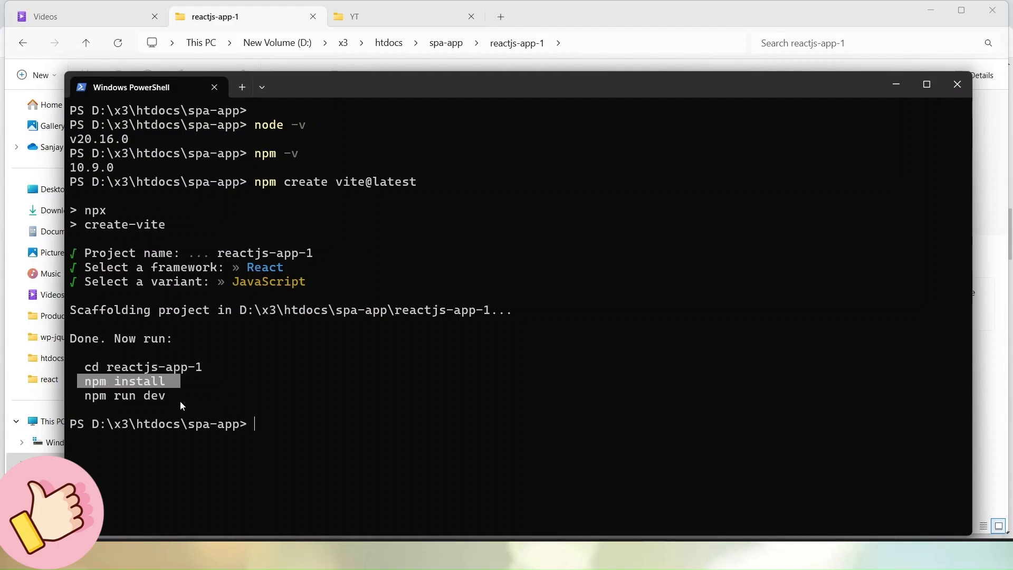
{"action": "type", "text": "cd"}
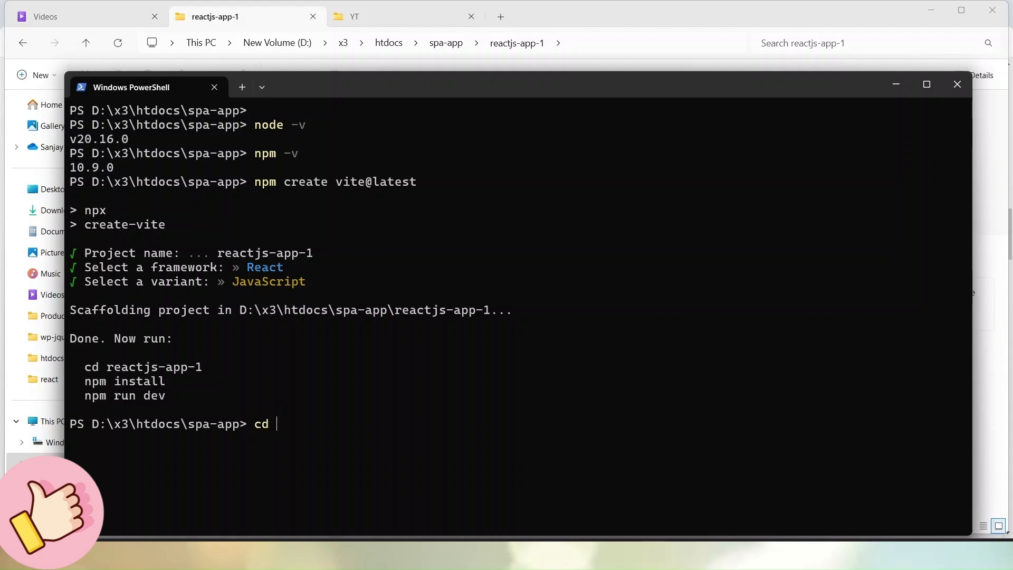
{"action": "type", "text": ".\\reactjs-app-1\\"}
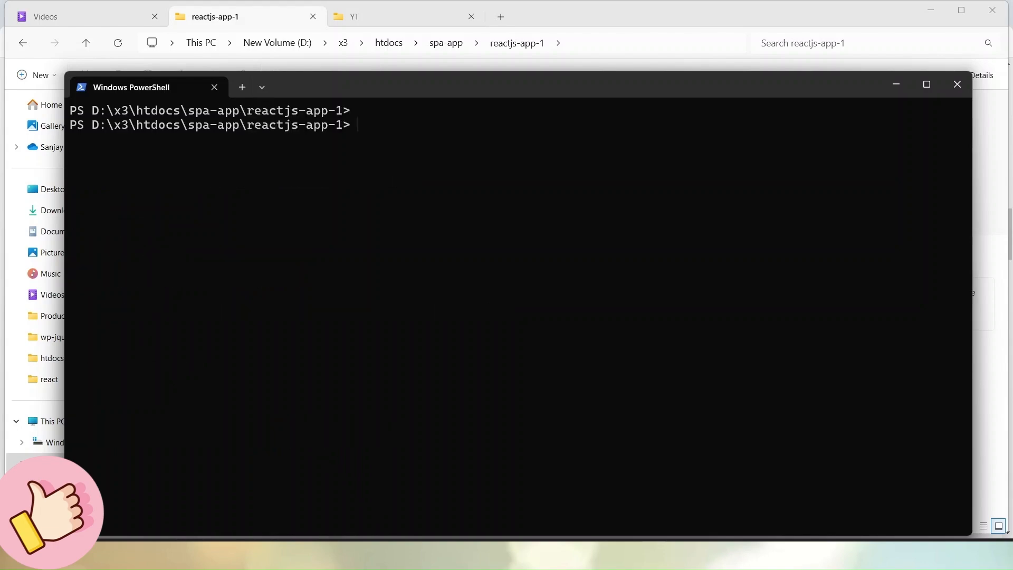
{"action": "mouse_move", "coordinate": [446, 294]}
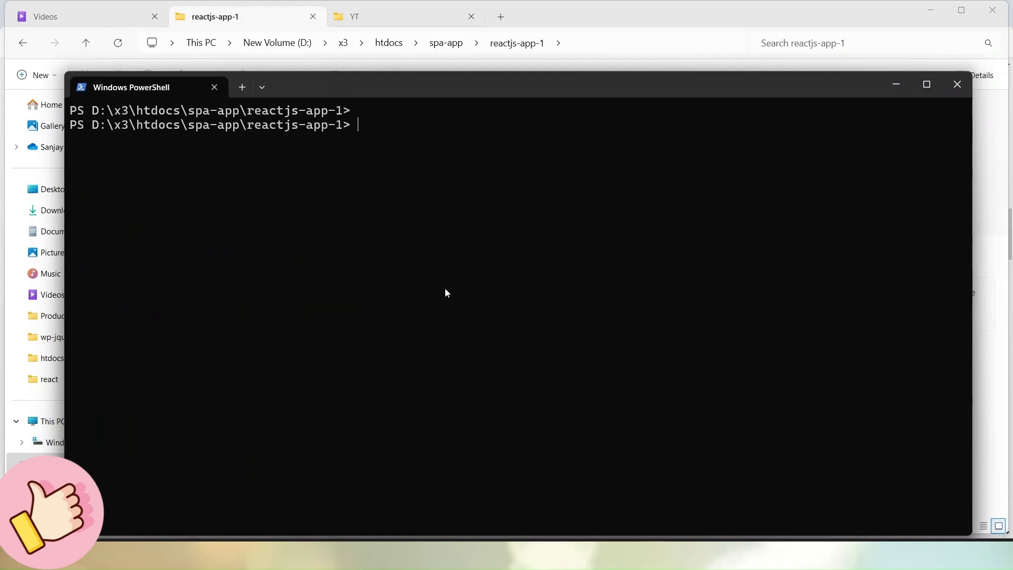
{"action": "type", "text": "npm install"}
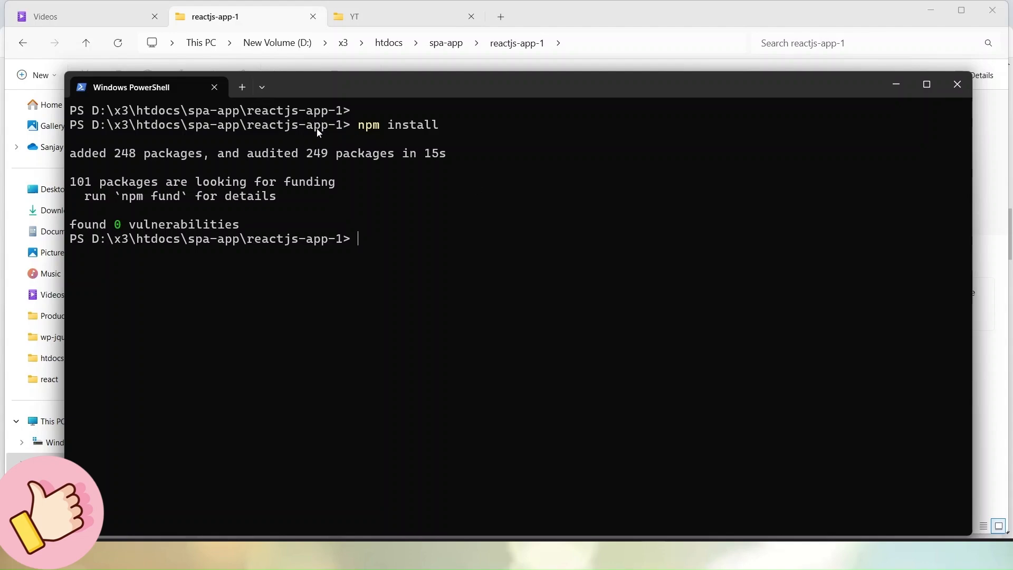
{"action": "left_click", "coordinate": [957, 85]}
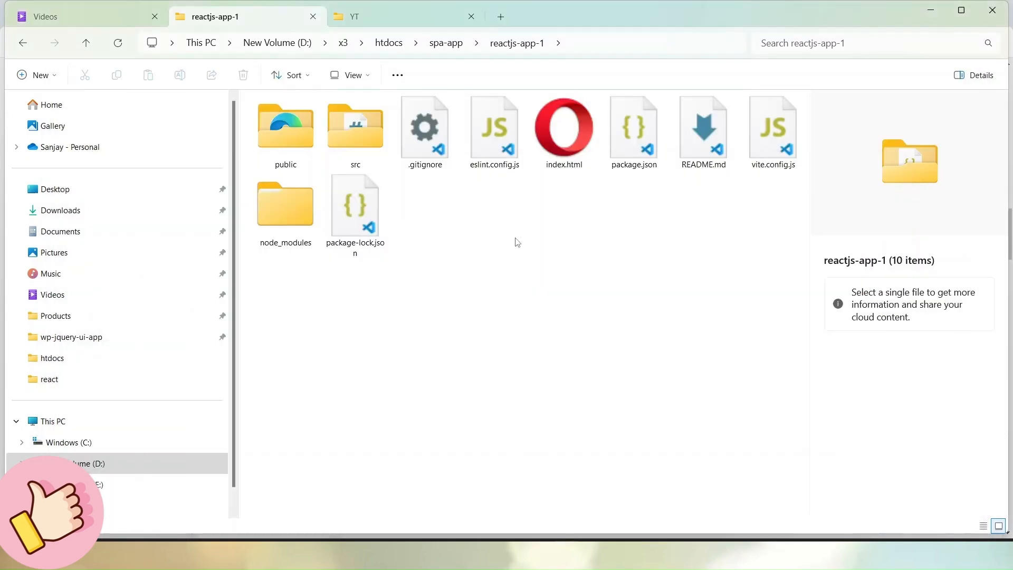
{"action": "left_click", "coordinate": [285, 126]}
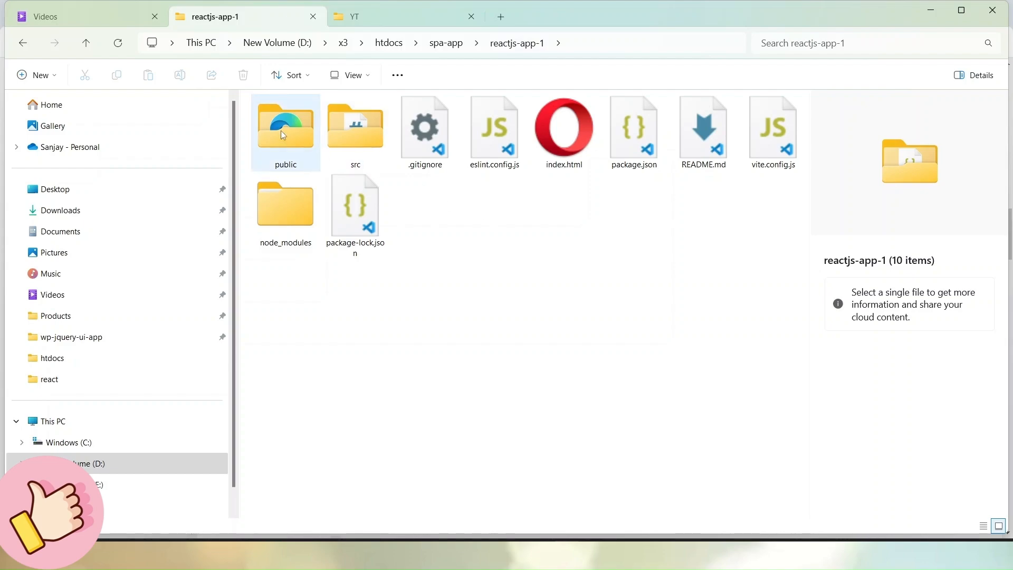
{"action": "left_click", "coordinate": [633, 126]}
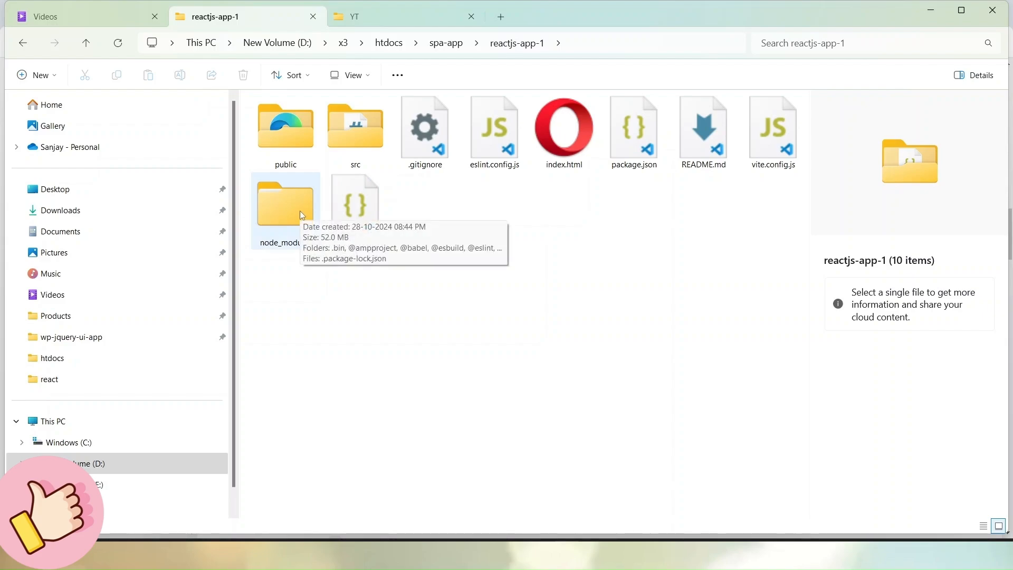
{"action": "double_click", "coordinate": [285, 203]}
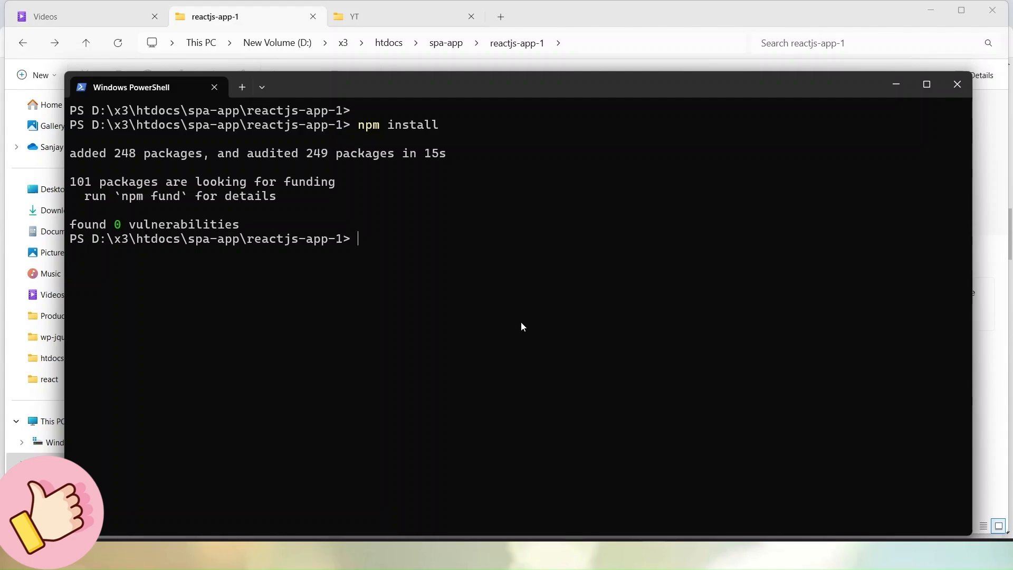
- Run npm run dev and view the Vite + React page at localhost:5173
{"action": "type", "text": "npm run"}
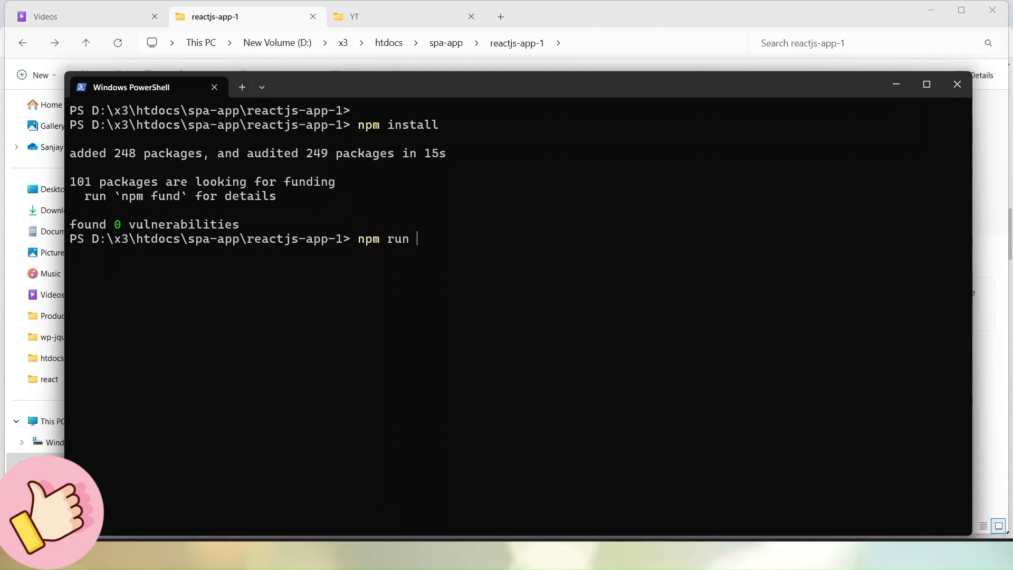
{"action": "type", "text": "dev"}
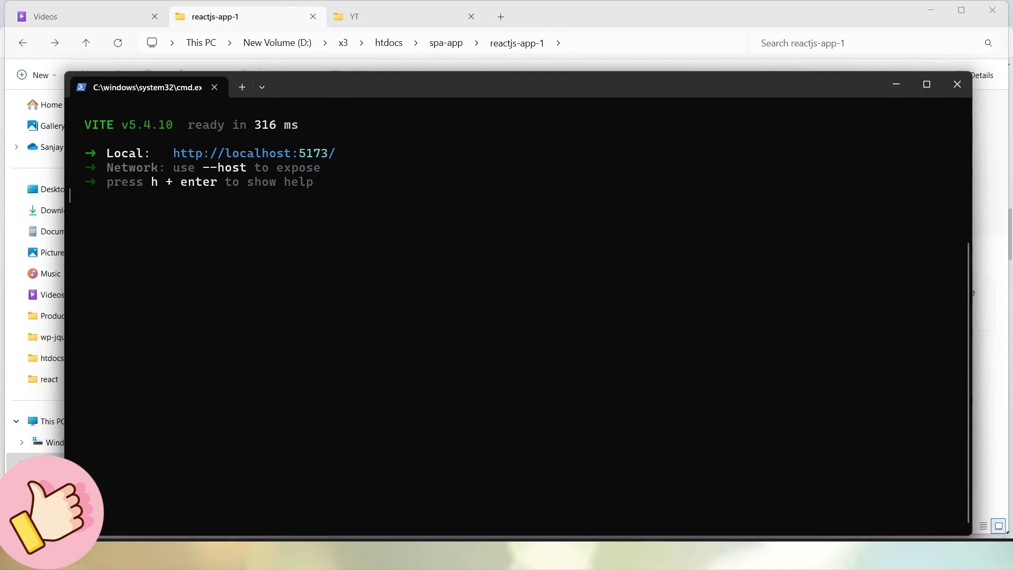
{"action": "mouse_move", "coordinate": [308, 166]}
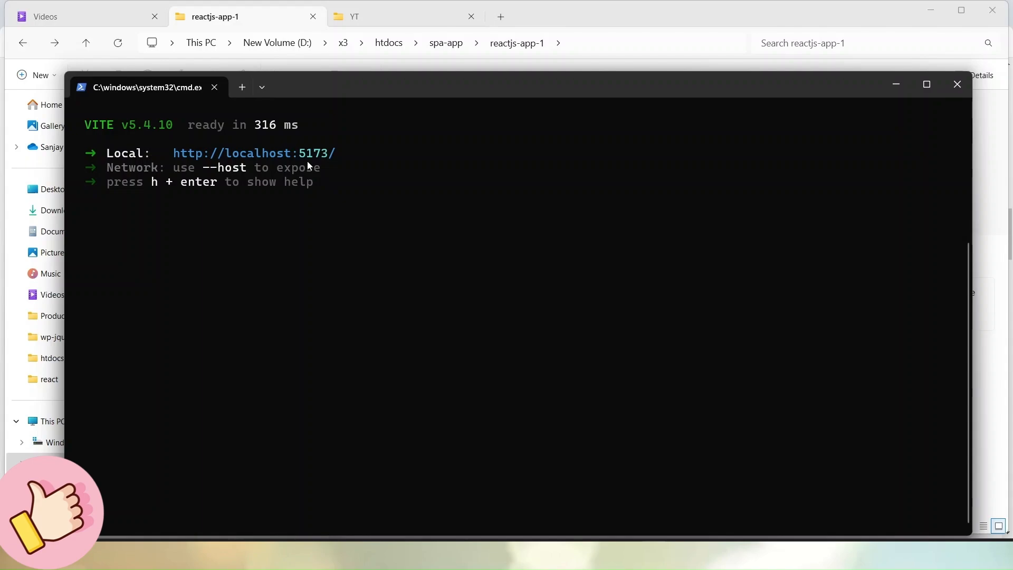
{"action": "mouse_move", "coordinate": [271, 157]}
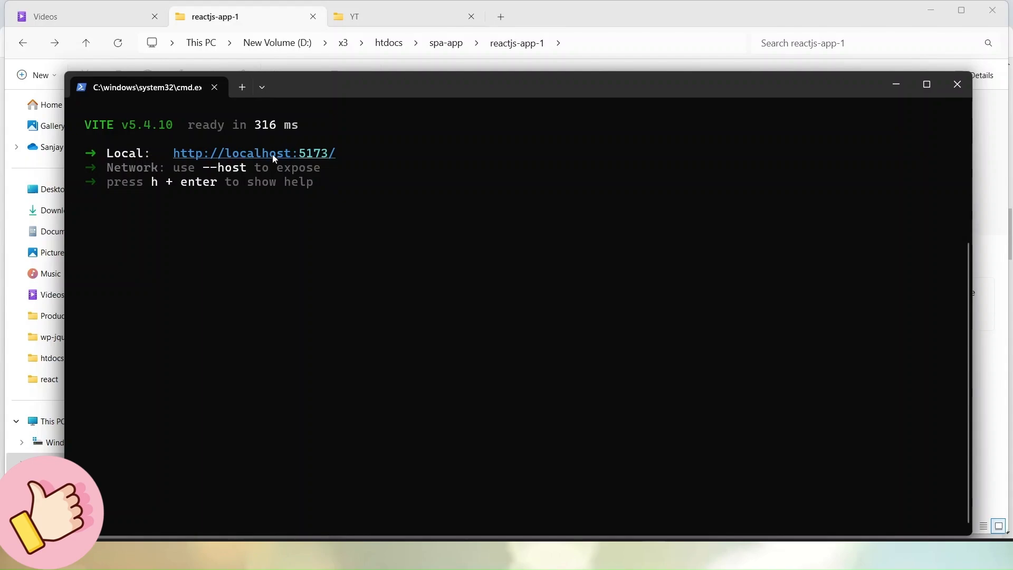
{"action": "left_click", "coordinate": [254, 153]}
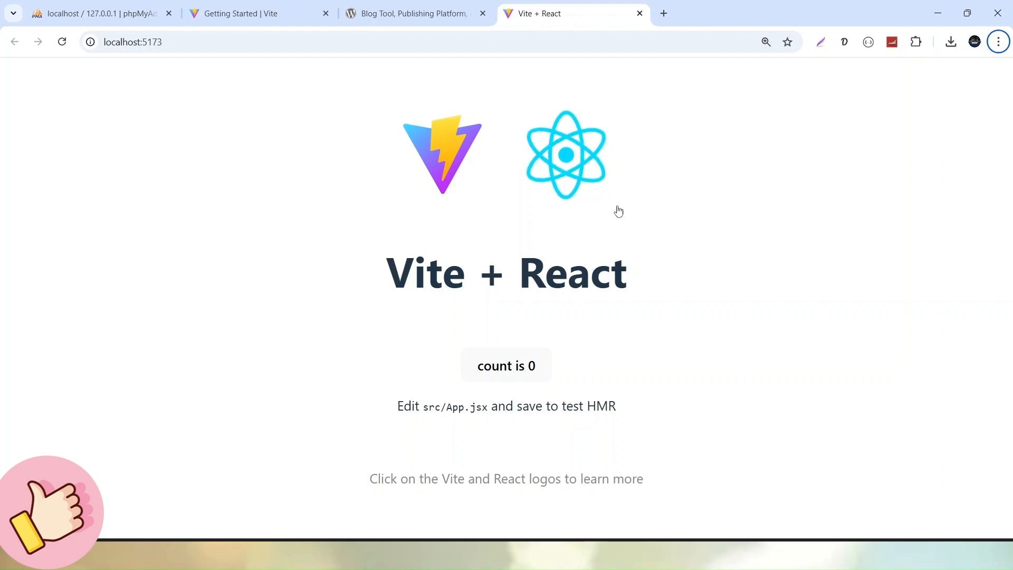
{"action": "left_click", "coordinate": [413, 12]}
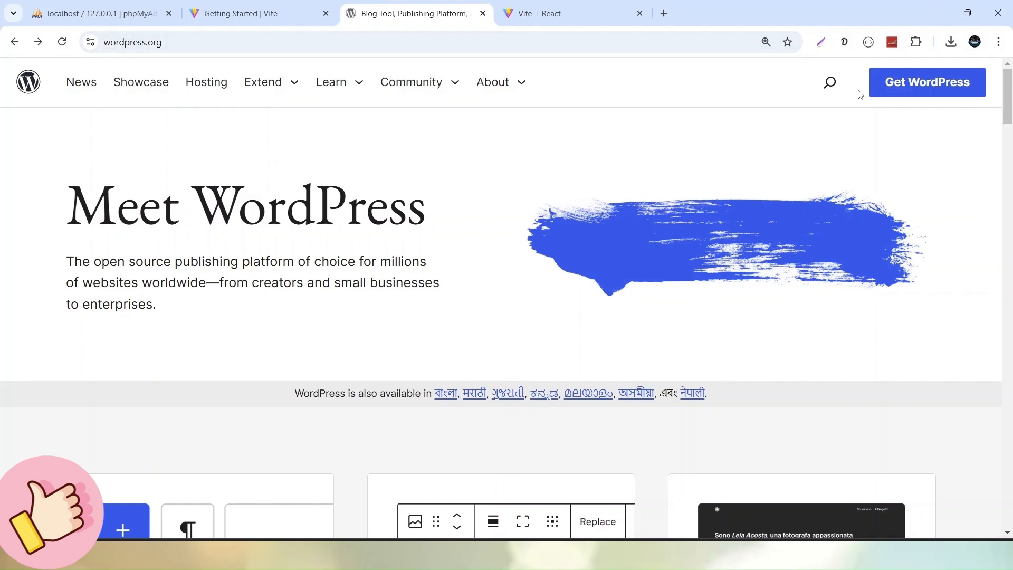
{"action": "mouse_move", "coordinate": [968, 101]}
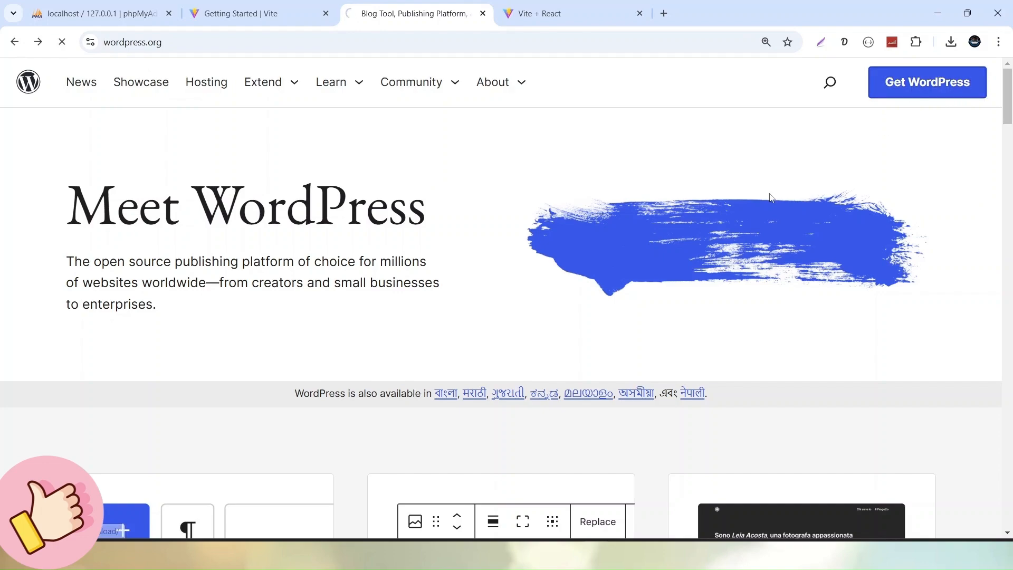
- Open the WordPress download page and reveal the downloaded wordpress-6.6.2.zip in spa-app
{"action": "left_click", "coordinate": [926, 82]}
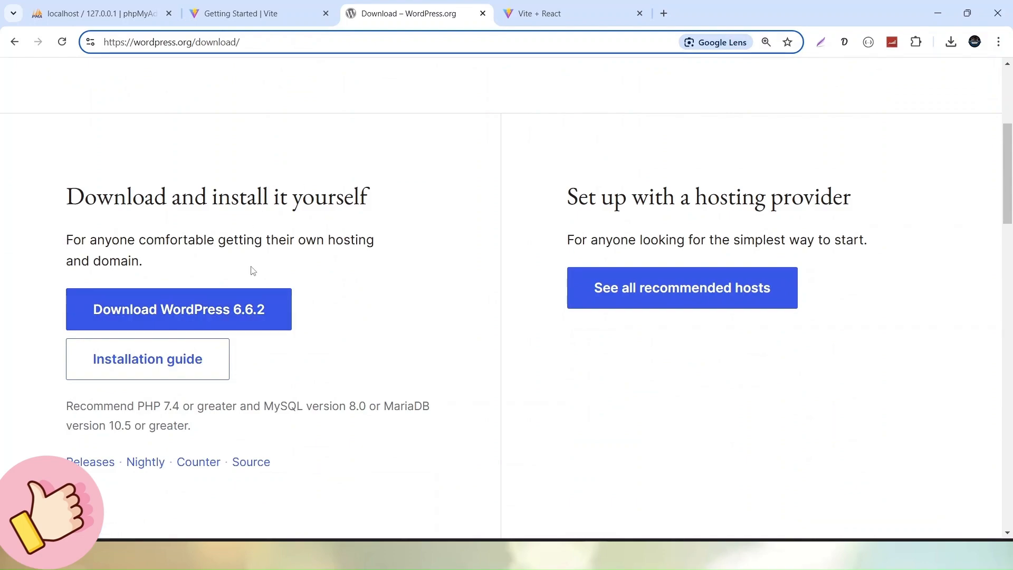
{"action": "mouse_move", "coordinate": [526, 159]}
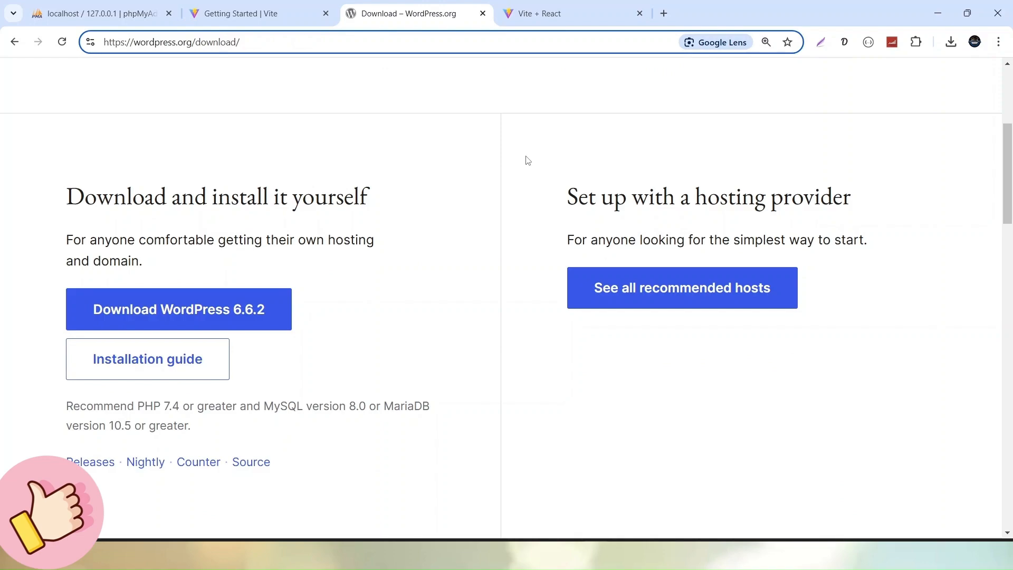
{"action": "left_click", "coordinate": [950, 43]}
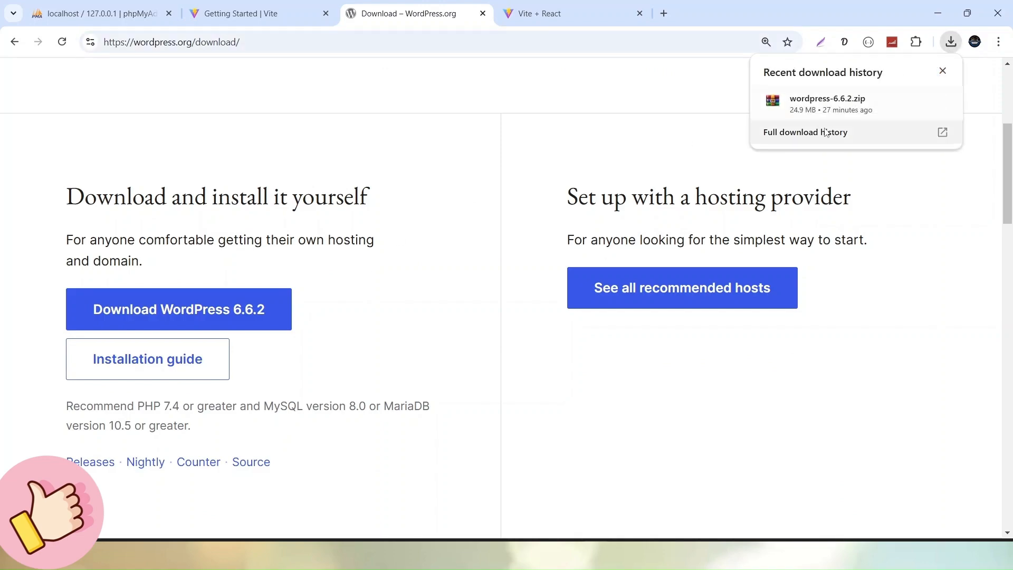
{"action": "left_click", "coordinate": [507, 295]}
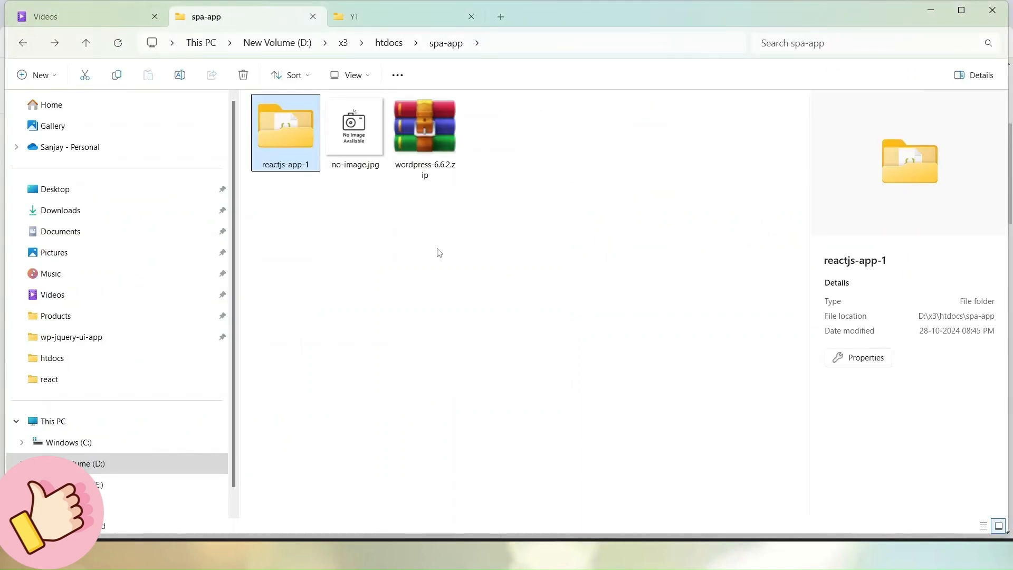
- Extract wordpress-6.6.2.zip into a wordpress-6.6.2 folder inside spa-app
{"action": "left_click", "coordinate": [424, 126]}
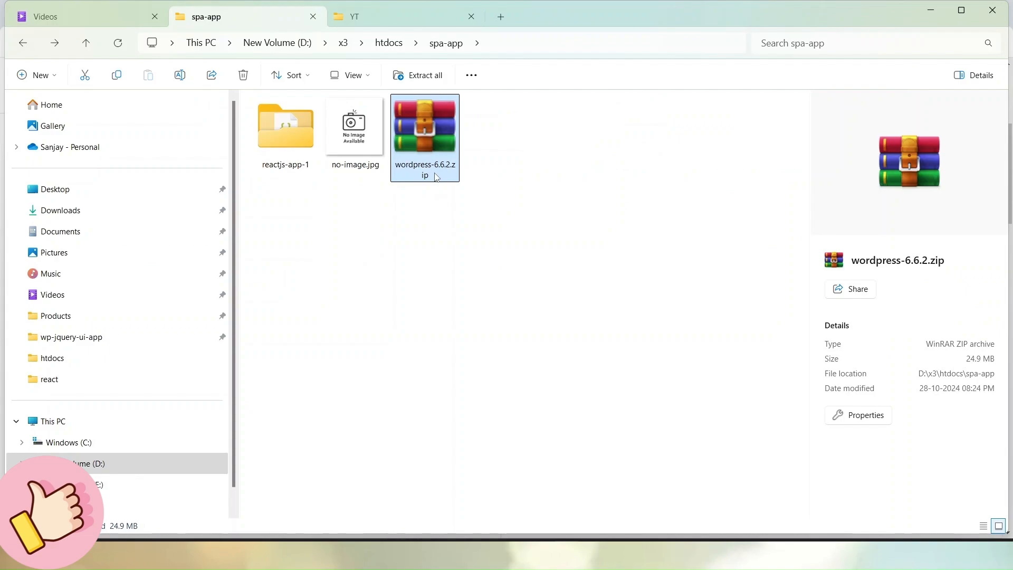
{"action": "mouse_move", "coordinate": [453, 172]}
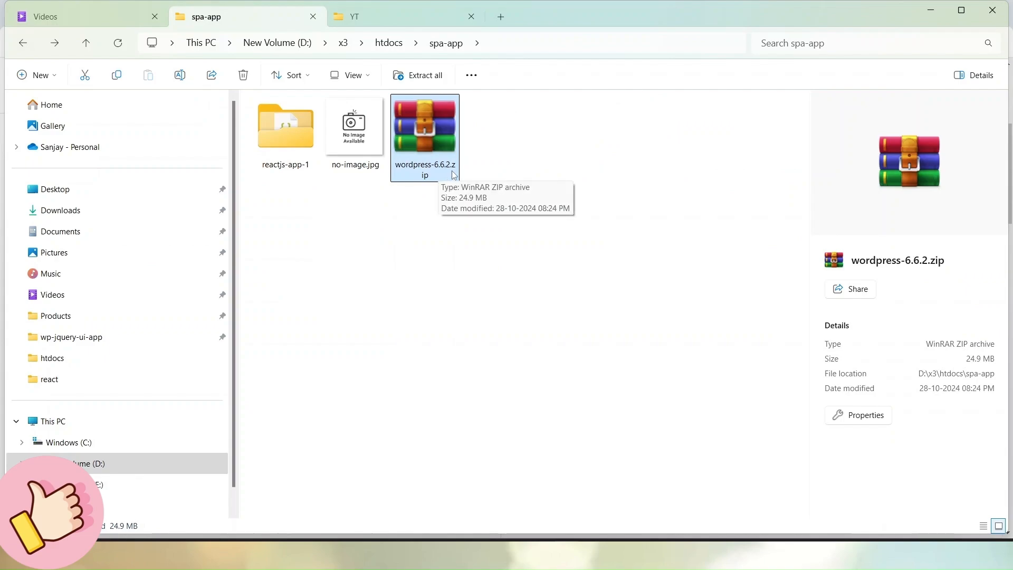
{"action": "mouse_move", "coordinate": [431, 136]}
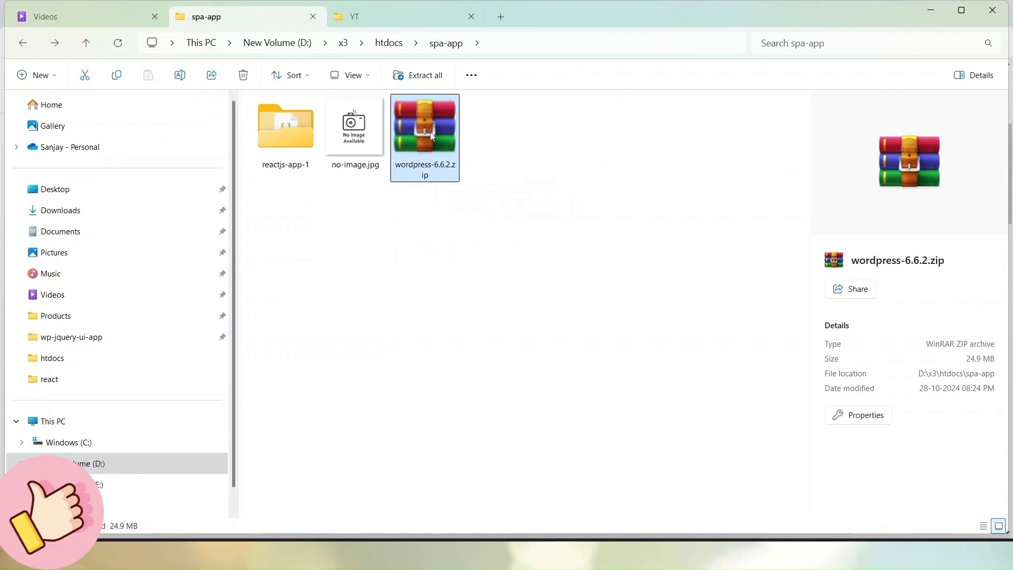
{"action": "left_click", "coordinate": [425, 75]}
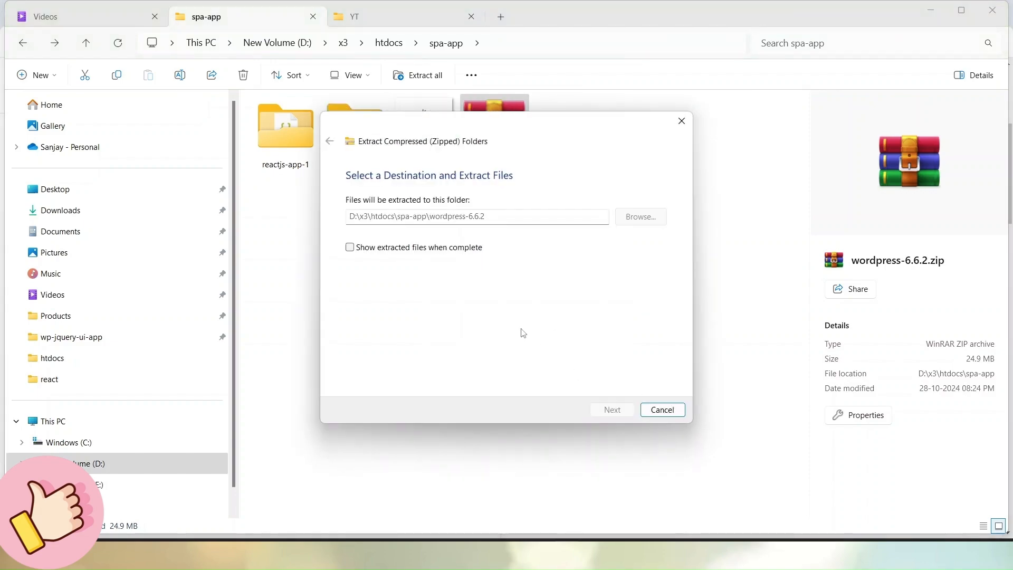
{"action": "left_click", "coordinate": [611, 409]}
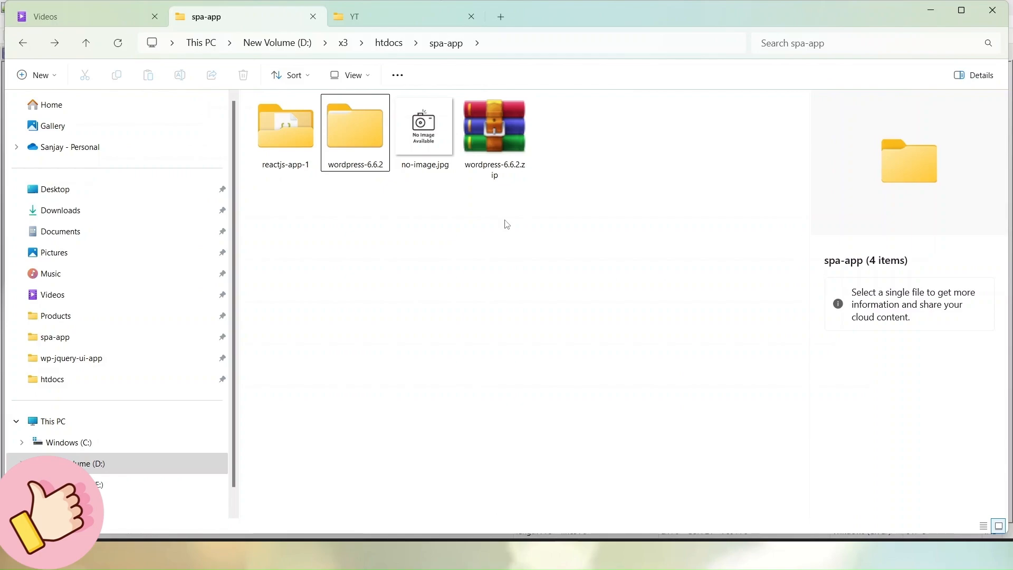
- Browse into wordpress-6.6.2 and its inner wordpress folder, then return to spa-app
{"action": "left_click", "coordinate": [355, 127]}
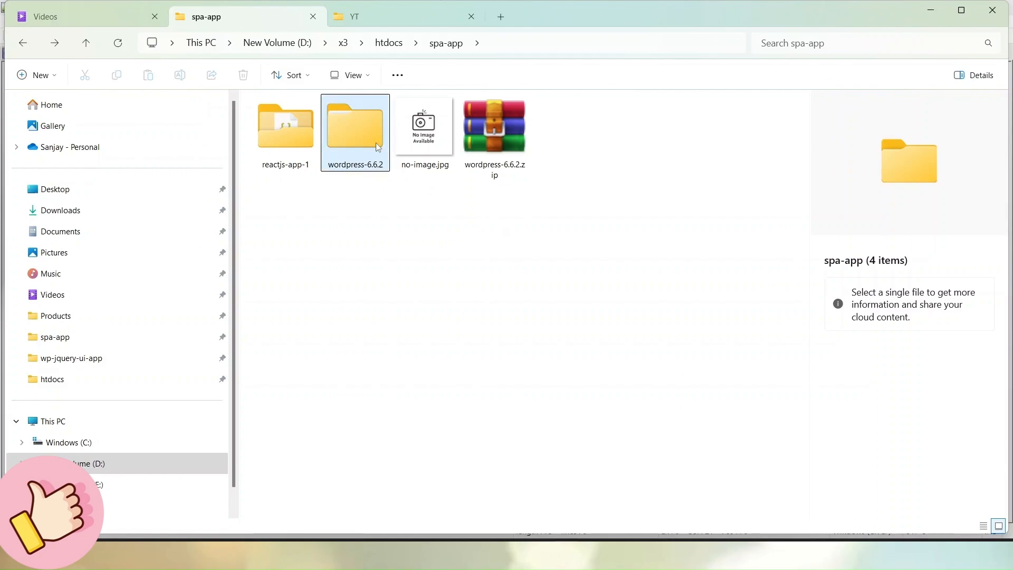
{"action": "double_click", "coordinate": [355, 126]}
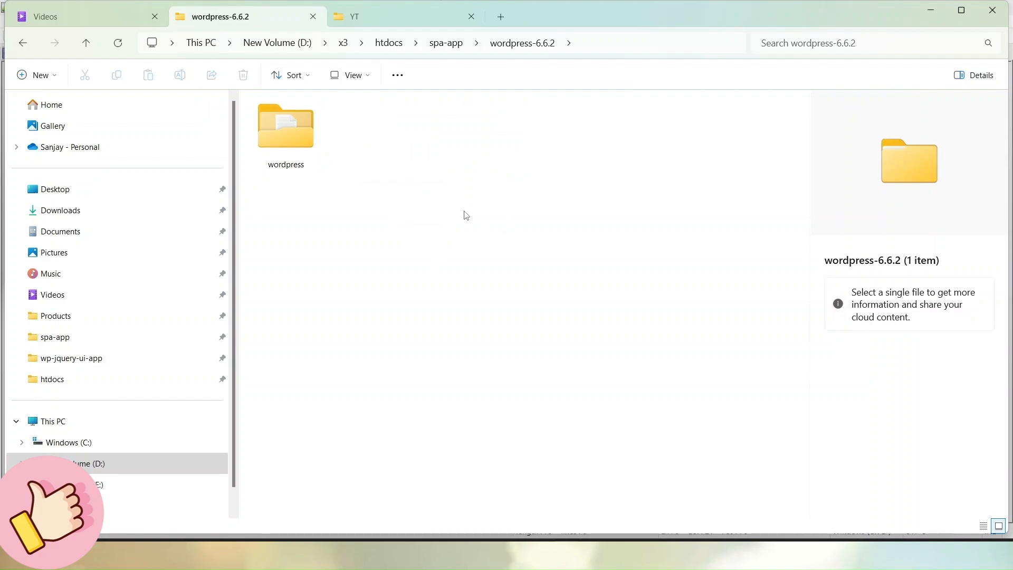
{"action": "double_click", "coordinate": [285, 126]}
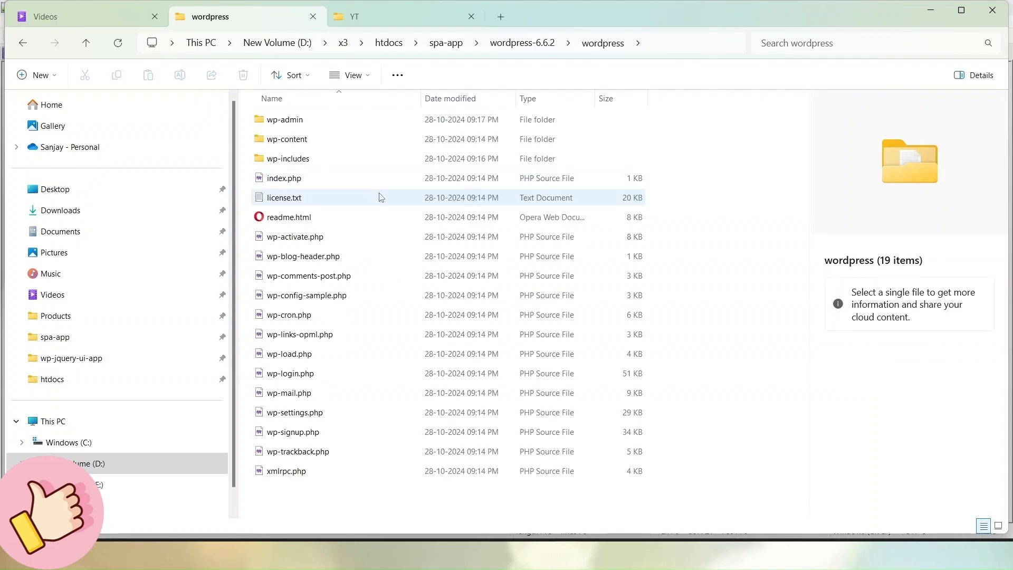
{"action": "mouse_move", "coordinate": [391, 219]}
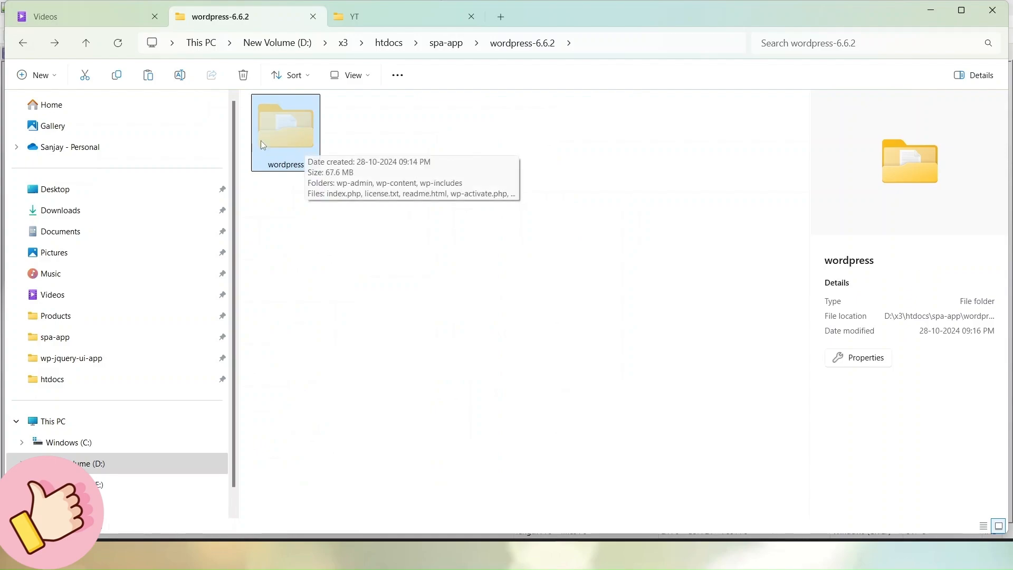
{"action": "left_click", "coordinate": [446, 42]}
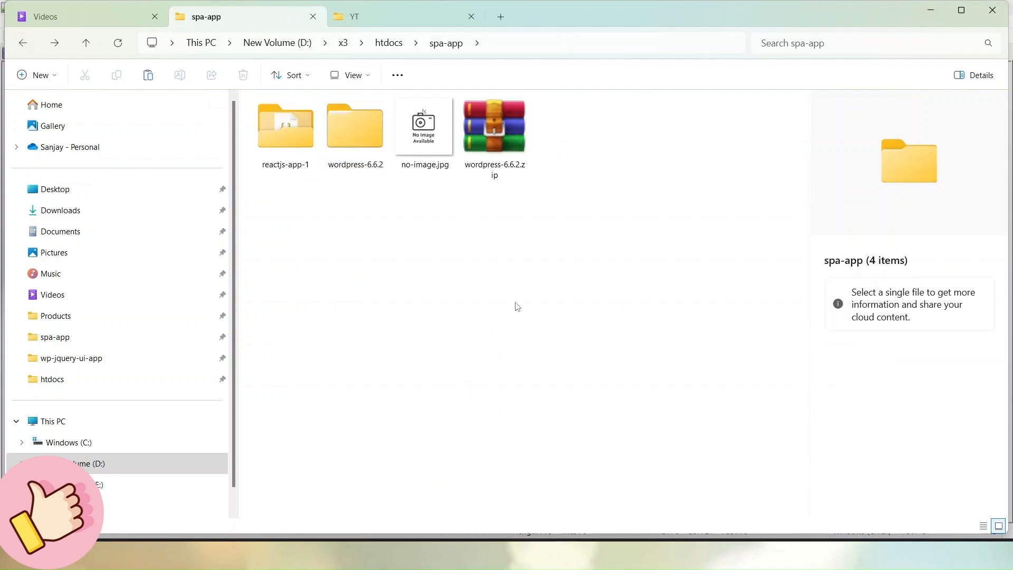
- Paste the wordpress folder into spa-app and rename it wp-app
{"action": "left_click", "coordinate": [564, 126]}
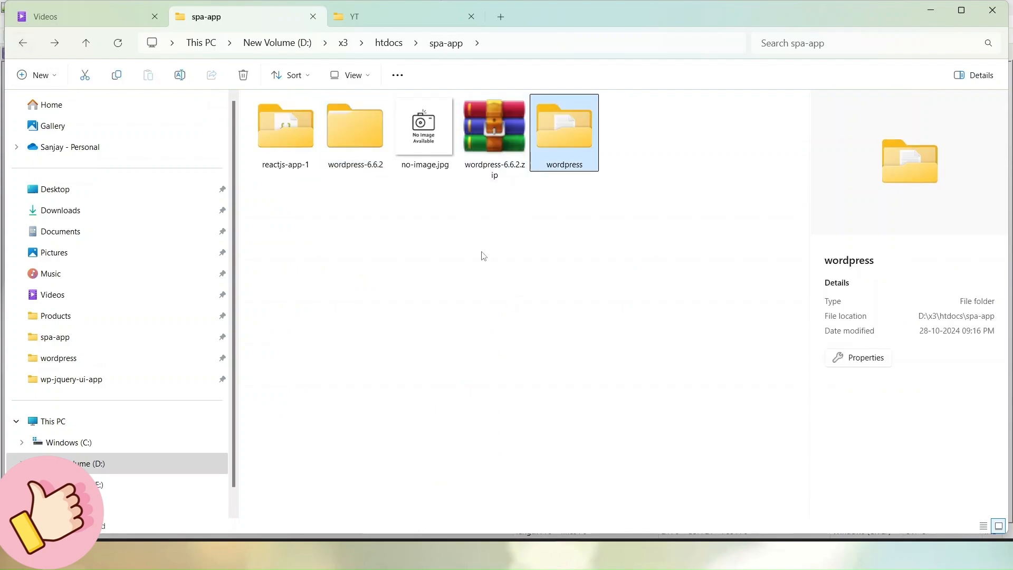
{"action": "left_click", "coordinate": [354, 126]}
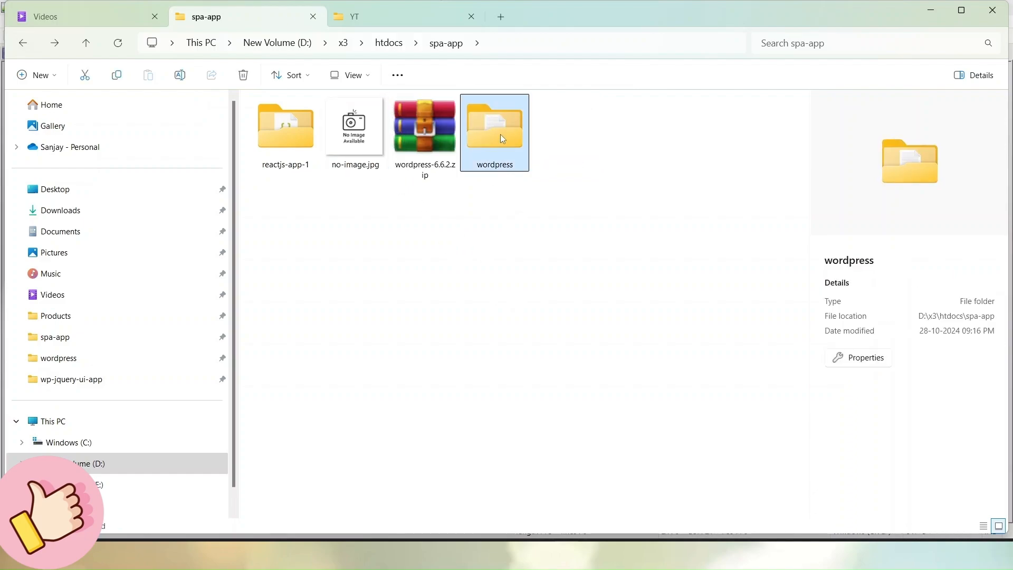
{"action": "right_click", "coordinate": [495, 129]}
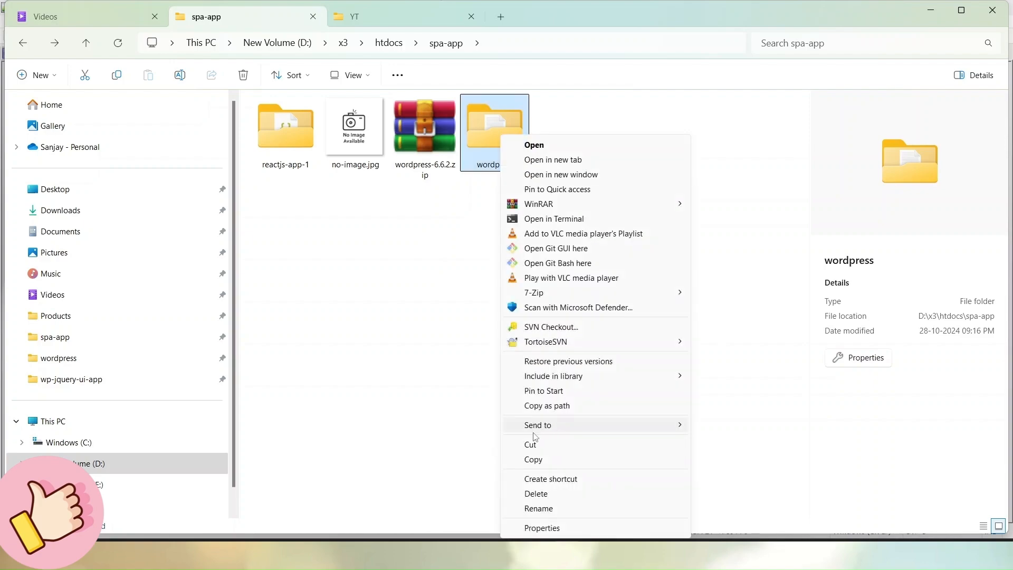
{"action": "left_click", "coordinate": [538, 509]}
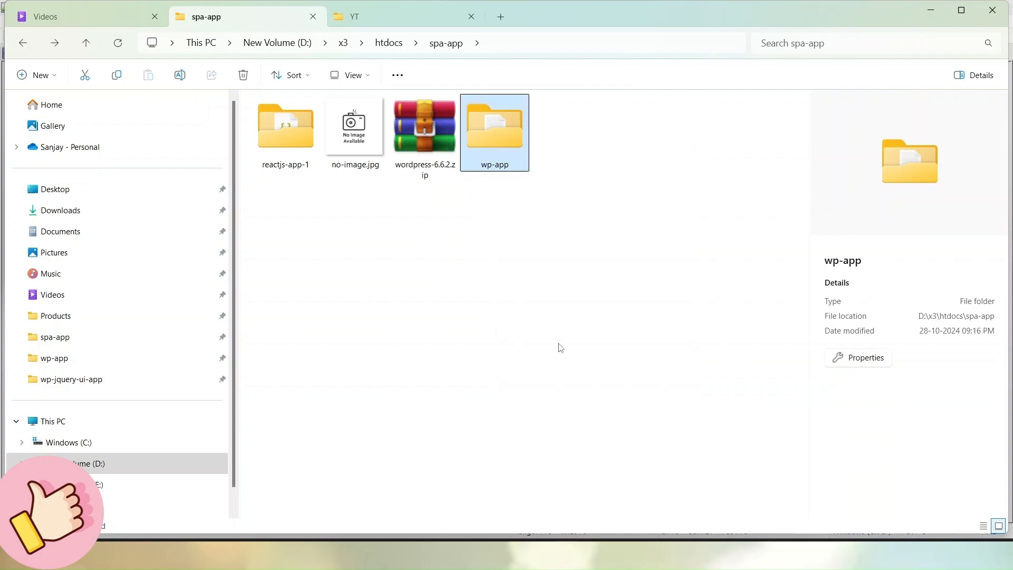
{"action": "mouse_move", "coordinate": [504, 212]}
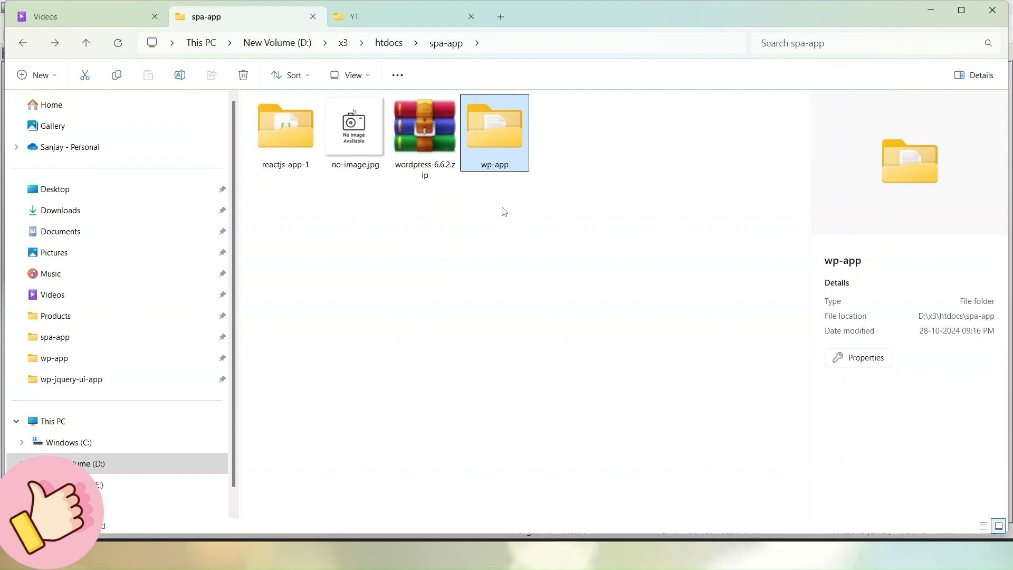
{"action": "mouse_move", "coordinate": [598, 507]}
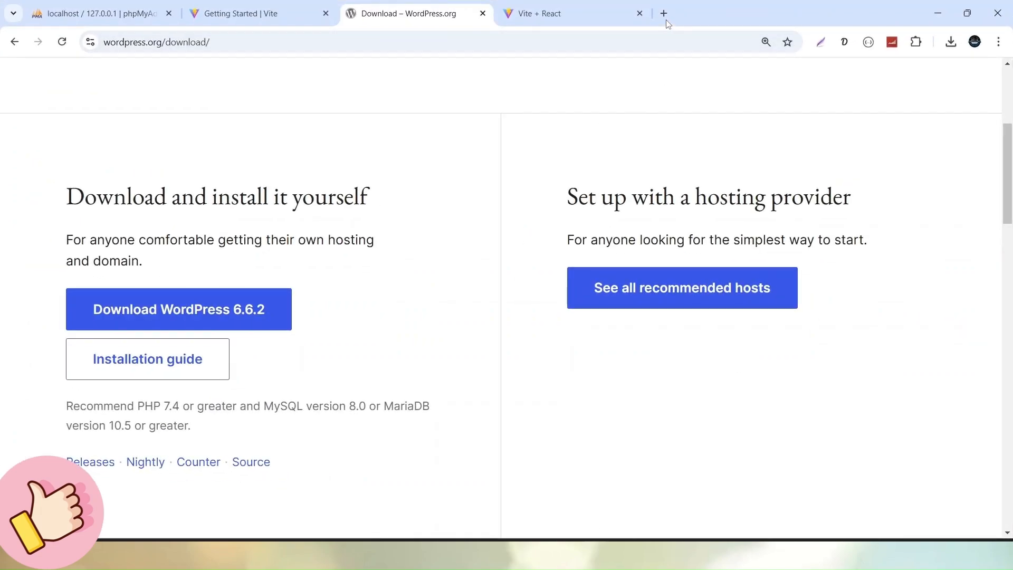
- Browse to localhost/spa-app/wp-app in a new tab and continue with English (United States)
{"action": "left_click", "coordinate": [663, 13]}
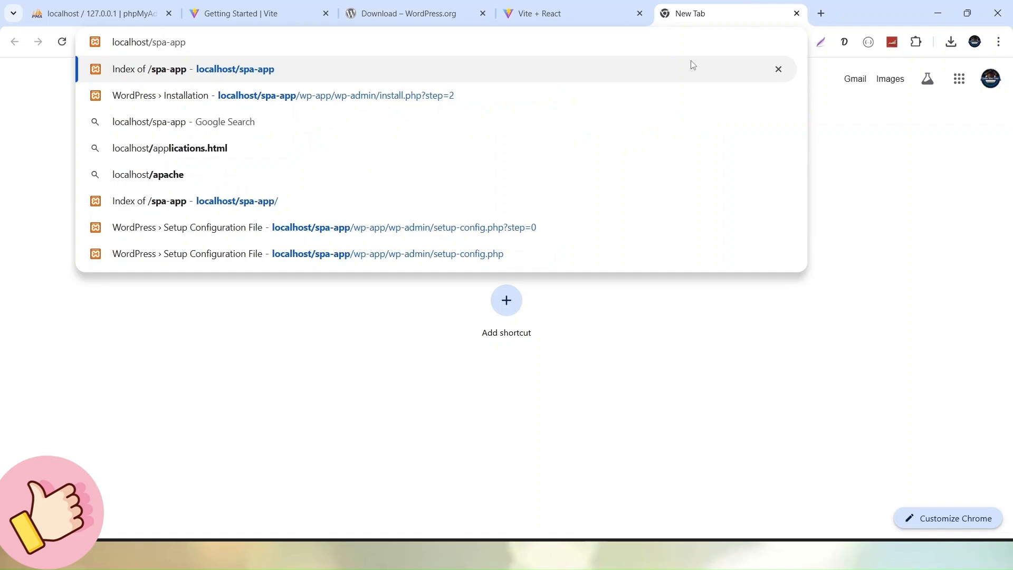
{"action": "left_click", "coordinate": [193, 70]}
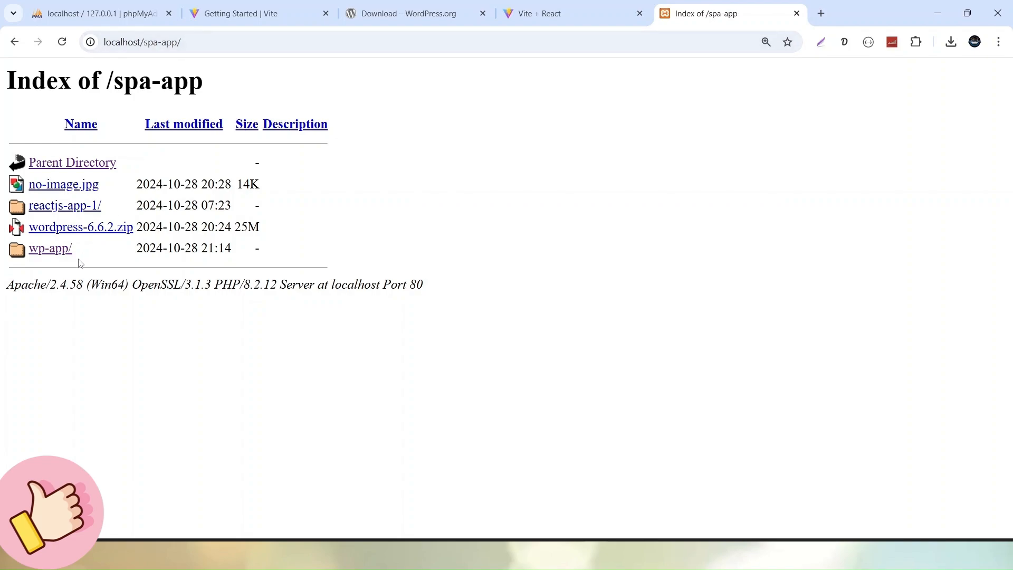
{"action": "mouse_move", "coordinate": [51, 253]}
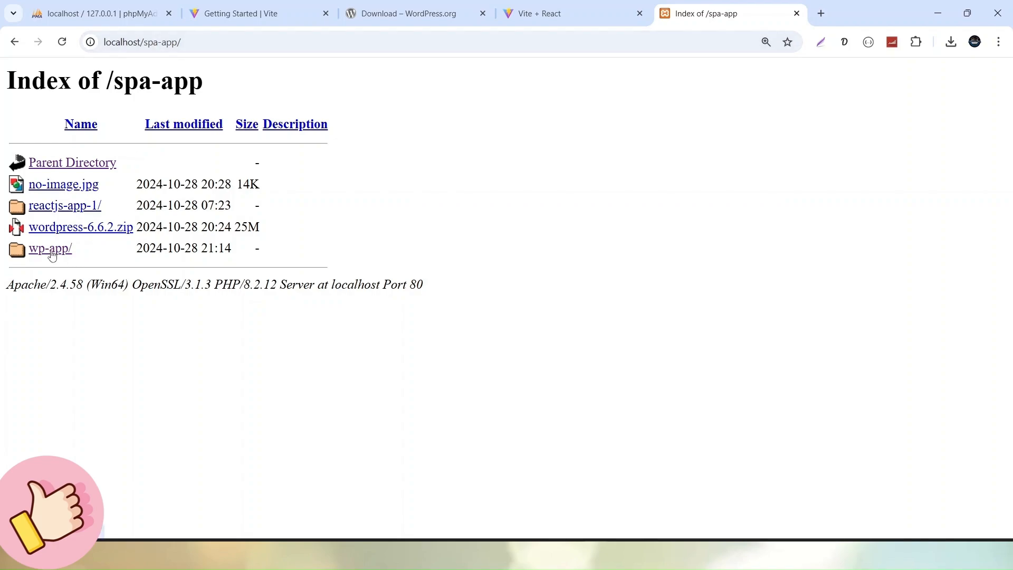
{"action": "left_click", "coordinate": [50, 248]}
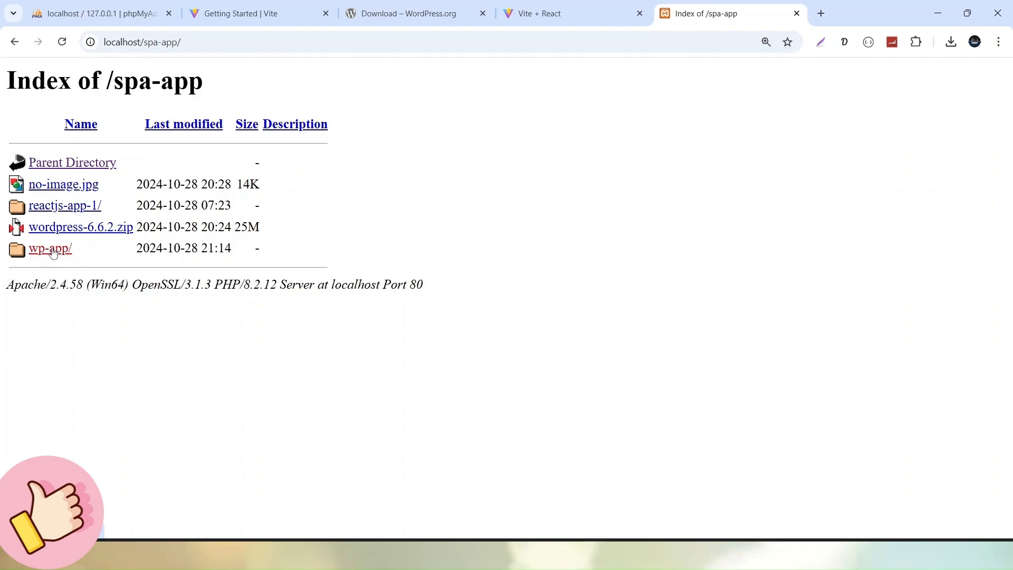
{"action": "left_click", "coordinate": [49, 247]}
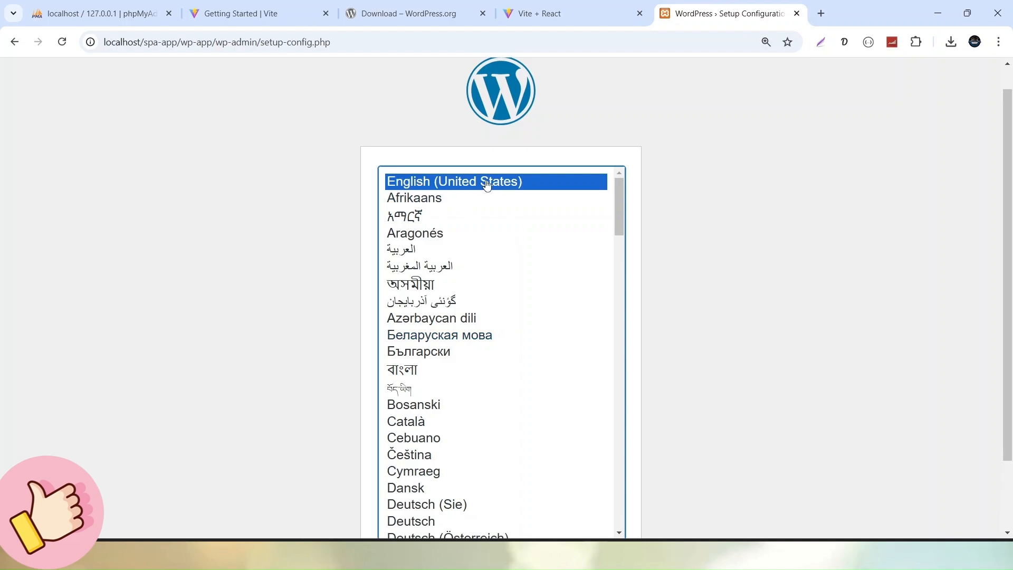
{"action": "scroll", "scroll_direction": "down", "scroll_amount": 3}
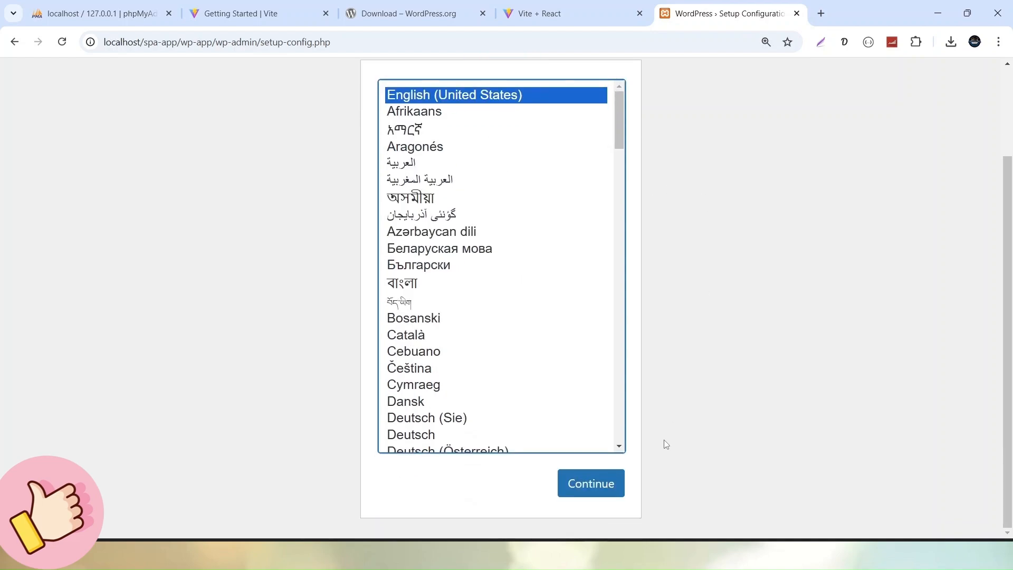
{"action": "left_click", "coordinate": [589, 483]}
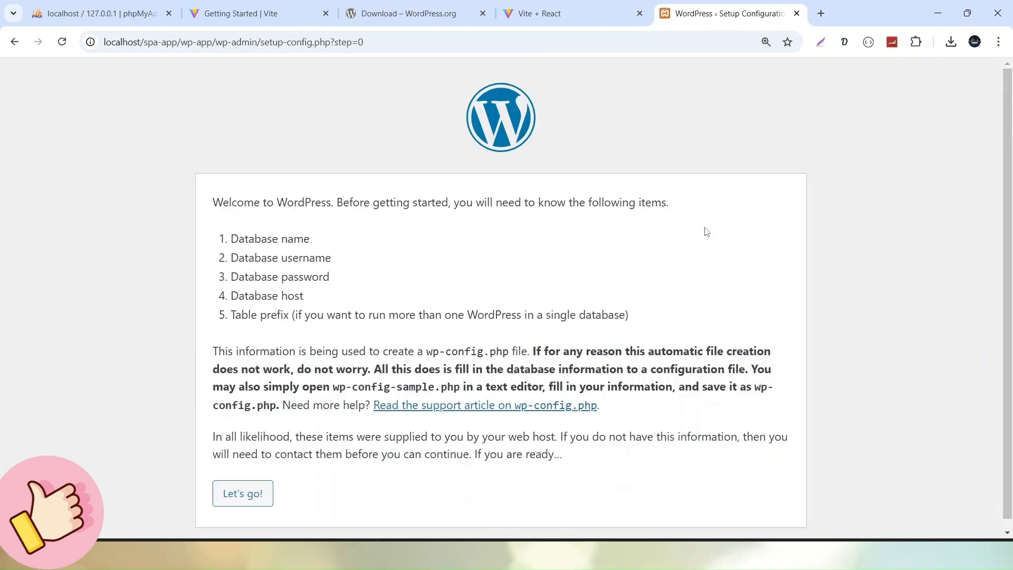
{"action": "mouse_move", "coordinate": [349, 276]}
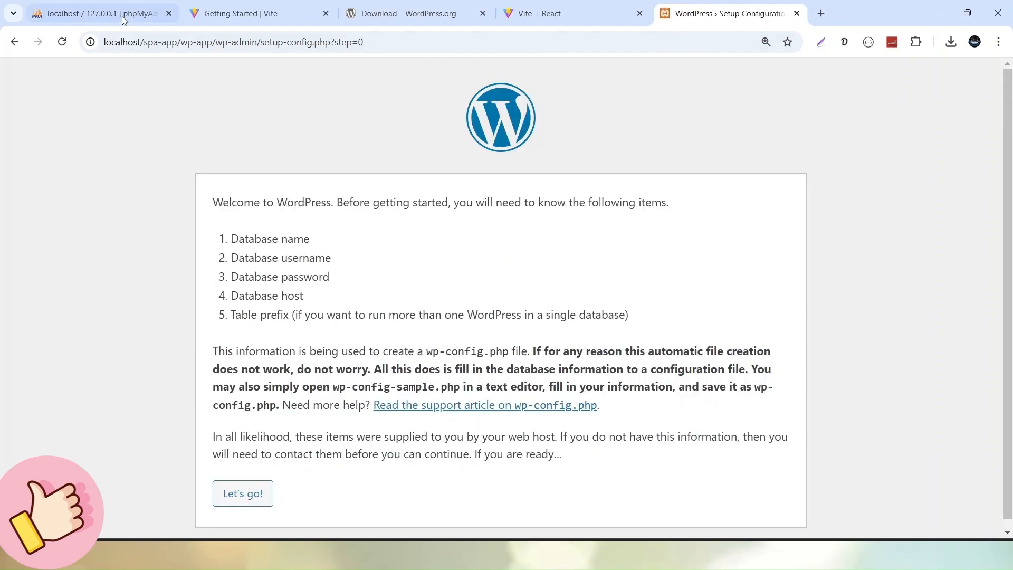
- Create an empty wp_rest_app database in phpMyAdmin and return to the WordPress installer
{"action": "left_click", "coordinate": [97, 12]}
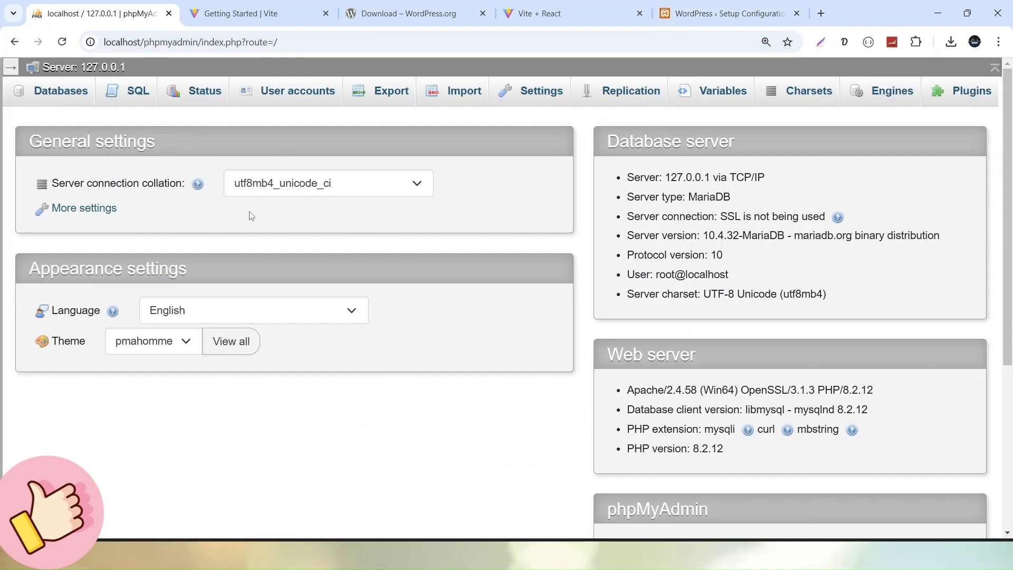
{"action": "left_click", "coordinate": [51, 90]}
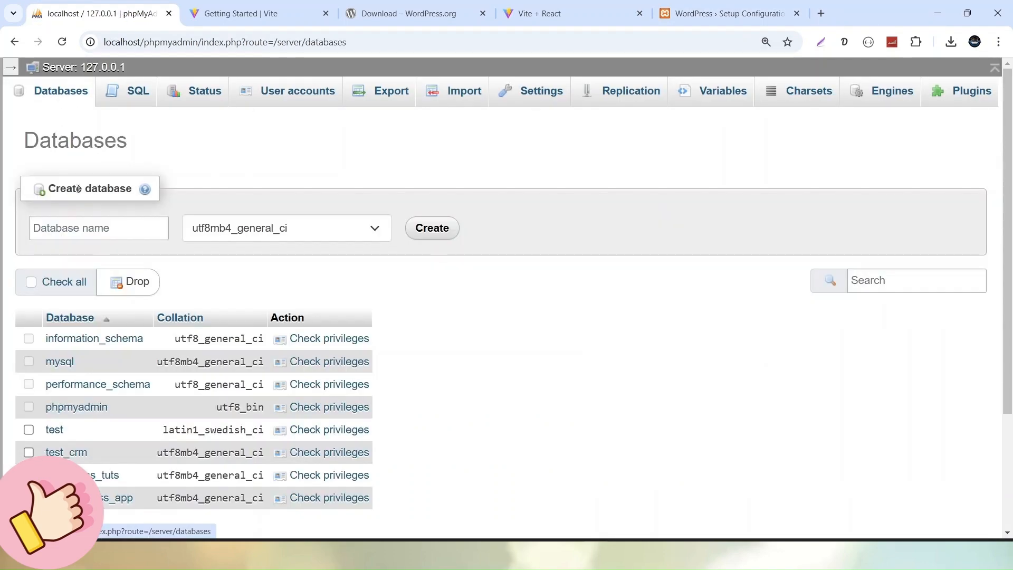
{"action": "type", "text": "wp_rest_app"}
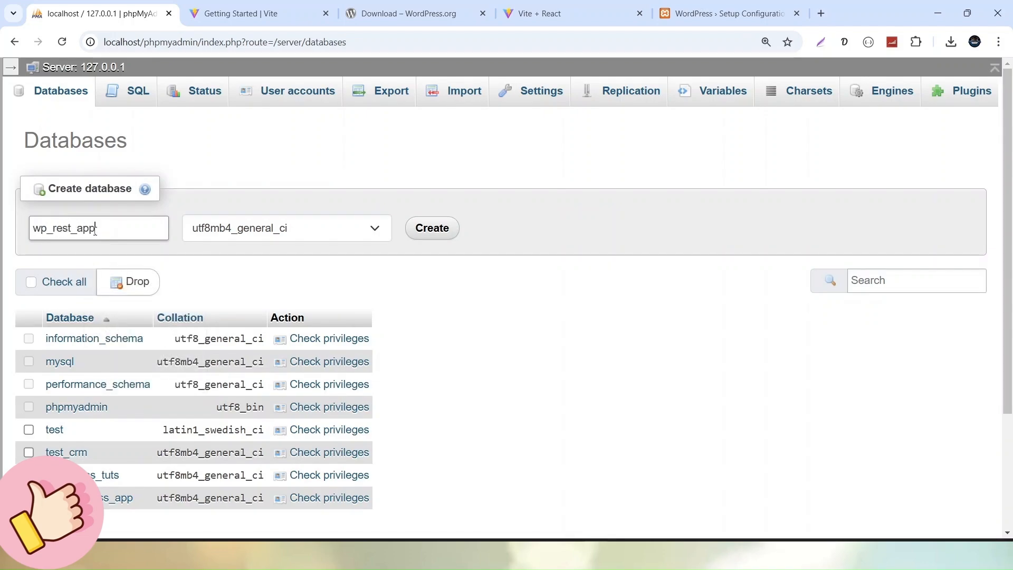
{"action": "triple_click", "coordinate": [98, 227]}
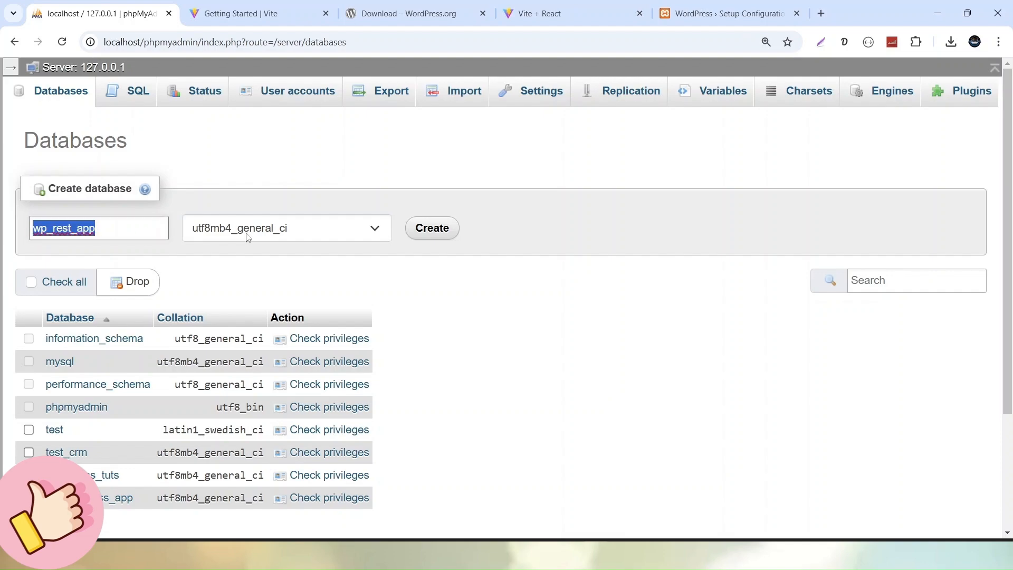
{"action": "left_click", "coordinate": [431, 228]}
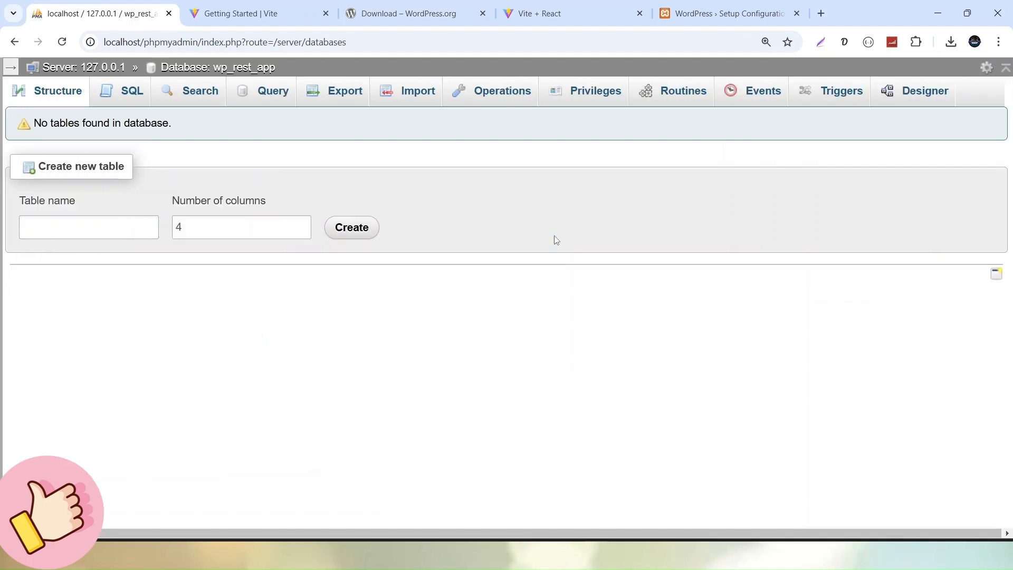
{"action": "left_click", "coordinate": [727, 12]}
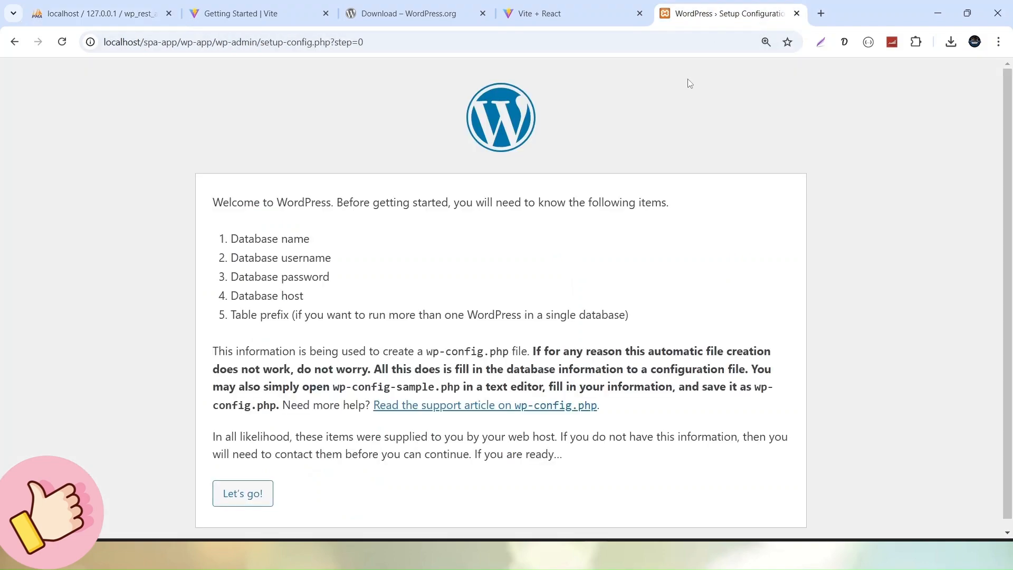
- Submit database wp_rest_app with user root and no password, then run the installation
{"action": "left_click", "coordinate": [242, 493]}
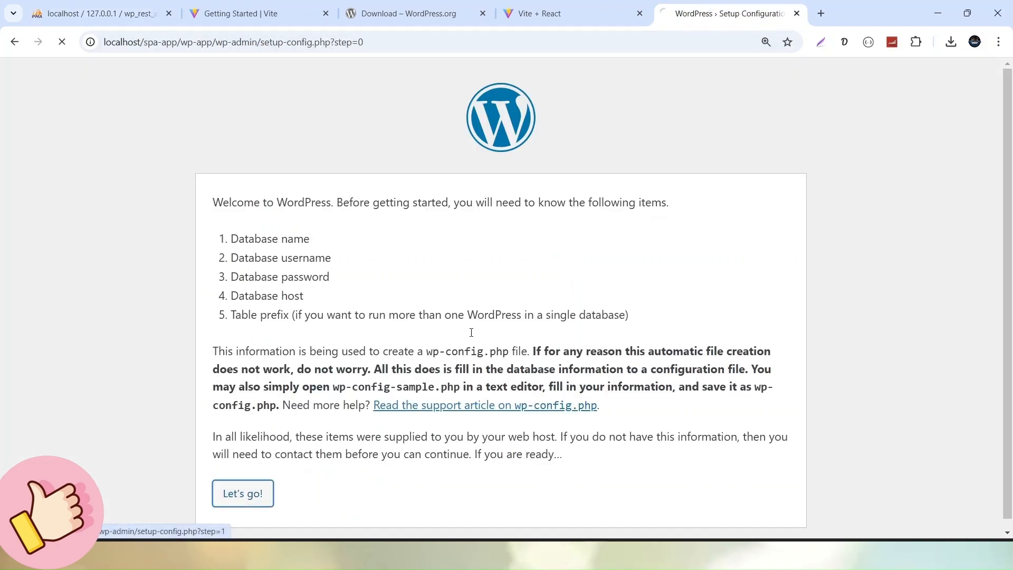
{"action": "left_click", "coordinate": [242, 493]}
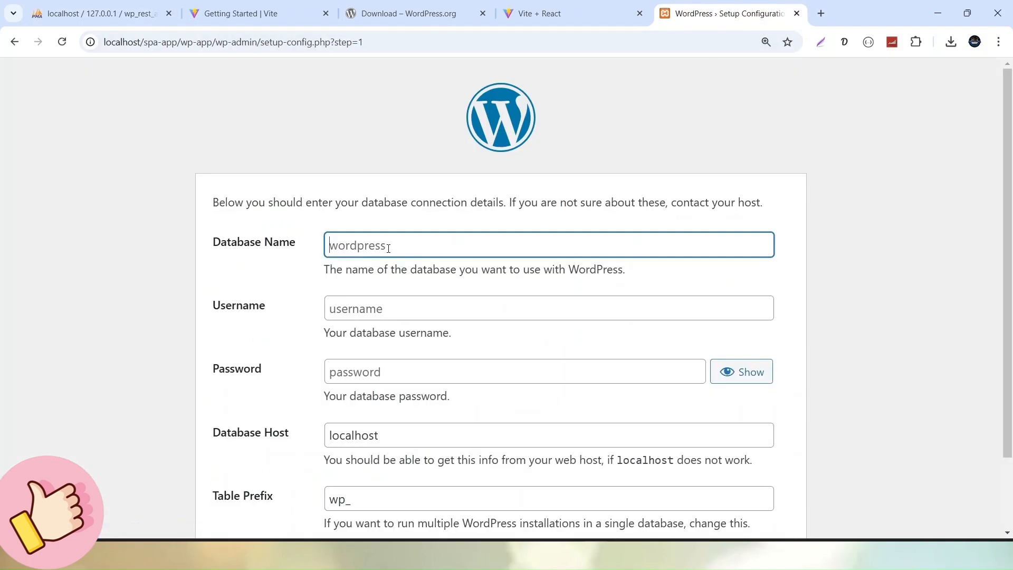
{"action": "left_click", "coordinate": [547, 308]}
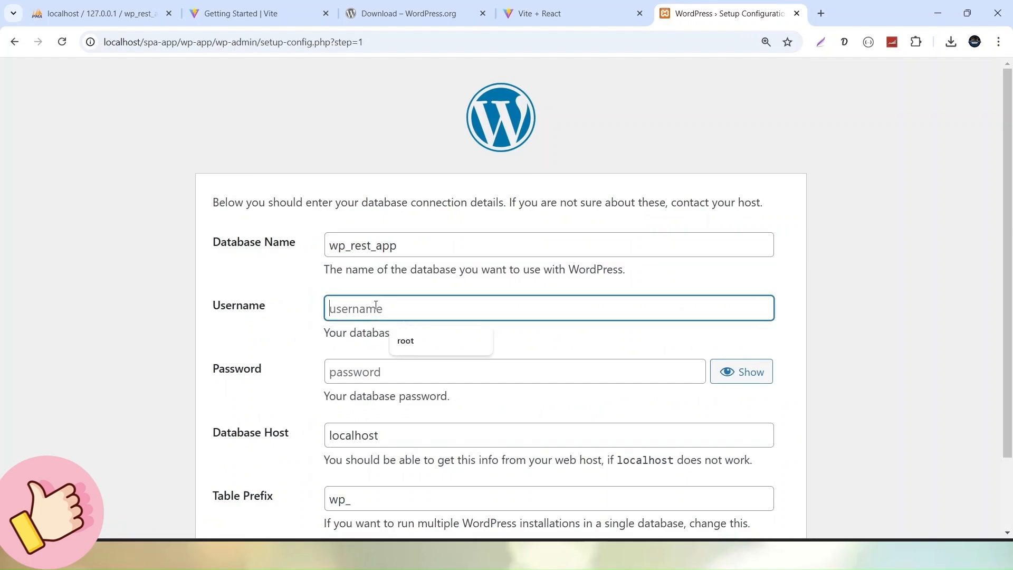
{"action": "type", "text": "root"}
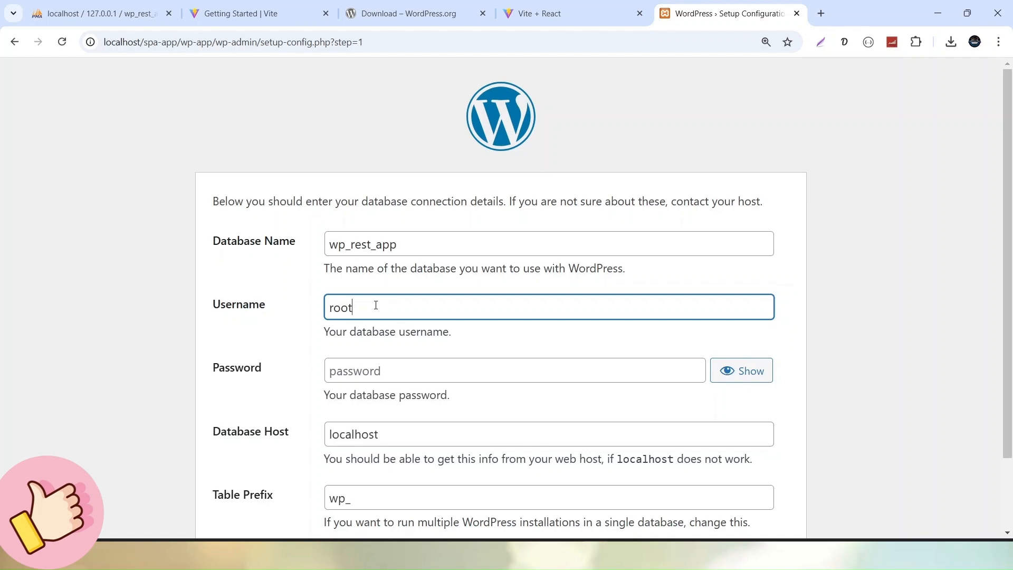
{"action": "scroll", "scroll_direction": "down", "scroll_amount": 3}
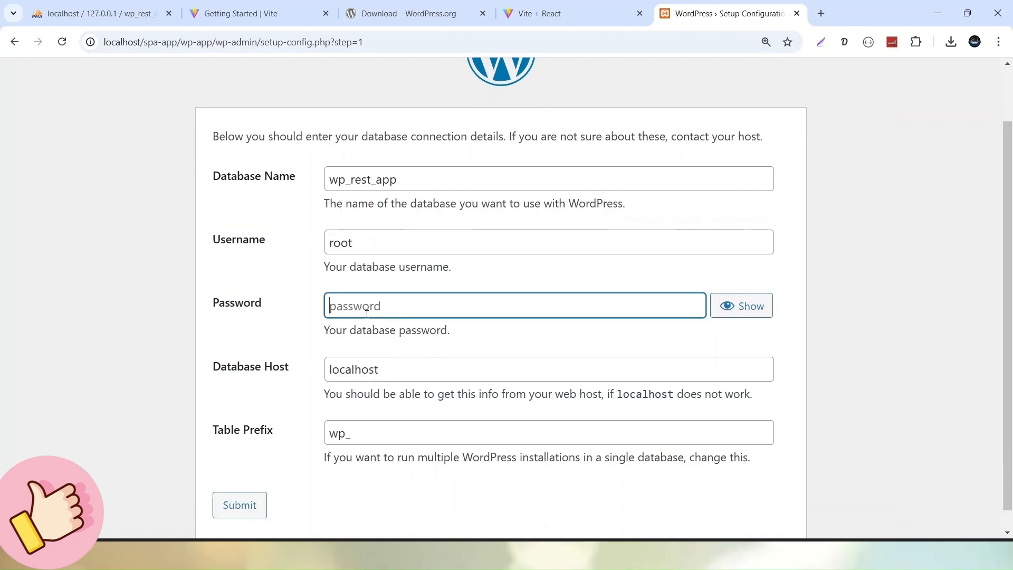
{"action": "mouse_move", "coordinate": [265, 439]}
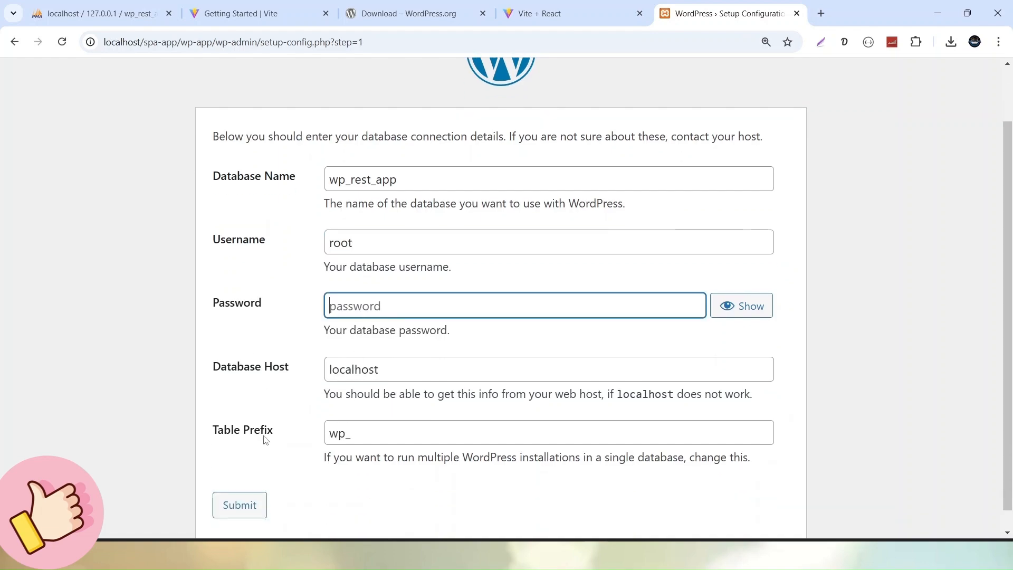
{"action": "mouse_move", "coordinate": [265, 499]}
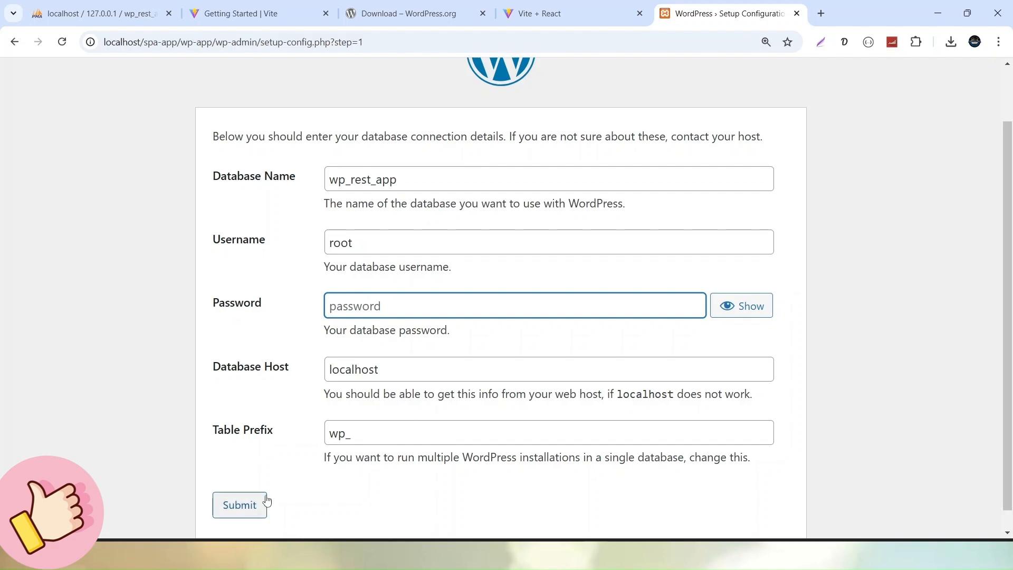
{"action": "left_click", "coordinate": [240, 505]}
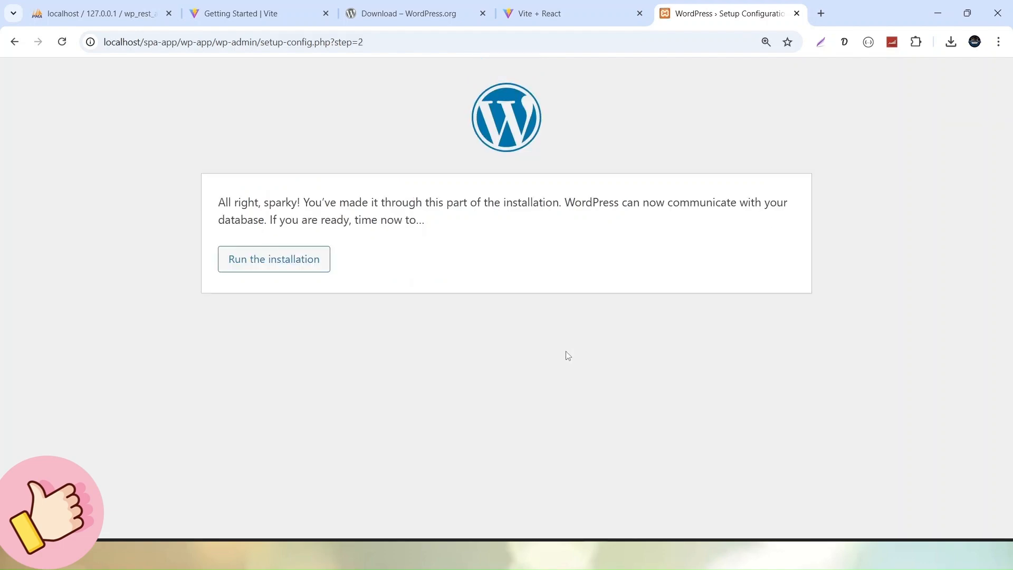
{"action": "left_click", "coordinate": [274, 259]}
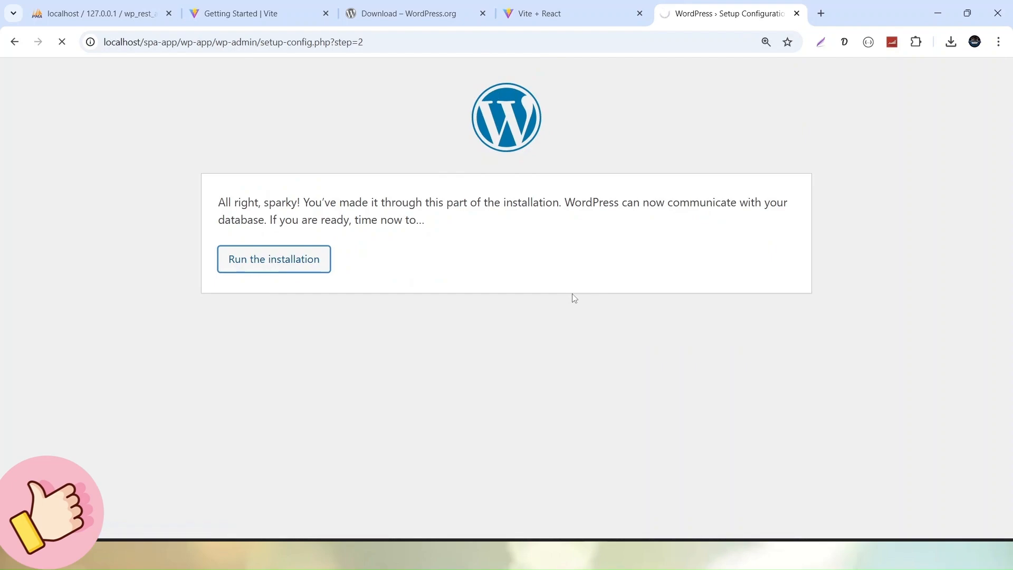
{"action": "left_click", "coordinate": [273, 259]}
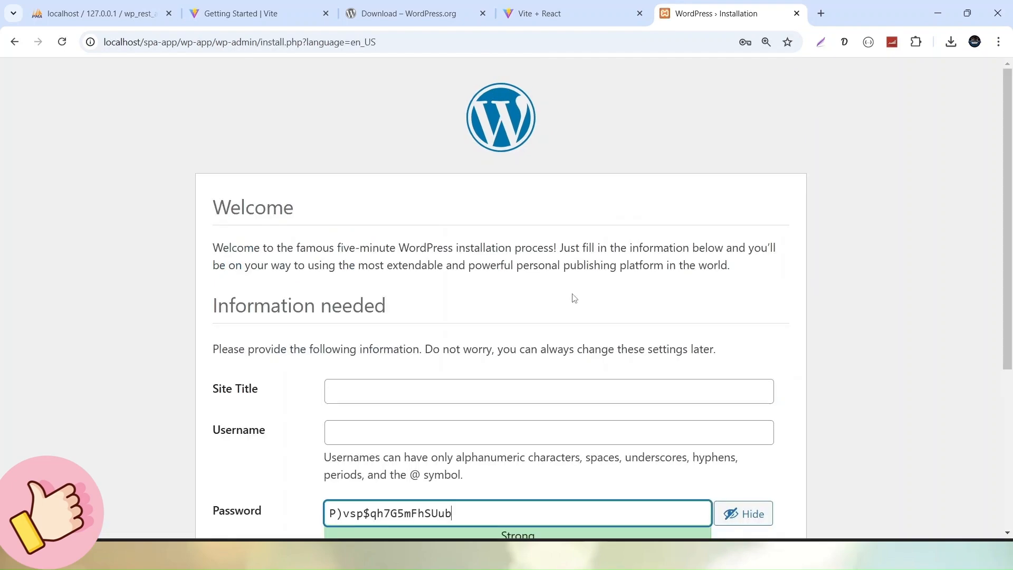
{"action": "mouse_move", "coordinate": [621, 291]}
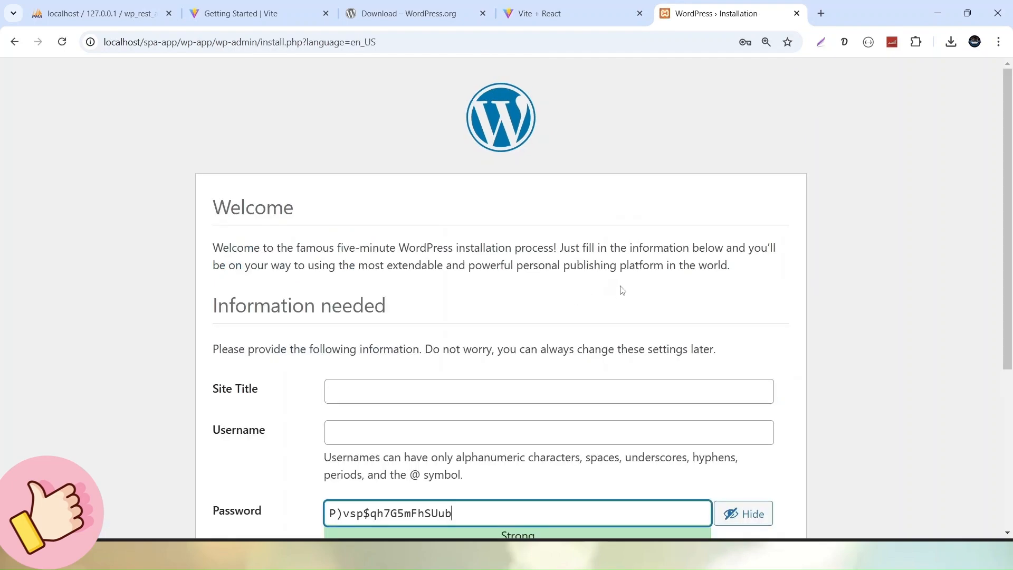
- Enter site title WP Headless App, username admin and a password
{"action": "scroll", "scroll_direction": "down", "scroll_amount": 3}
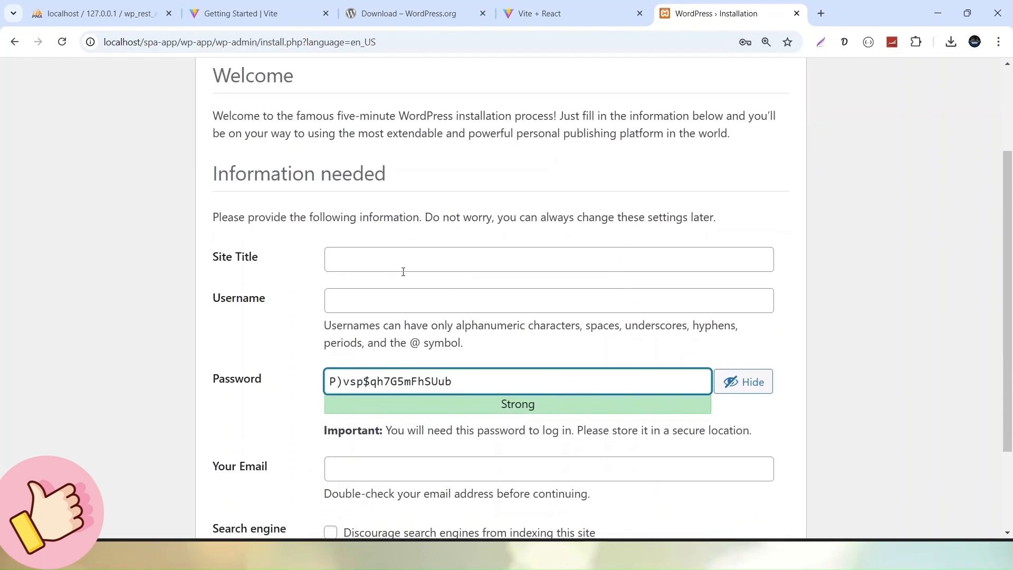
{"action": "type", "text": "WP"}
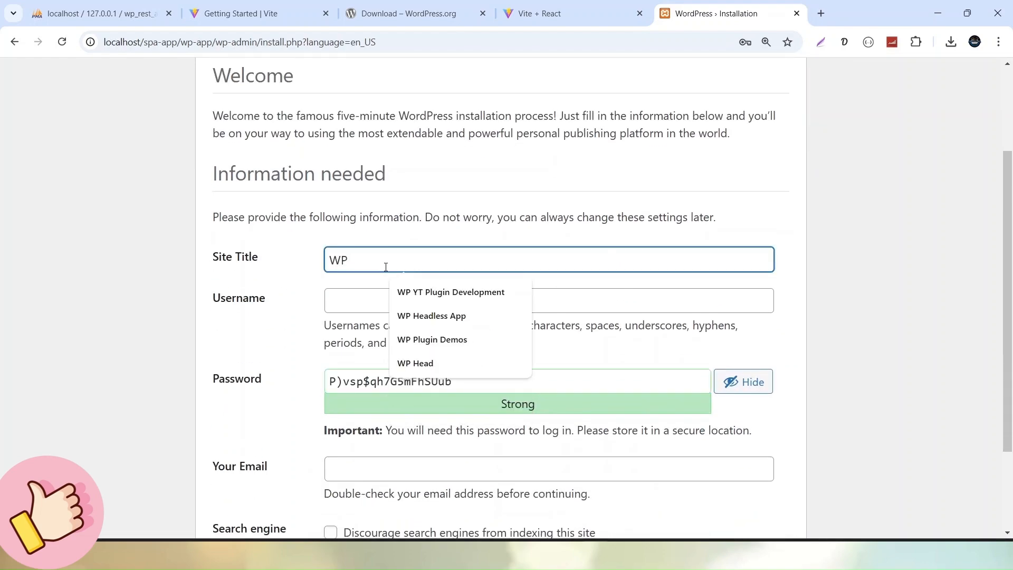
{"action": "left_click", "coordinate": [432, 315]}
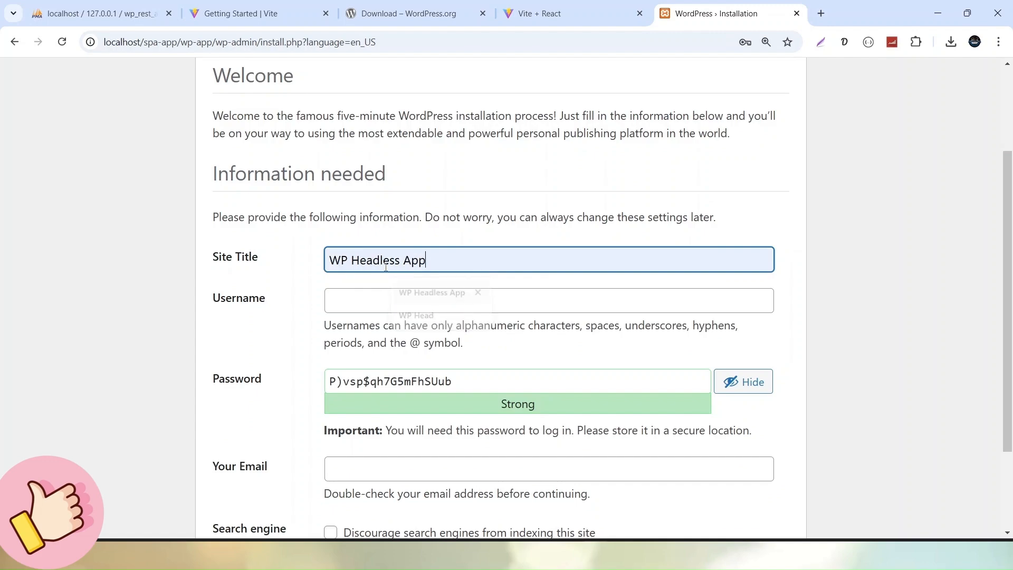
{"action": "type", "text": "admin"}
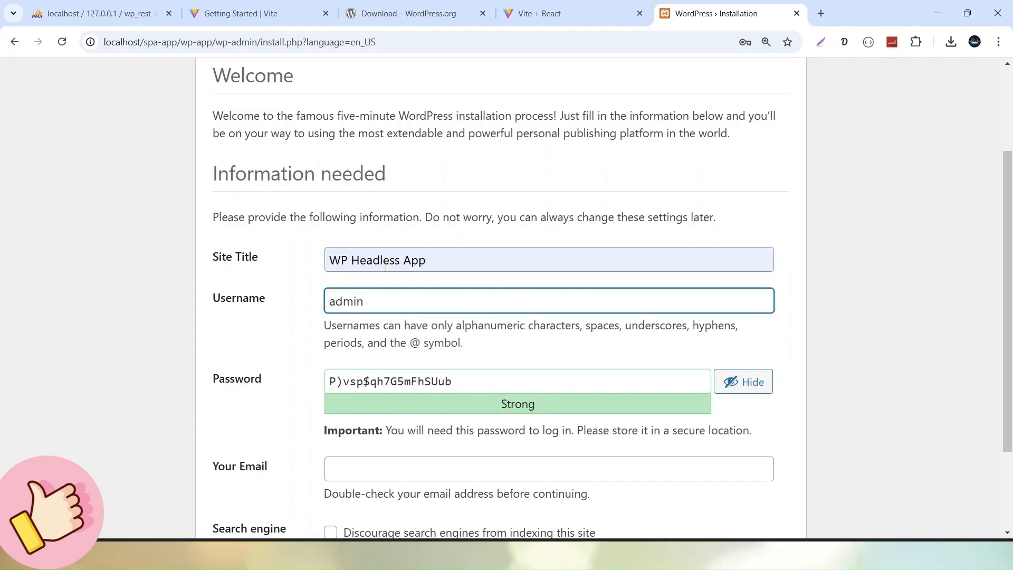
{"action": "scroll", "scroll_direction": "down", "scroll_amount": 3}
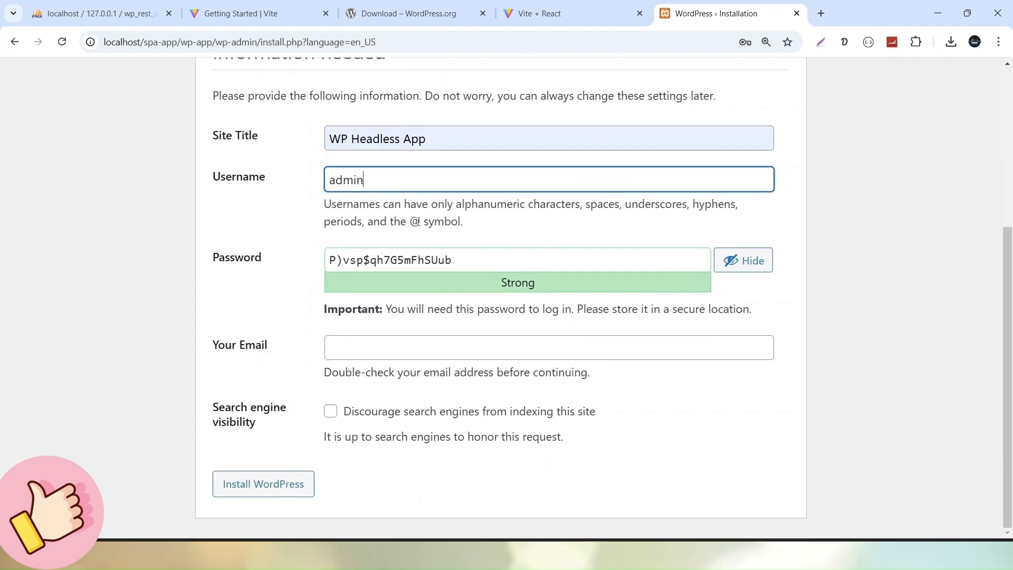
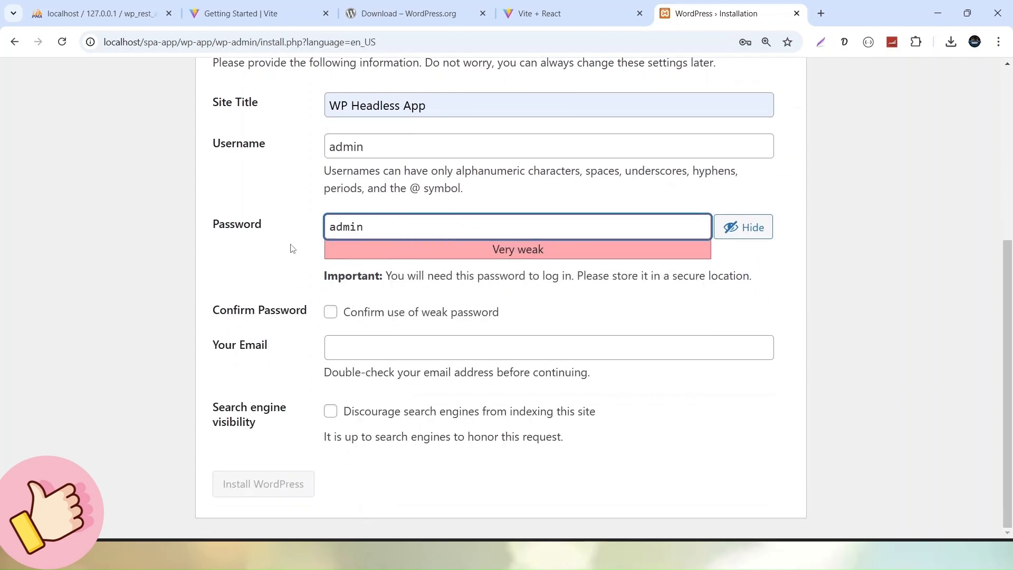
- Confirm the weak password, choose the saved email address, and install WordPress
{"action": "left_click", "coordinate": [330, 312]}
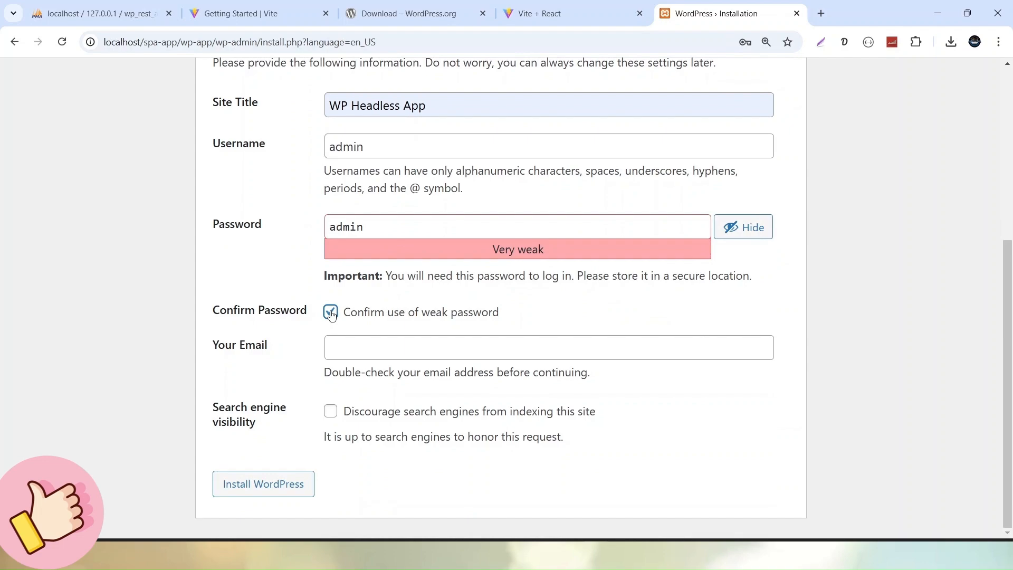
{"action": "left_click", "coordinate": [548, 347]}
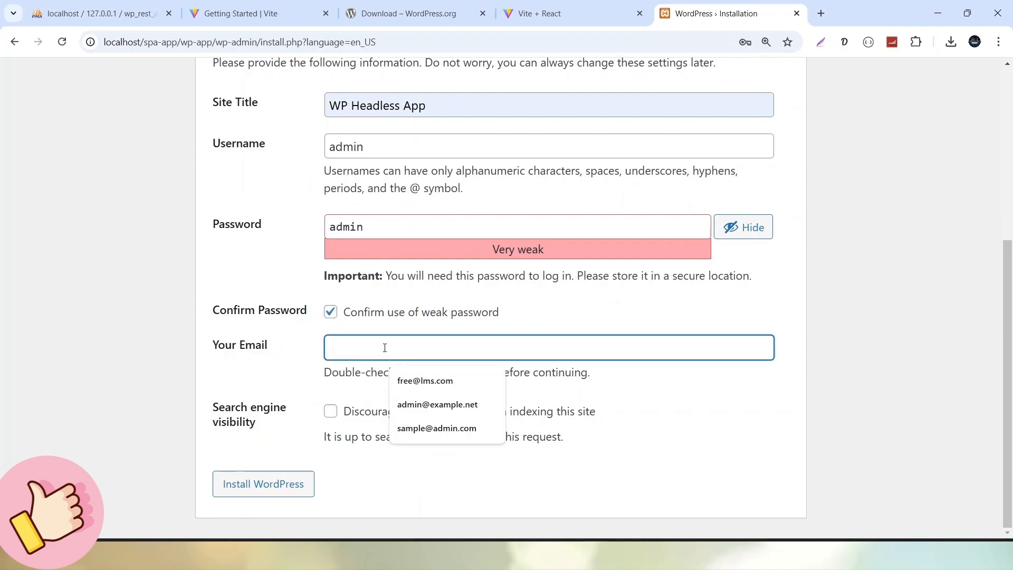
{"action": "left_click", "coordinate": [437, 428]}
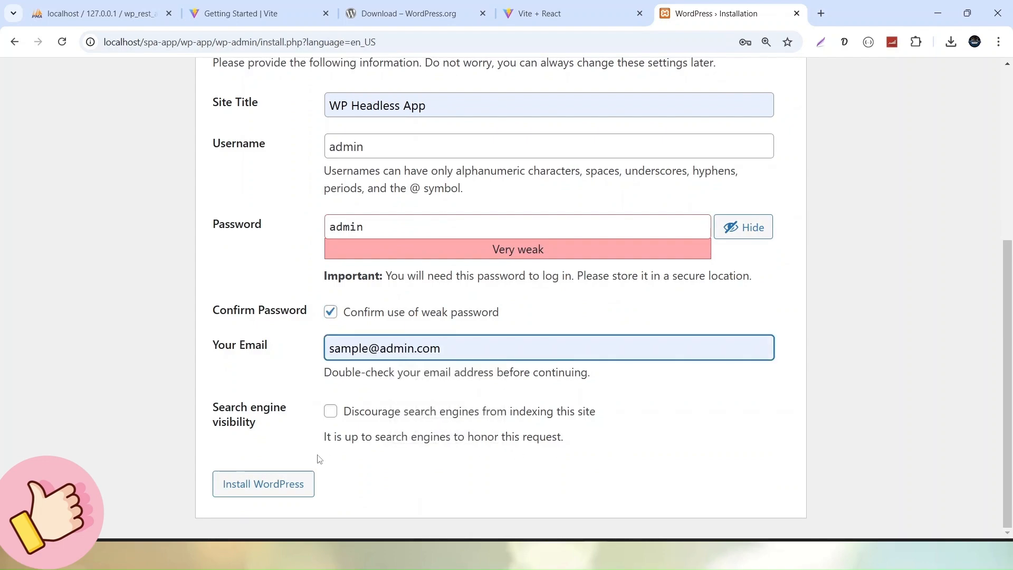
{"action": "left_click", "coordinate": [263, 483]}
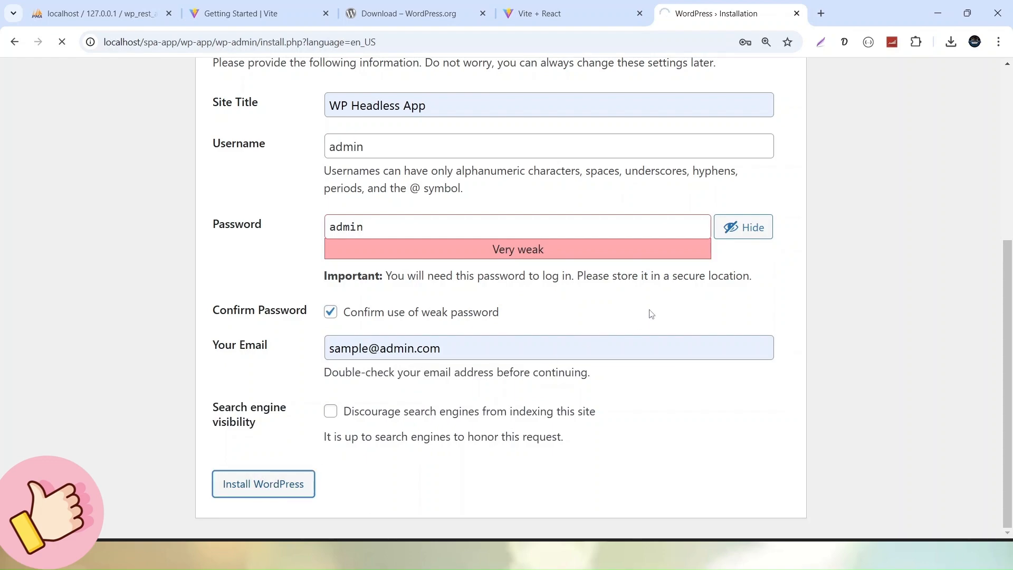
{"action": "left_click", "coordinate": [263, 484]}
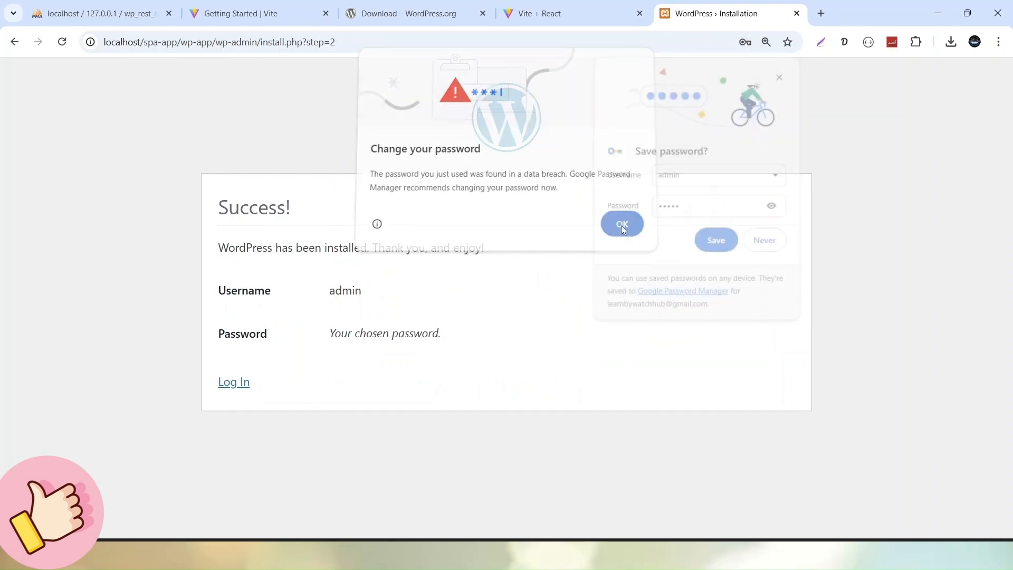
- Dismiss Chrome's password breach popup and follow the Success page's Log In link
{"action": "left_click", "coordinate": [621, 224]}
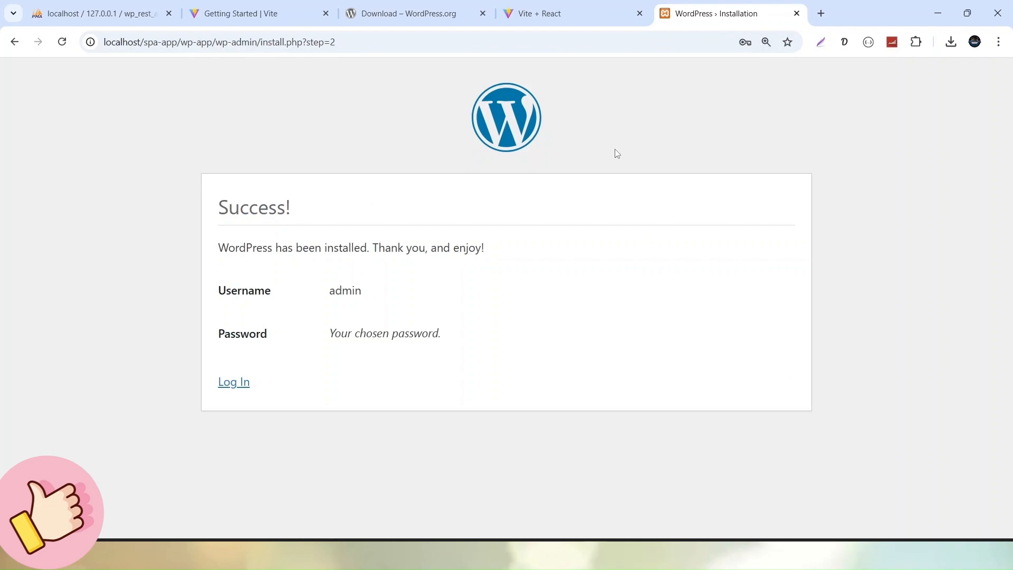
{"action": "left_click", "coordinate": [233, 381]}
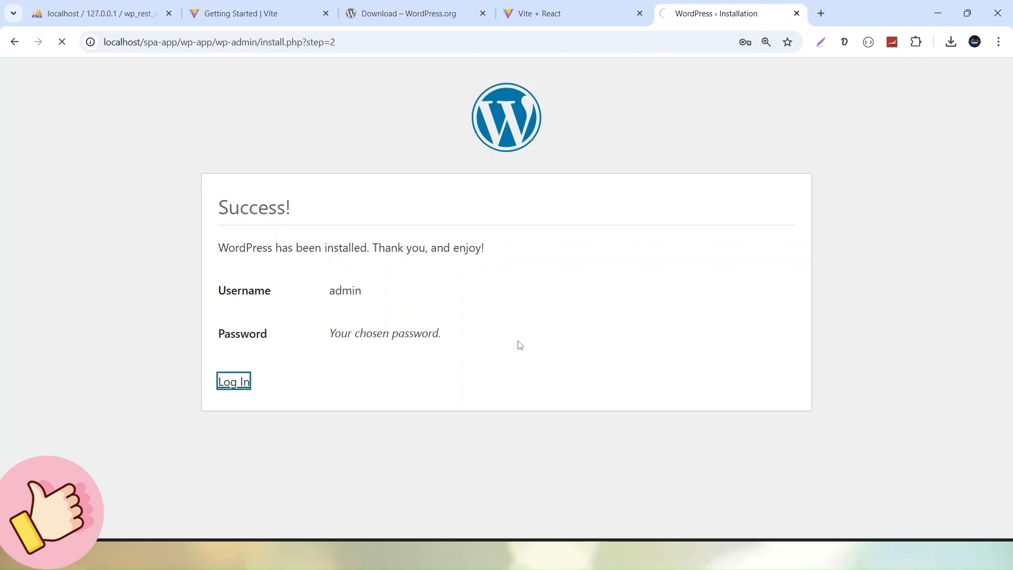
{"action": "left_click", "coordinate": [233, 381]}
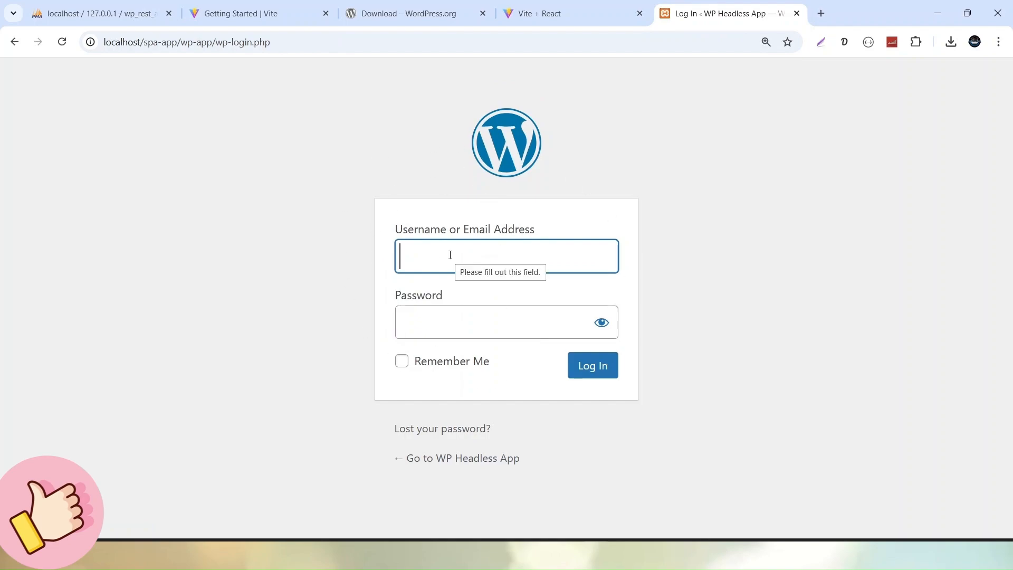
- Log in to WP Headless App with username admin and its password
{"action": "type", "text": "admin"}
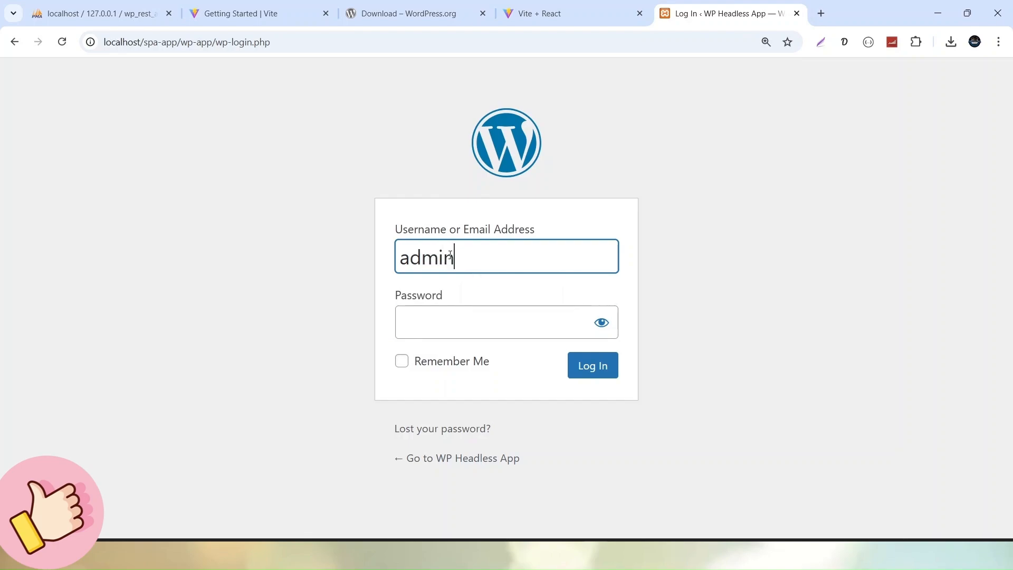
{"action": "type", "text": "•••••"}
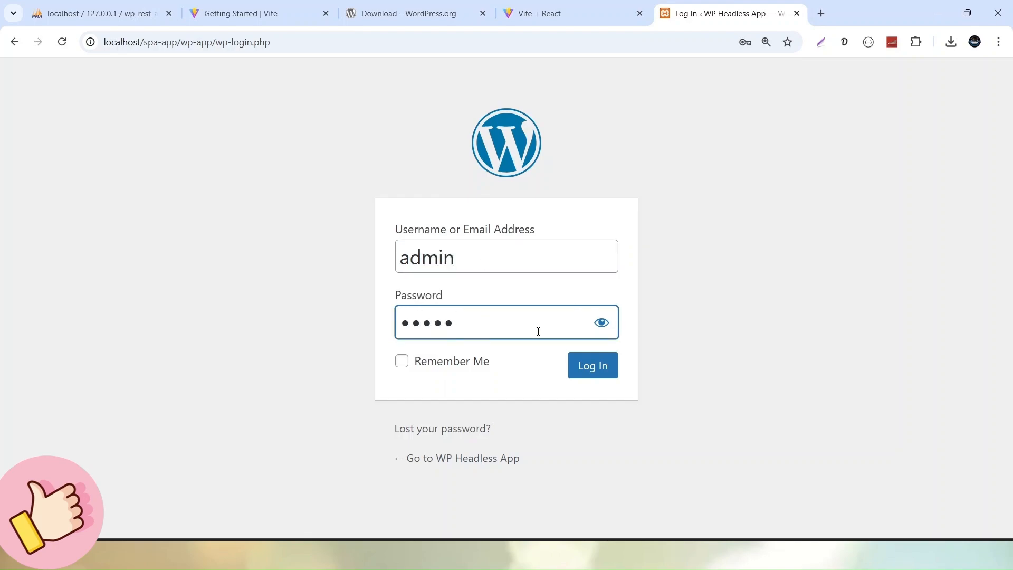
{"action": "left_click", "coordinate": [591, 366]}
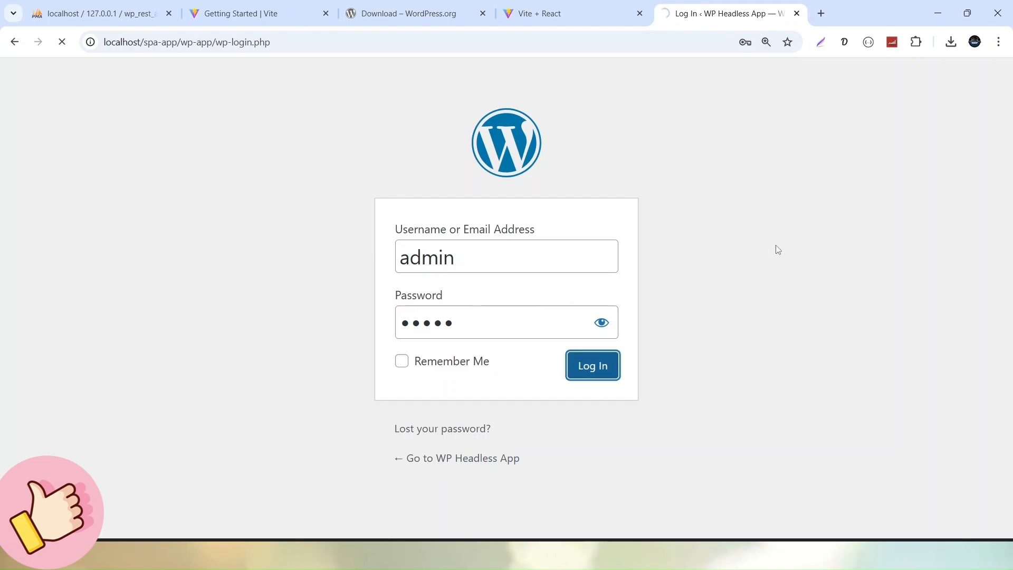
{"action": "left_click", "coordinate": [591, 365]}
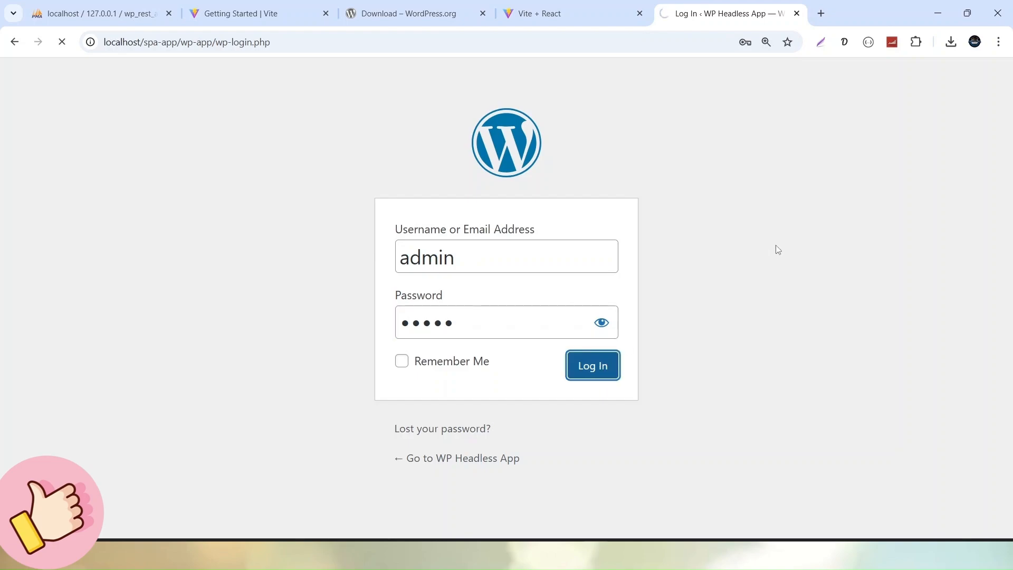
{"action": "left_click", "coordinate": [592, 365]}
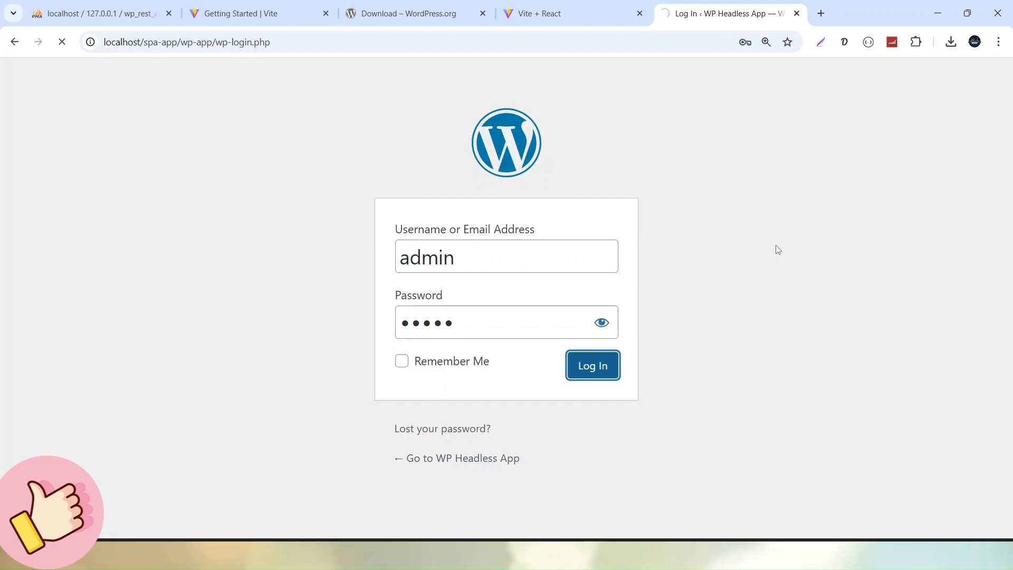
{"action": "left_click", "coordinate": [592, 366]}
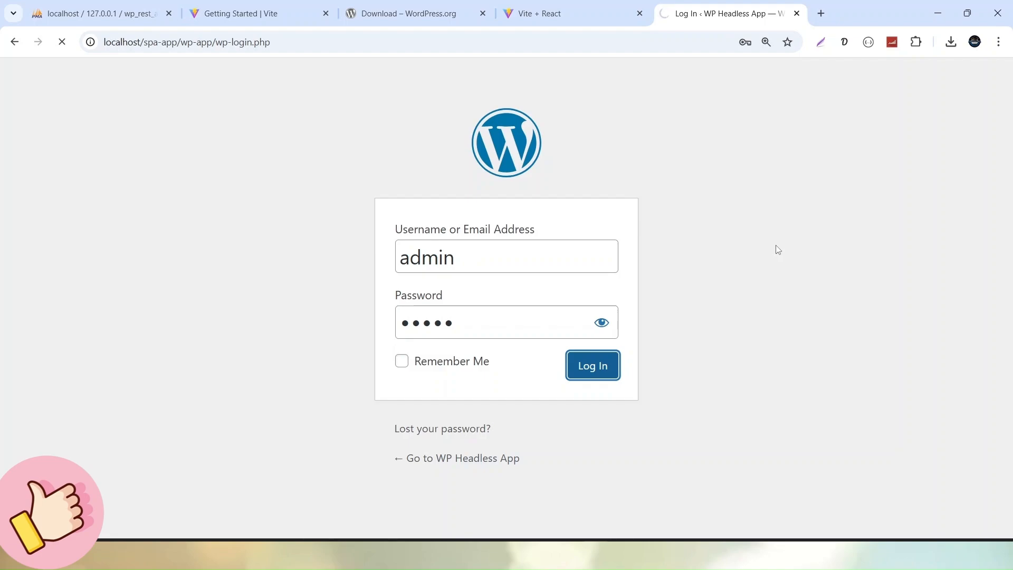
{"action": "left_click", "coordinate": [591, 365]}
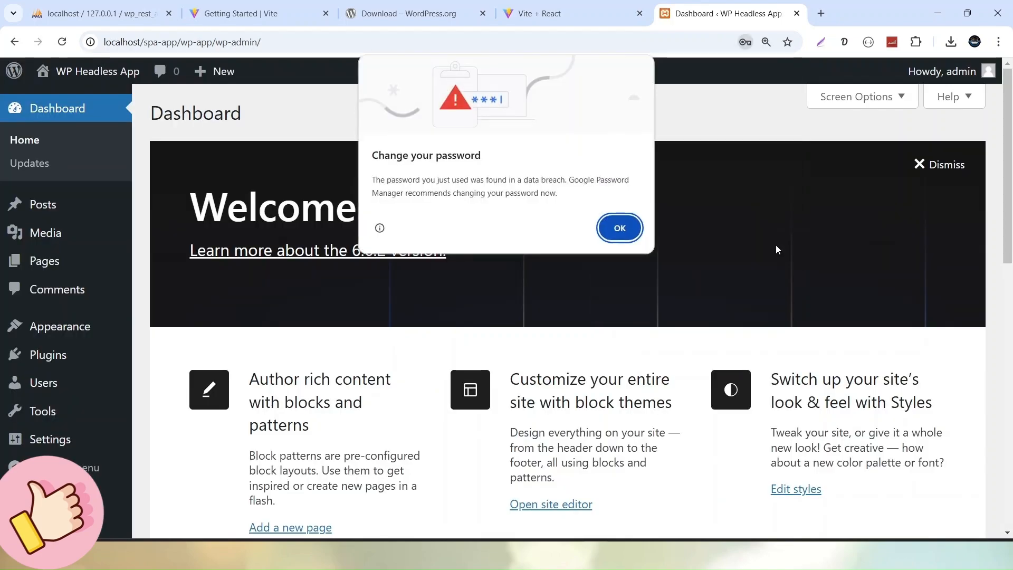
- Close Chrome's password breach warning over the WordPress Dashboard
{"action": "left_click", "coordinate": [619, 228]}
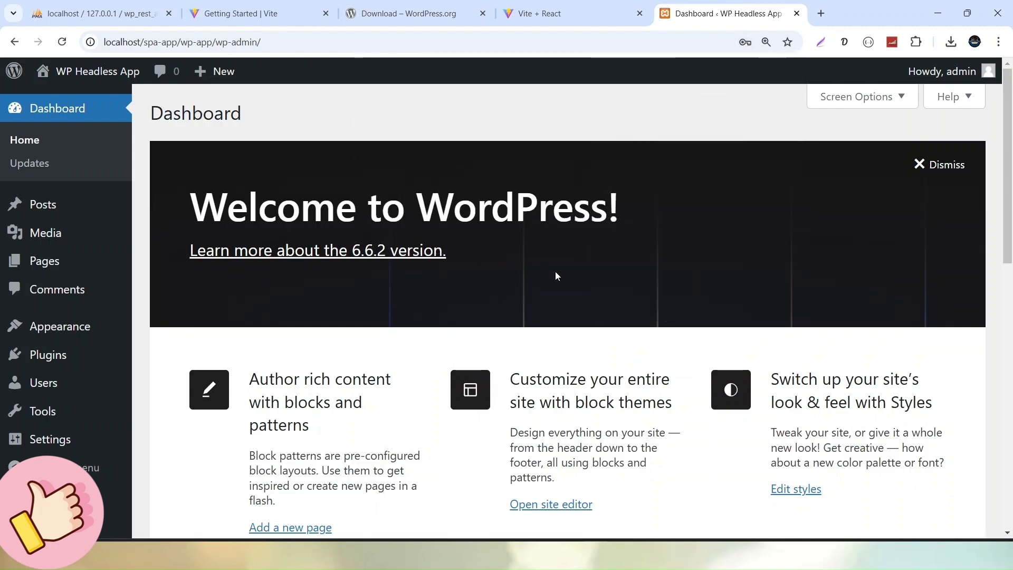
{"action": "mouse_move", "coordinate": [775, 224]}
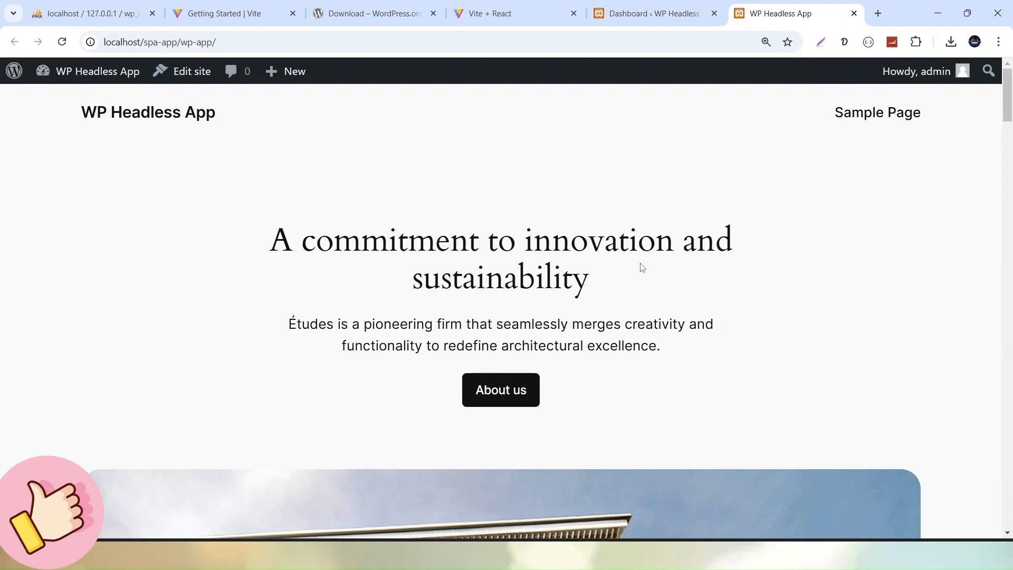
- Scroll the front page, check the Vite + React tab, then return to the Dashboard tab
{"action": "scroll", "scroll_direction": "down", "scroll_amount": 3}
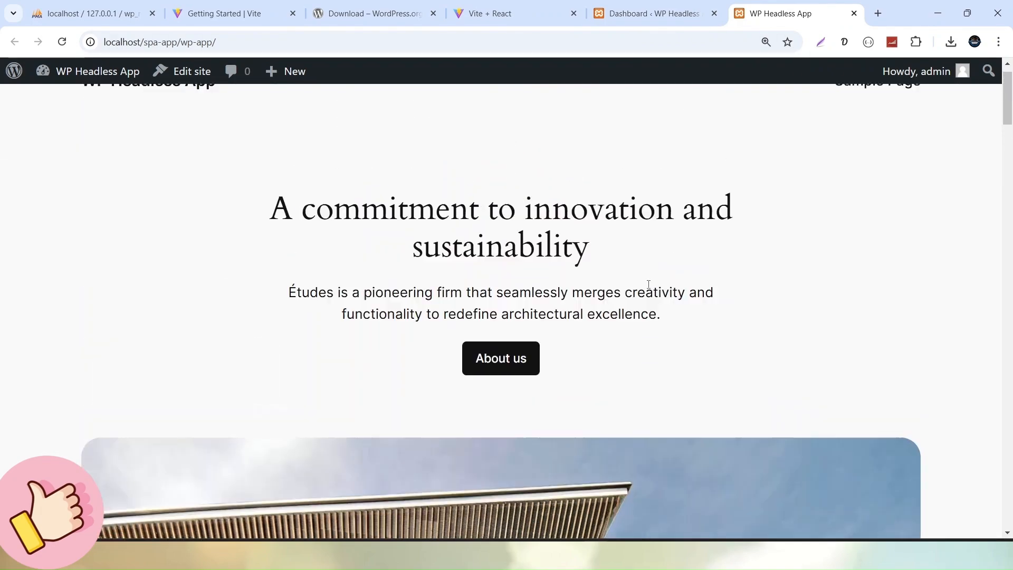
{"action": "left_click", "coordinate": [652, 12]}
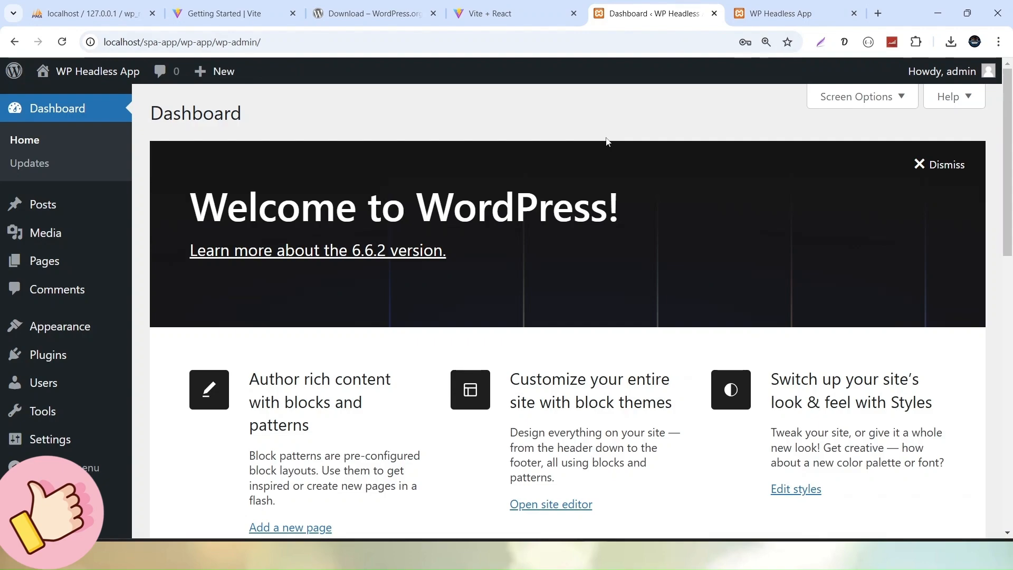
{"action": "mouse_move", "coordinate": [601, 133]}
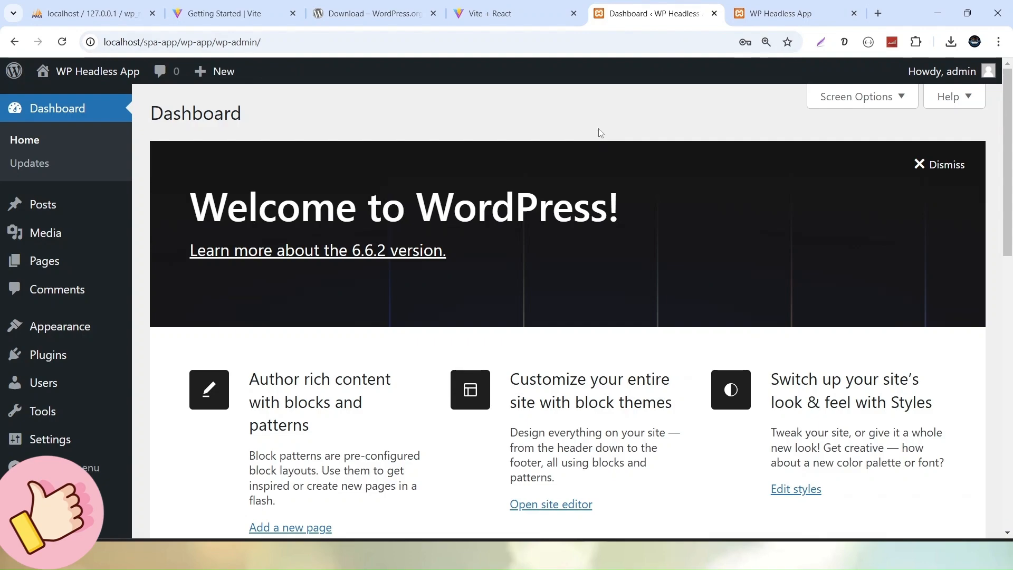
{"action": "left_click", "coordinate": [514, 13]}
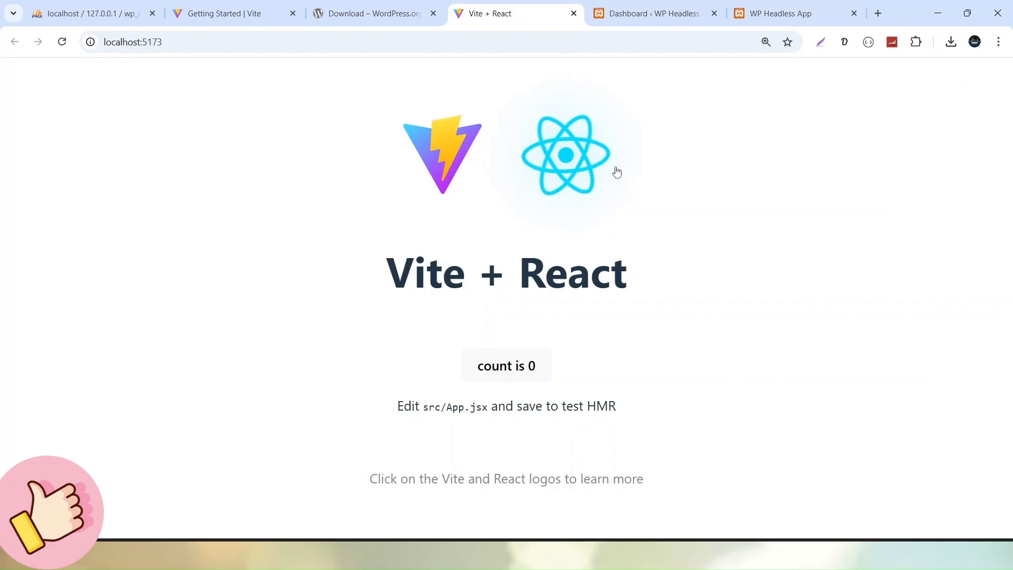
{"action": "left_click", "coordinate": [650, 13]}
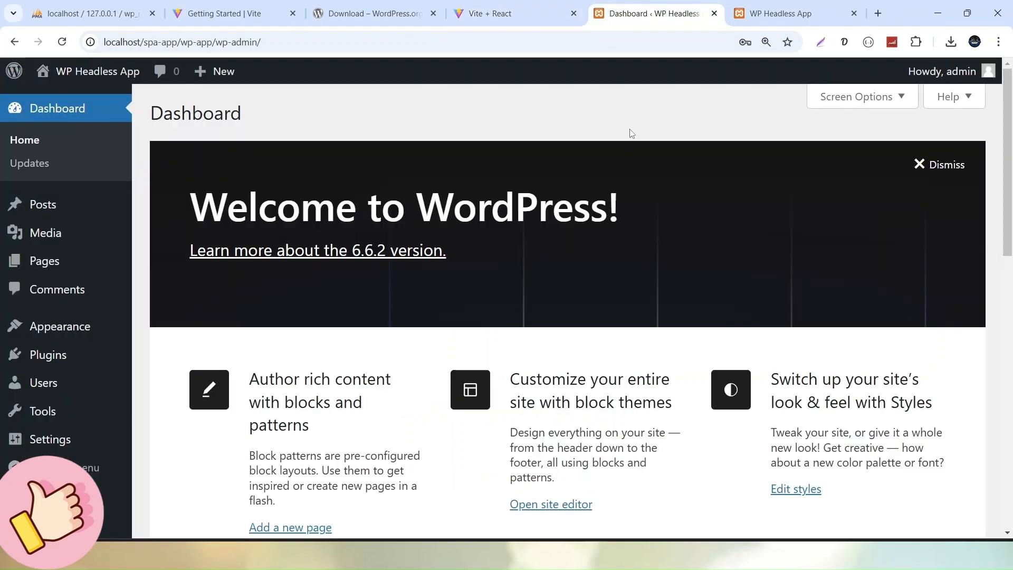